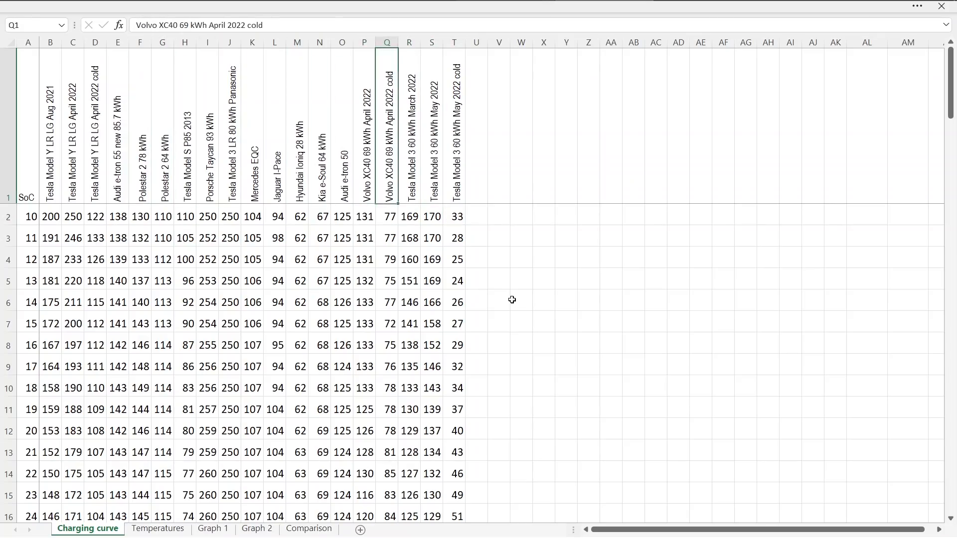
Review the Tesla Model 3 May 2022 and cold-run values (170, 87, 80) in columns S and T
left_click(430, 41)
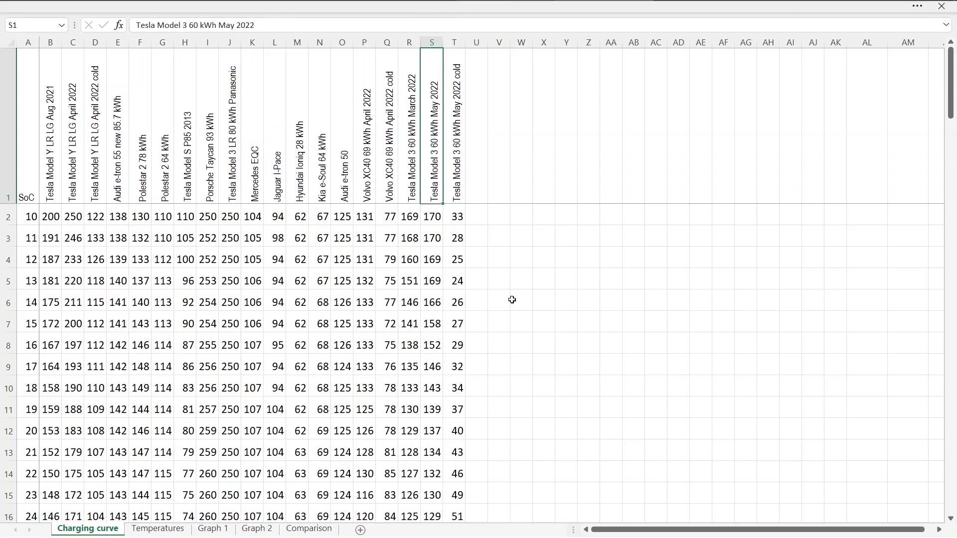
left_click(430, 216)
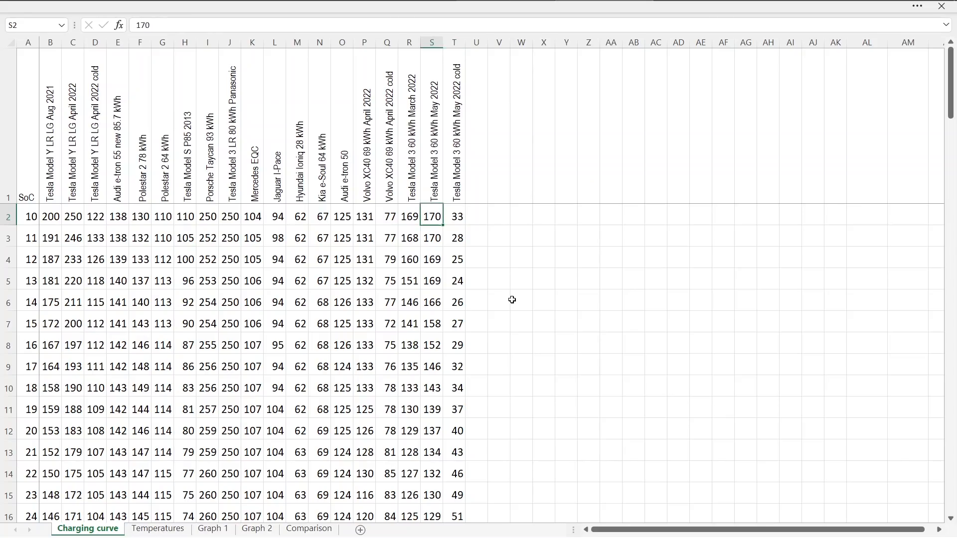
left_click(454, 324)
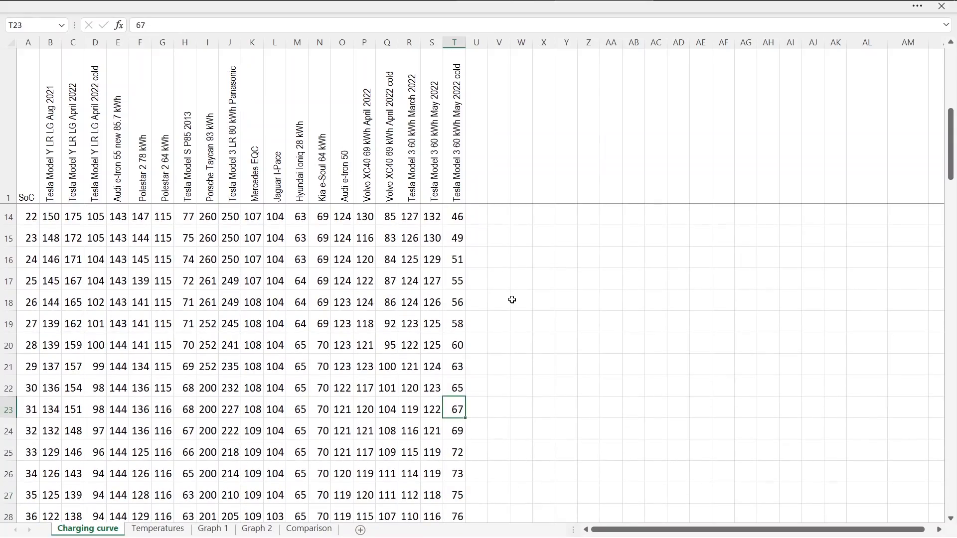
key("down")
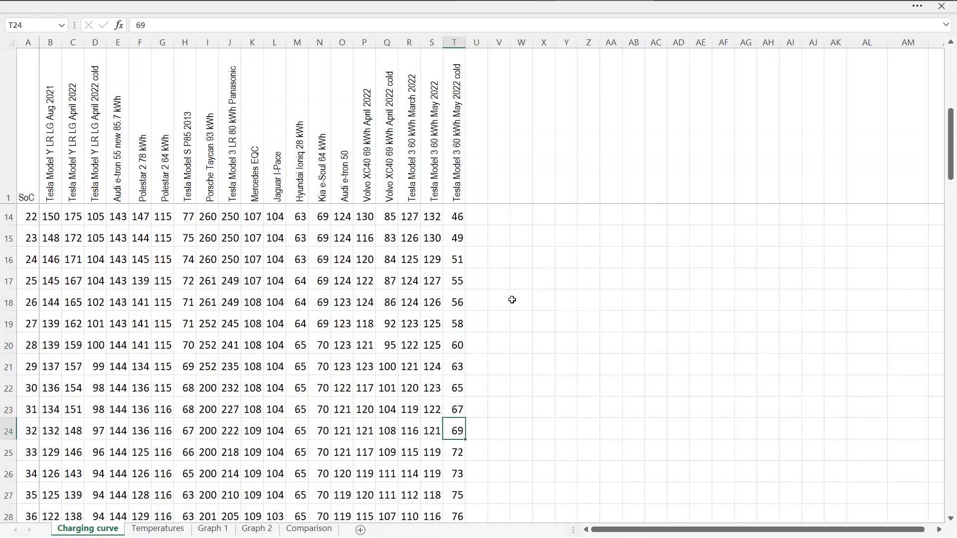
scroll("down", 3)
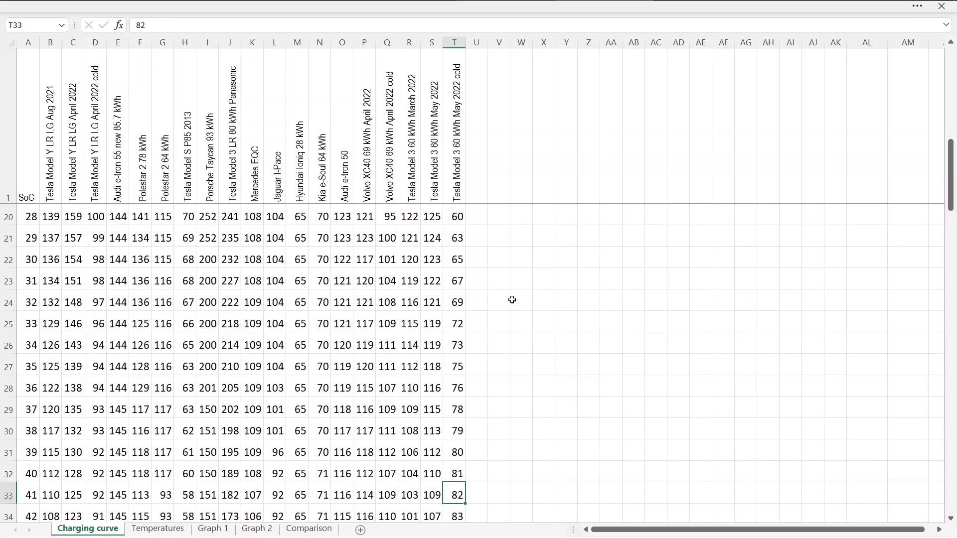
scroll("down", 3)
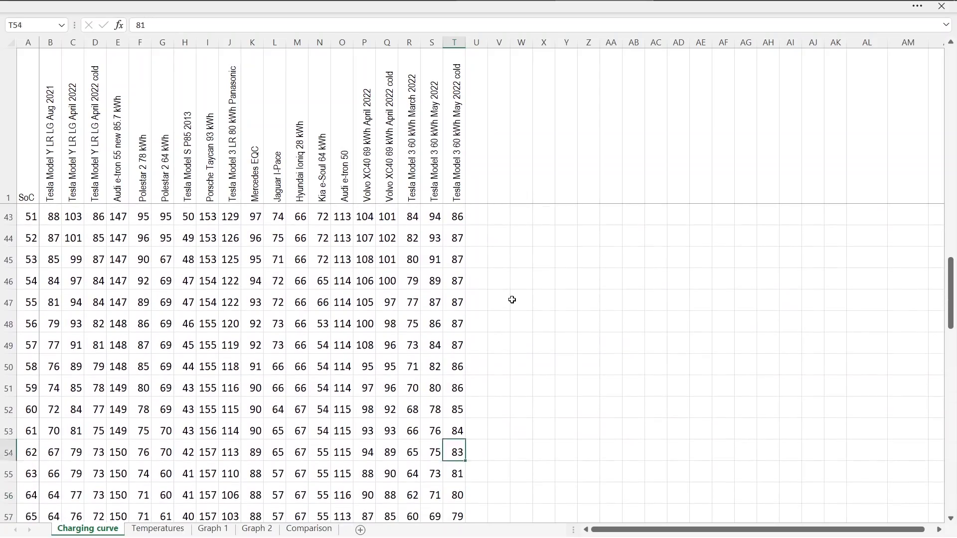
left_click(454, 302)
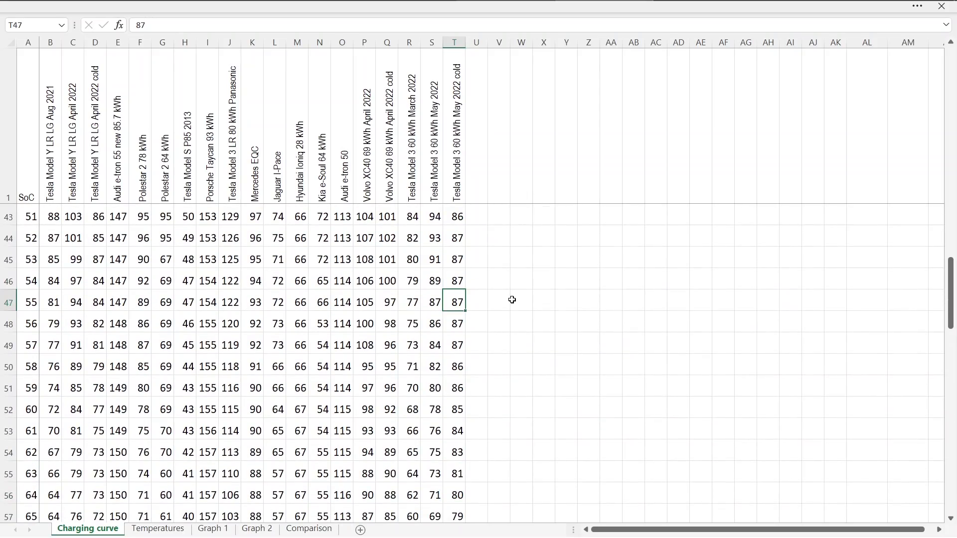
left_click(454, 495)
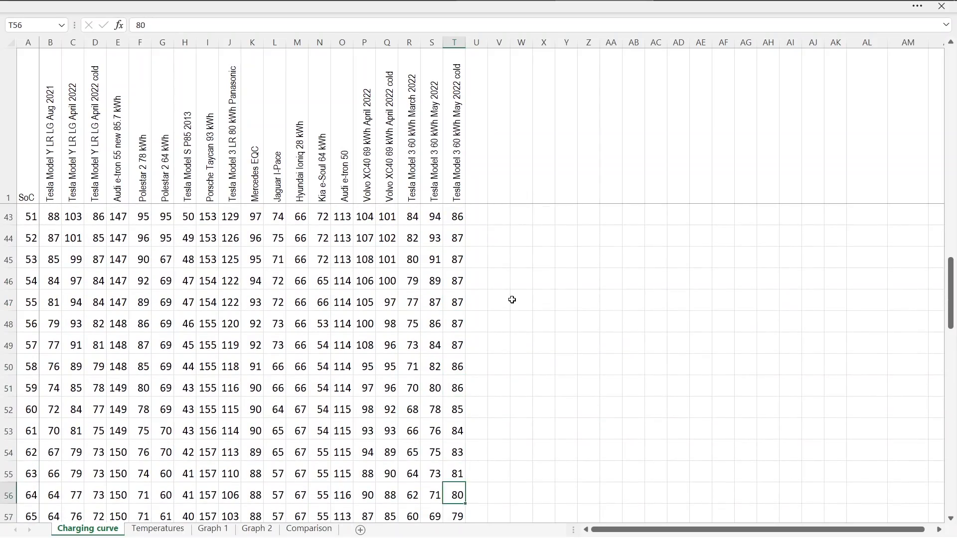
Compare more May 2022 and cold-run values further down (77, 53, 50, 27, 45)
scroll("down", 3)
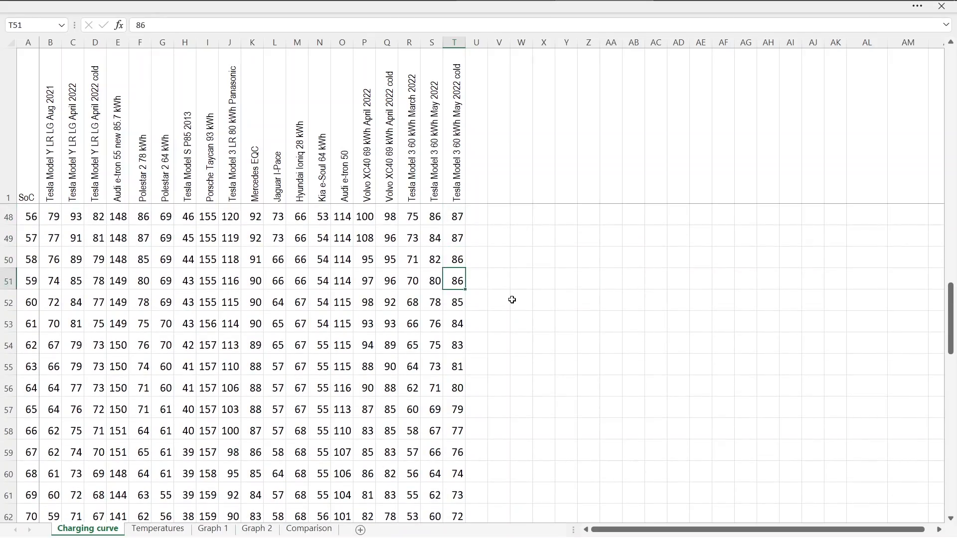
left_click(432, 280)
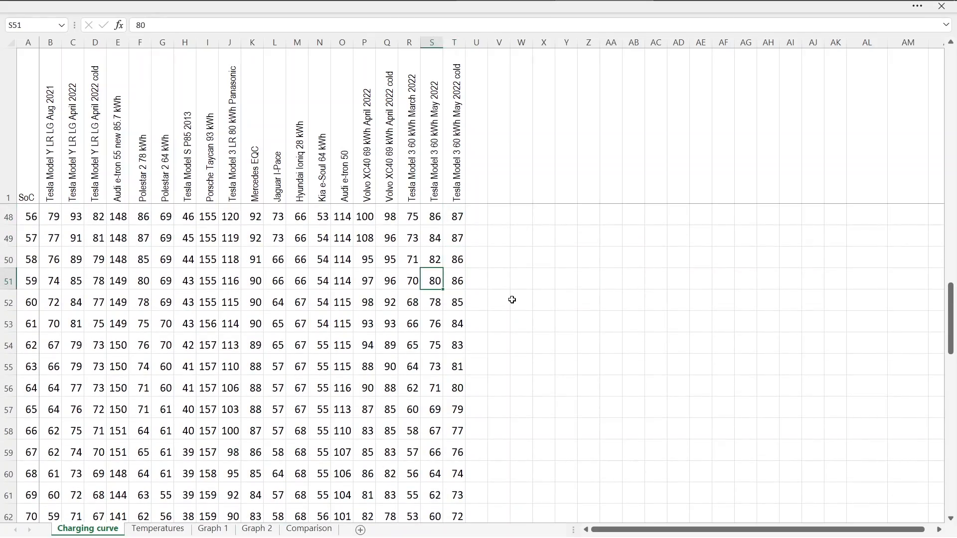
left_click(454, 301)
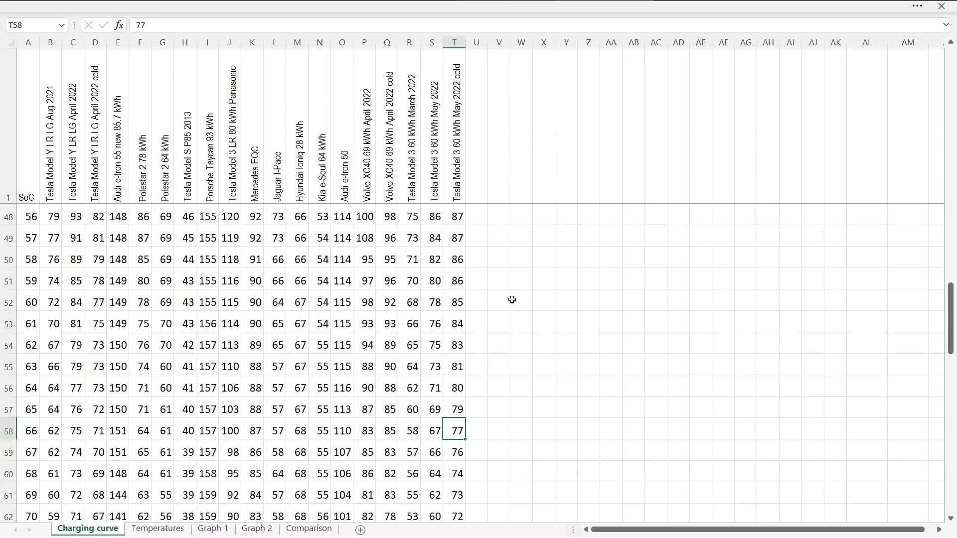
key("down")
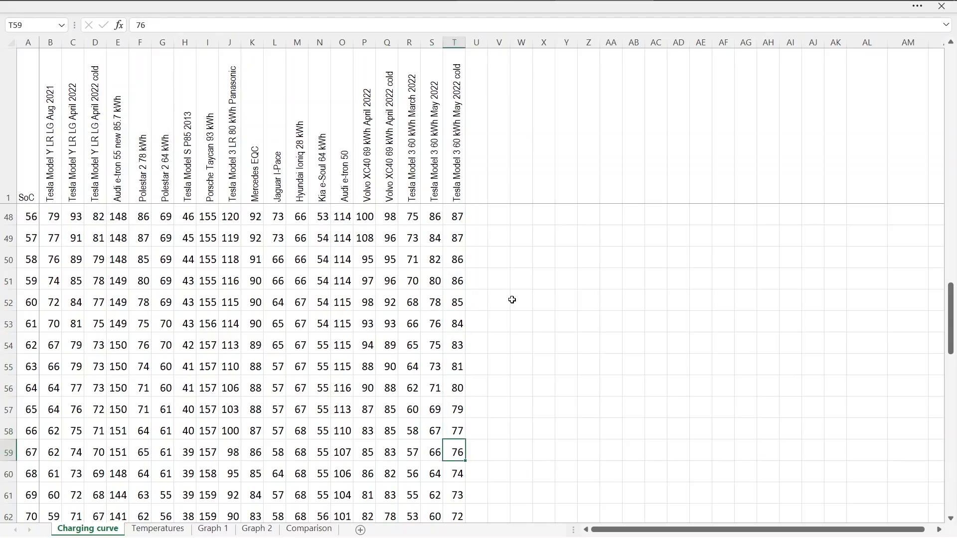
left_click(430, 495)
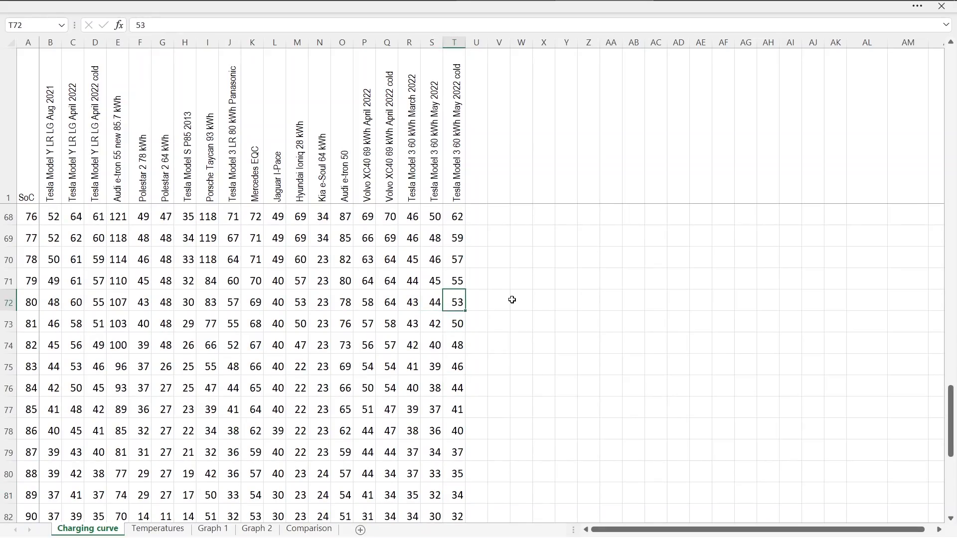
left_click(455, 323)
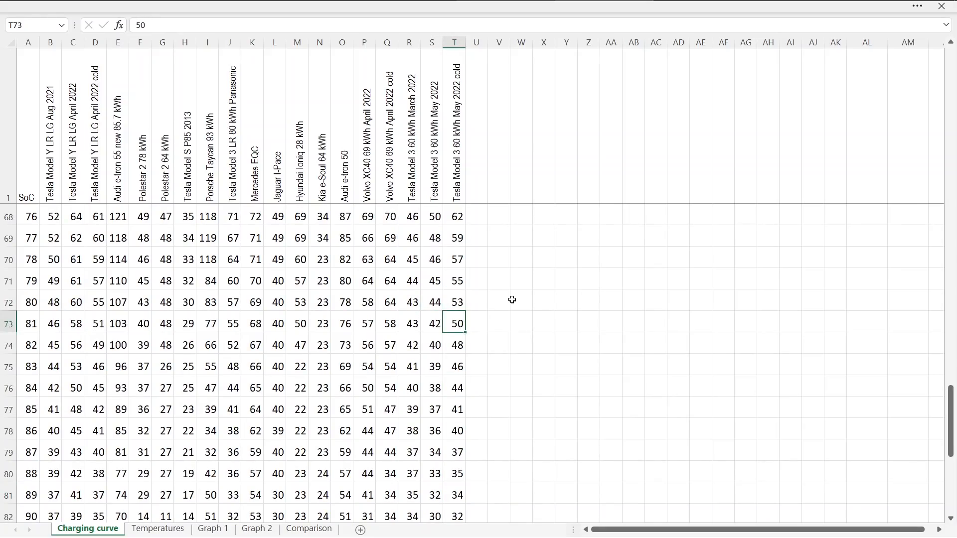
left_click(431, 451)
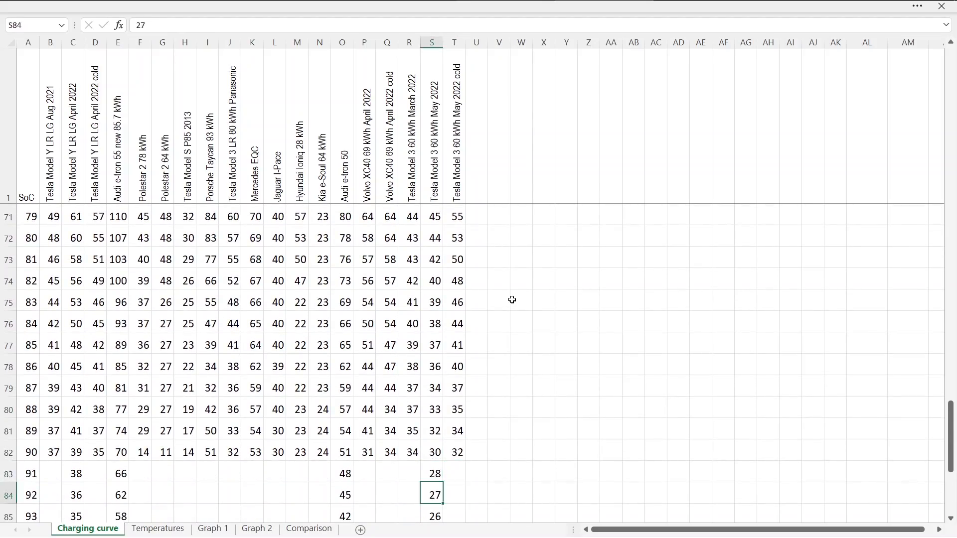
left_click(435, 216)
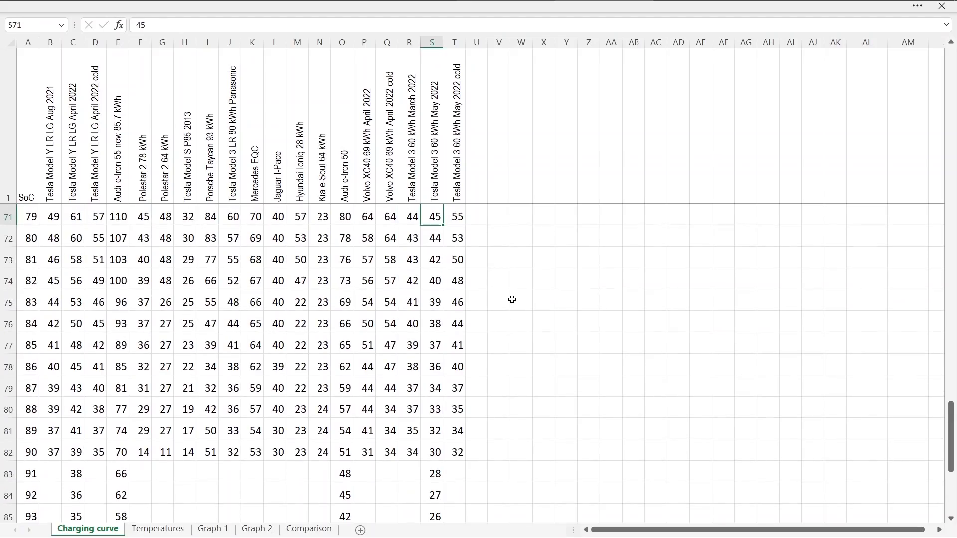
On the Temperatures sheet, check minutes and temperatures in columns A–C (8, 11, 12, 10, 19)
left_click(158, 528)
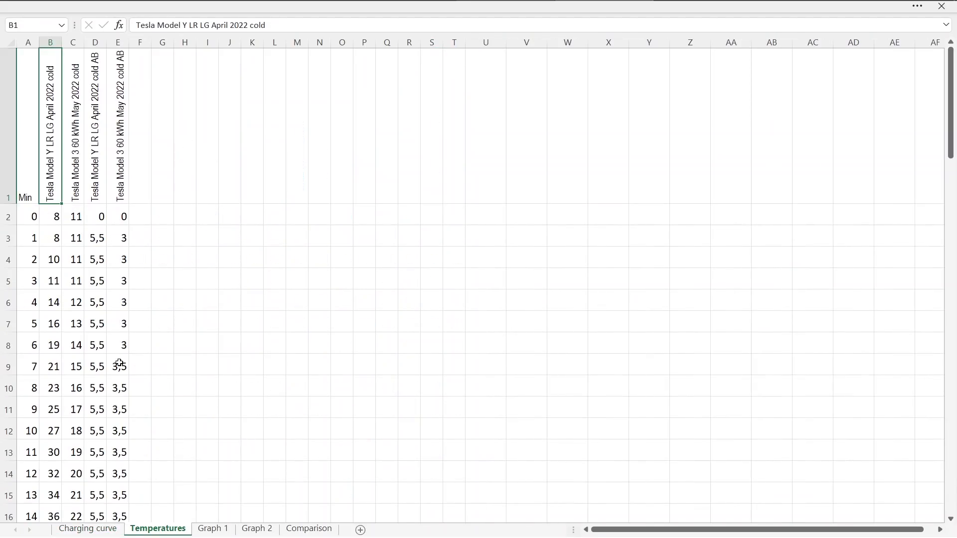
left_click(117, 216)
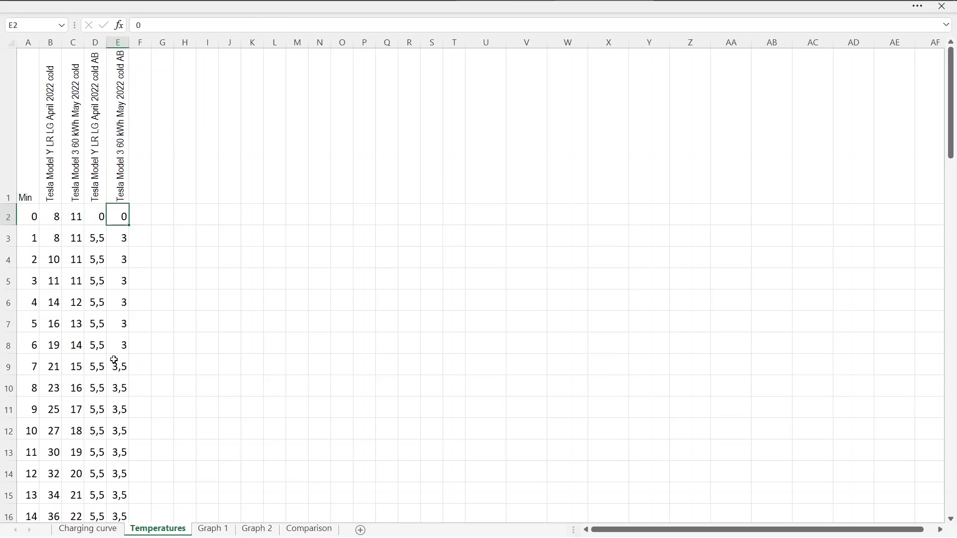
left_click(50, 216)
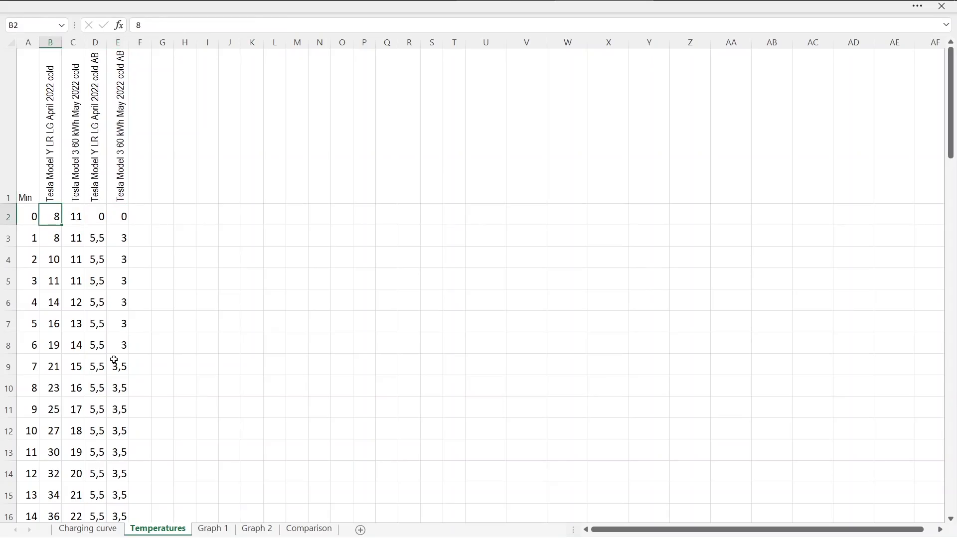
left_click(73, 216)
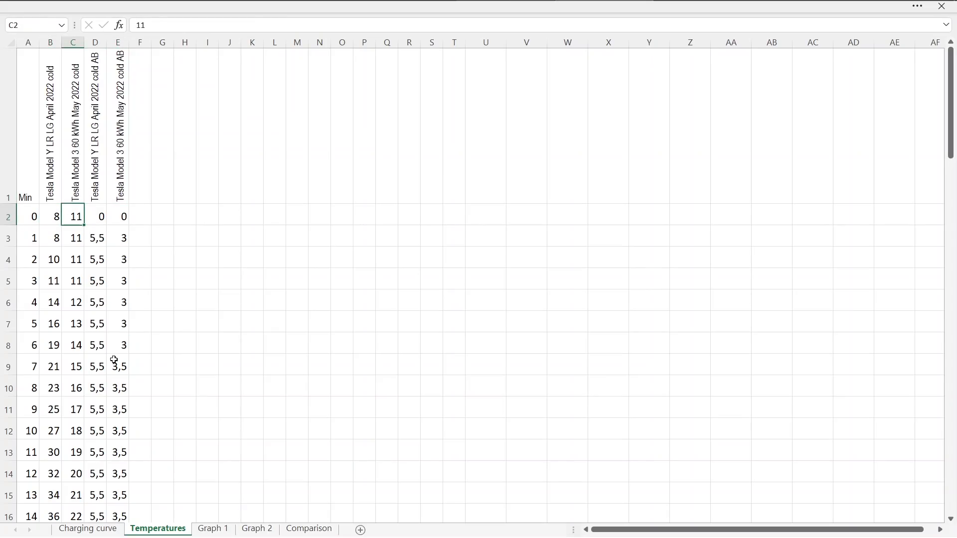
left_click(72, 302)
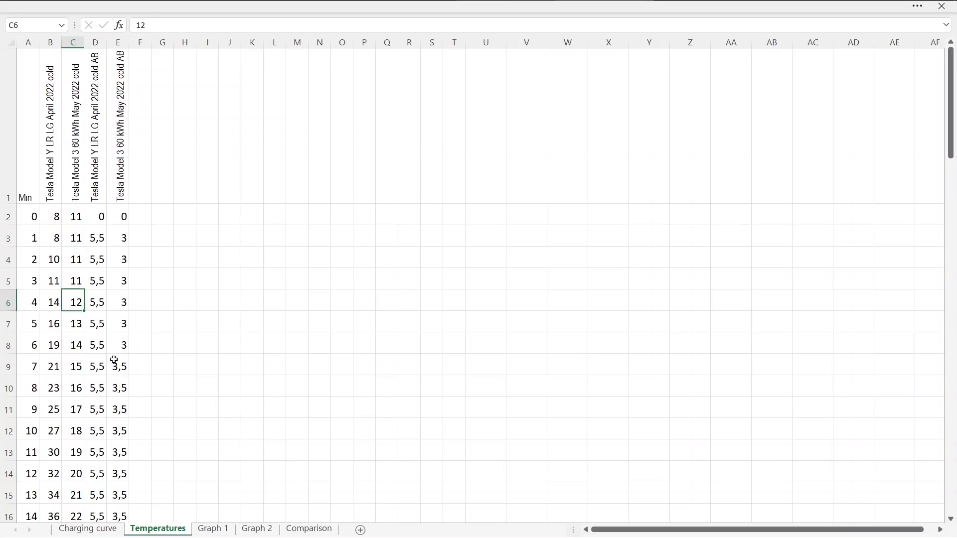
left_click(50, 217)
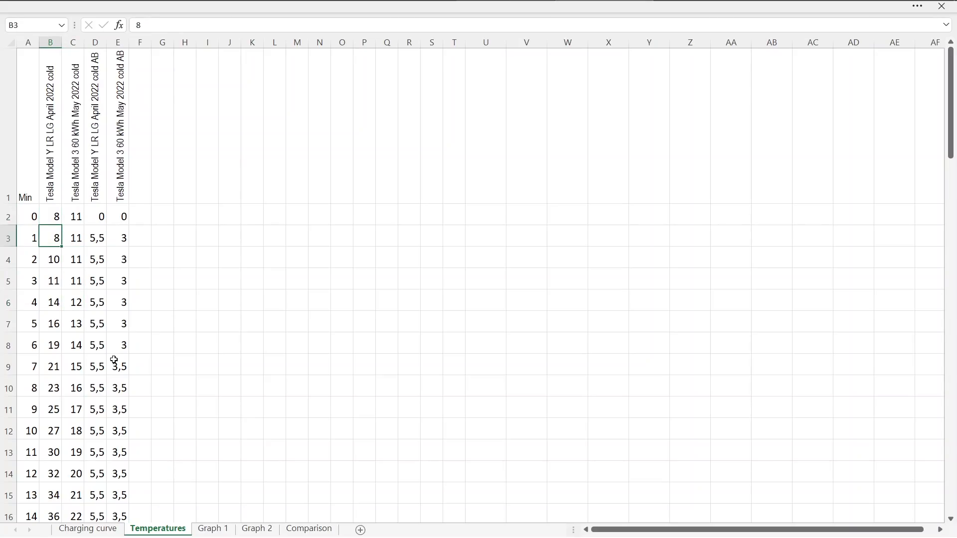
left_click(28, 216)
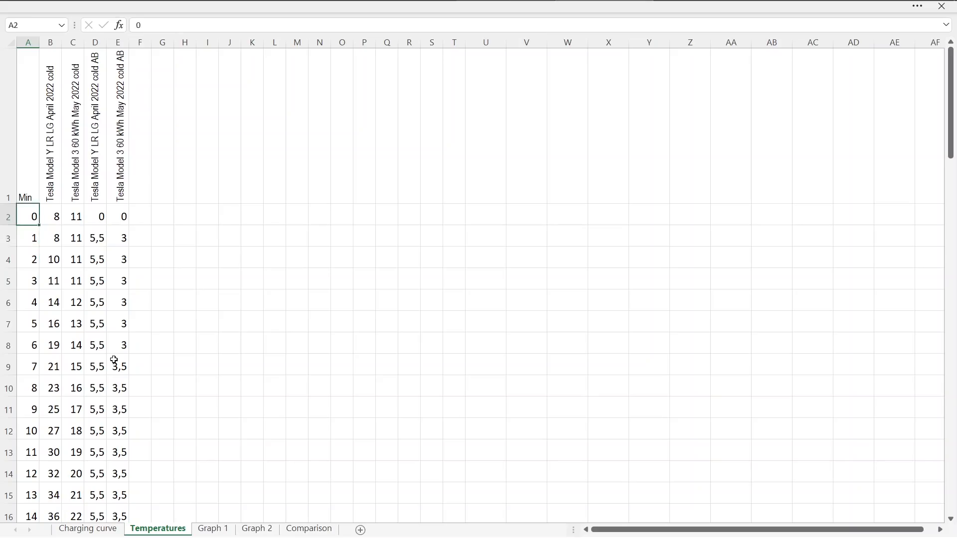
left_click(50, 237)
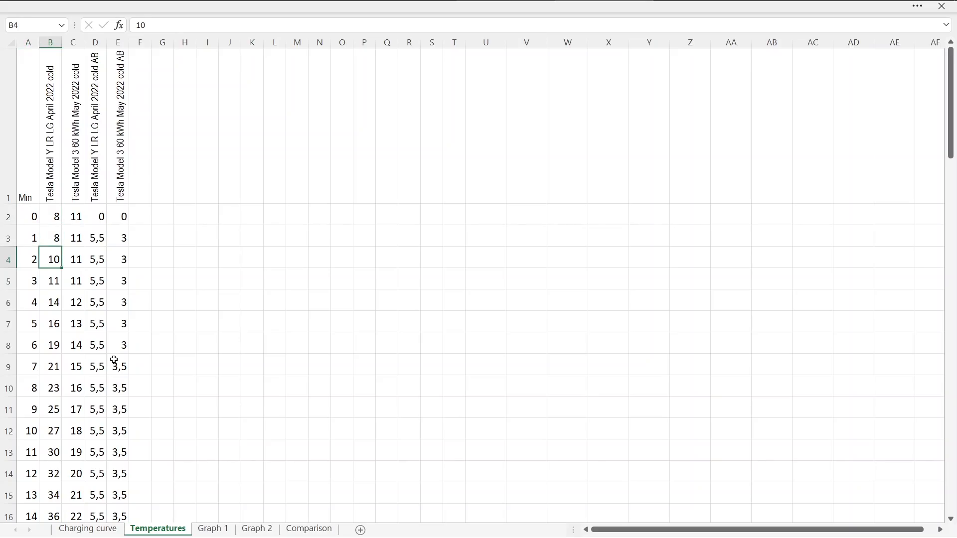
left_click(72, 280)
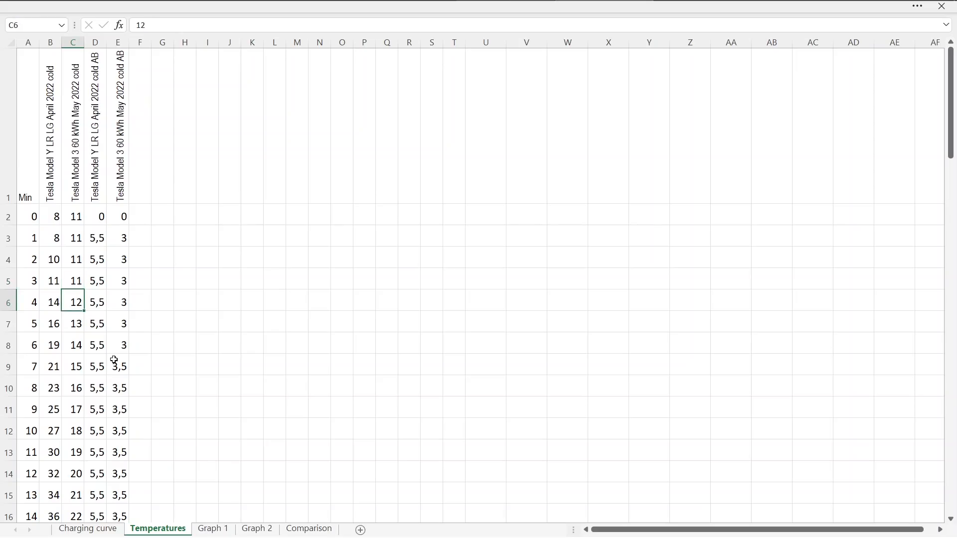
left_click(75, 452)
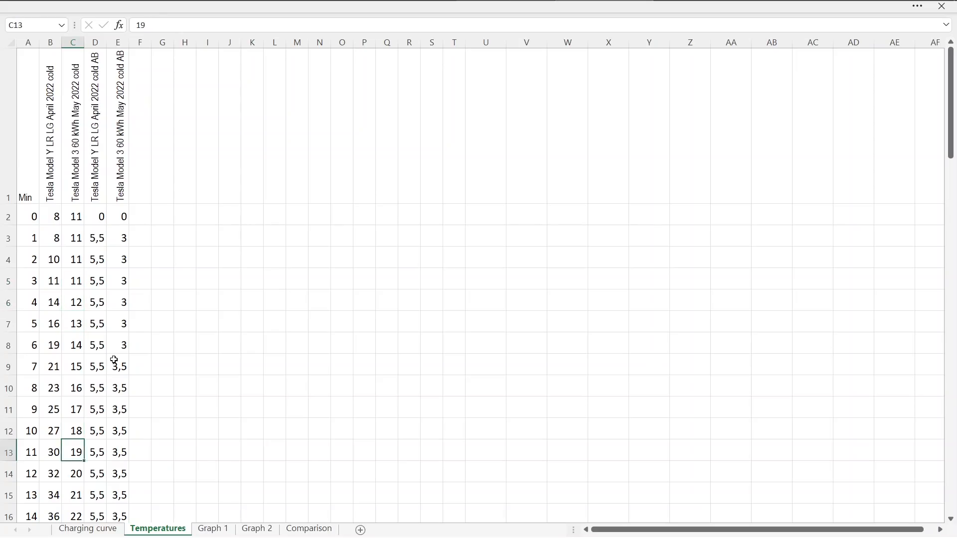
Check the column D and E starting values and header, then show the charging curves chart
left_click(72, 216)
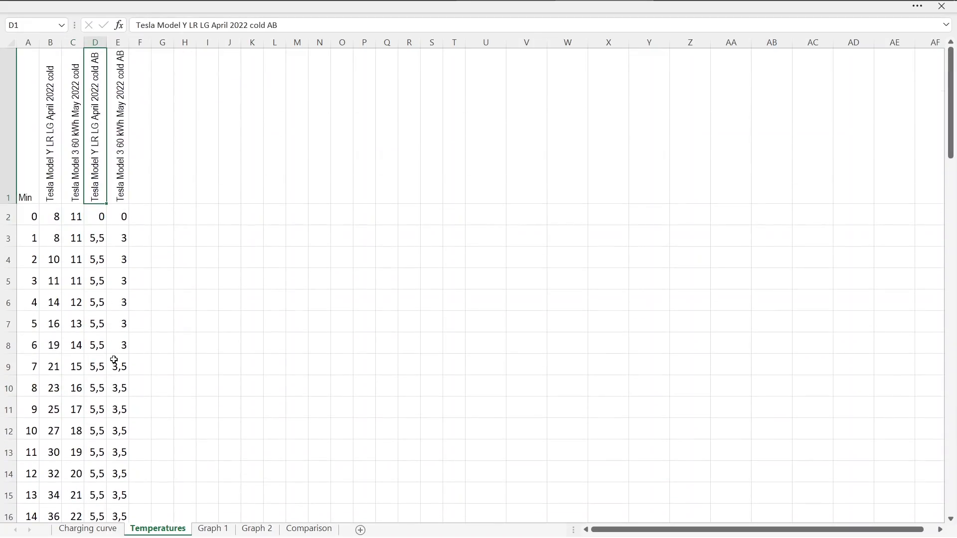
left_click(96, 345)
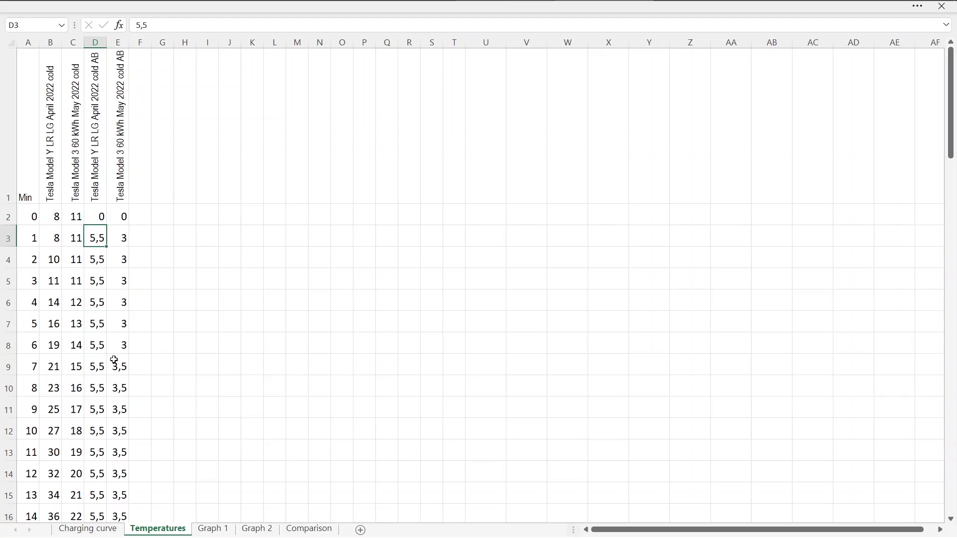
left_click(95, 366)
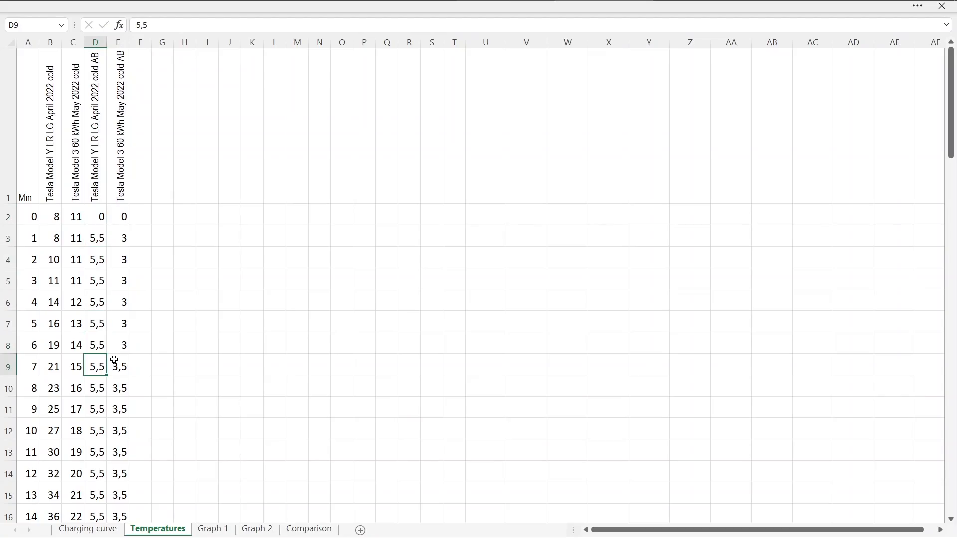
left_click(95, 238)
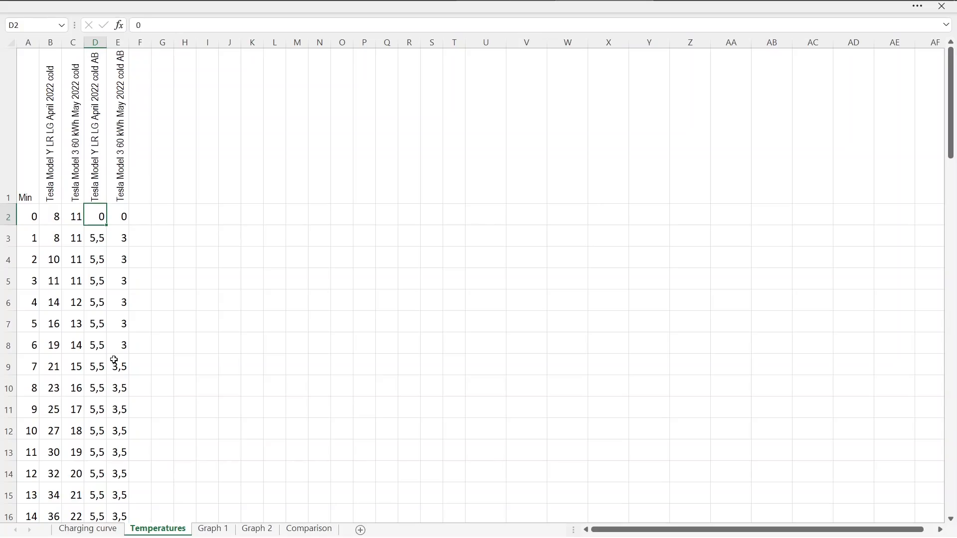
left_click(95, 452)
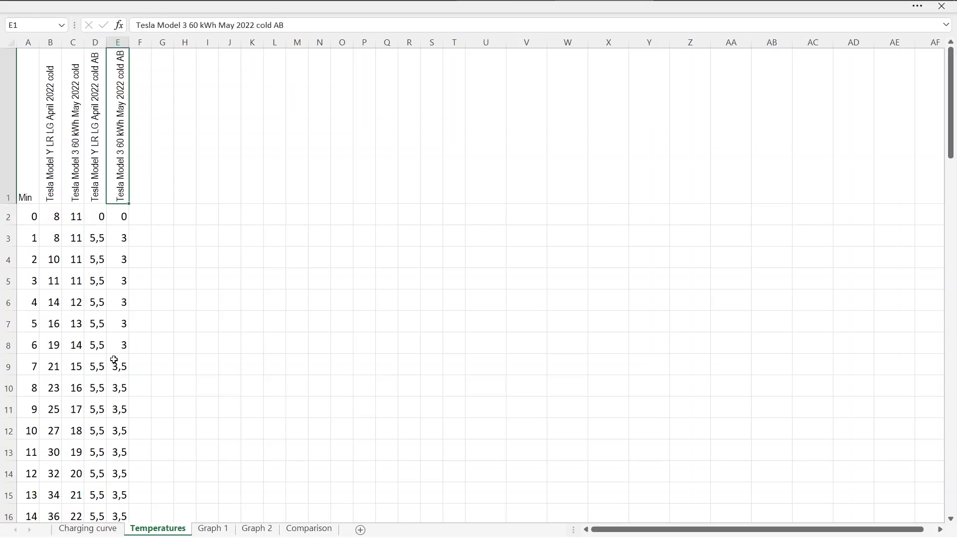
left_click(117, 216)
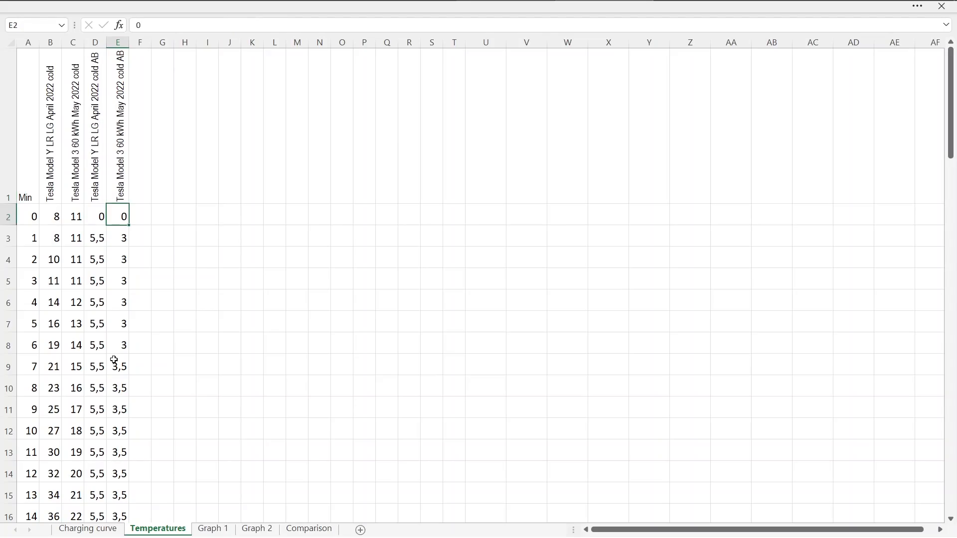
left_click(96, 237)
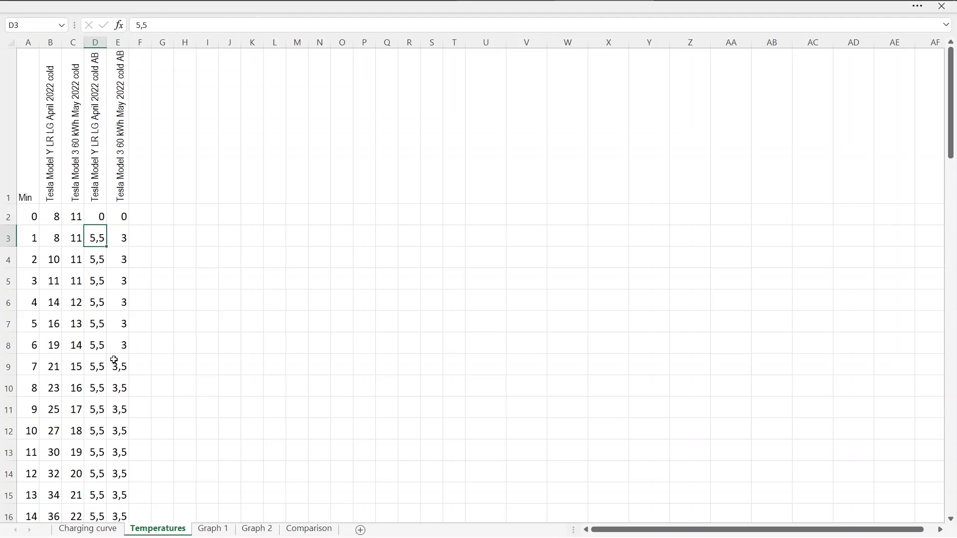
scroll("down", 3)
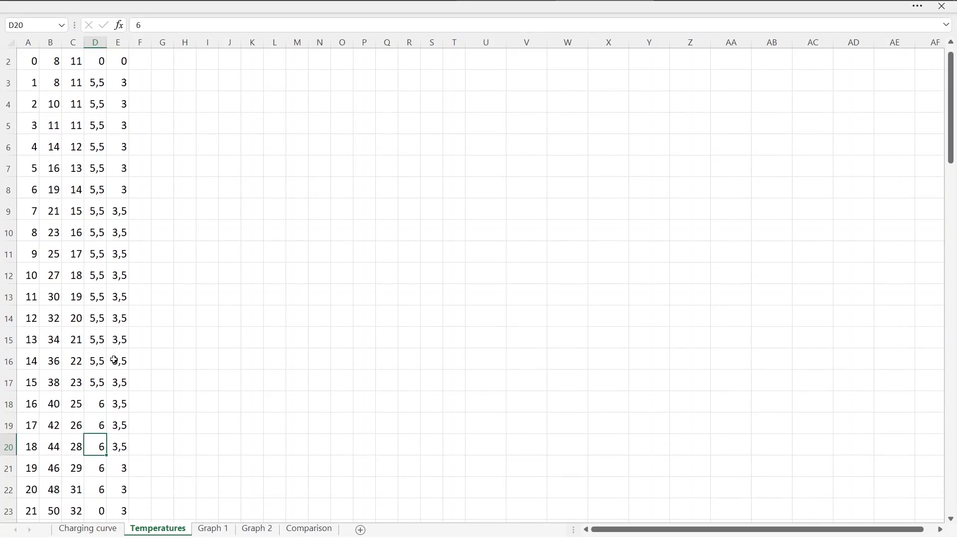
left_click(213, 529)
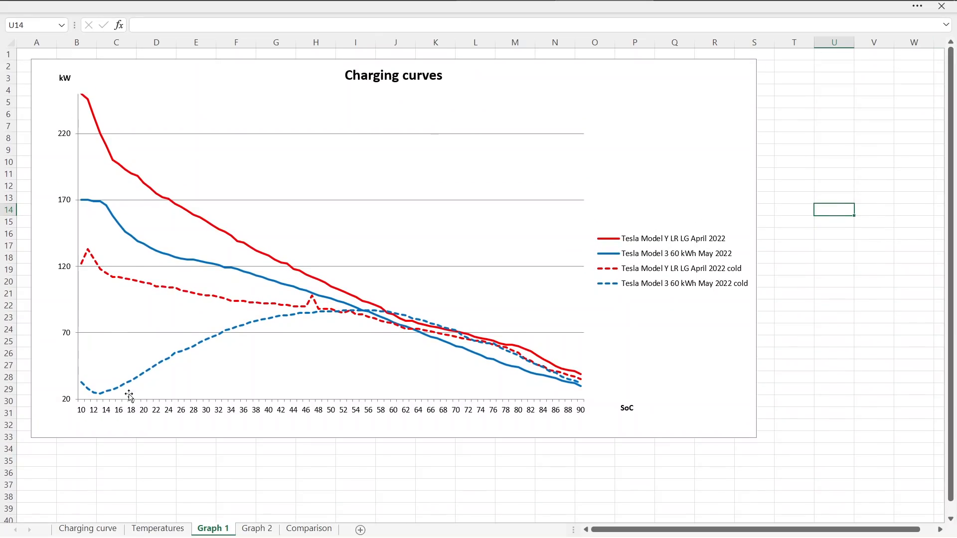
mouse_move(136, 400)
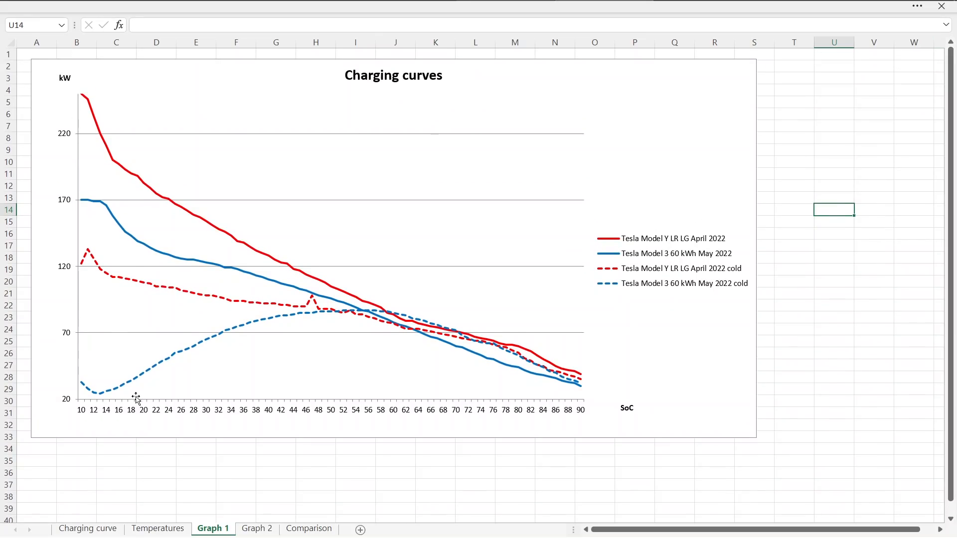
mouse_move(102, 398)
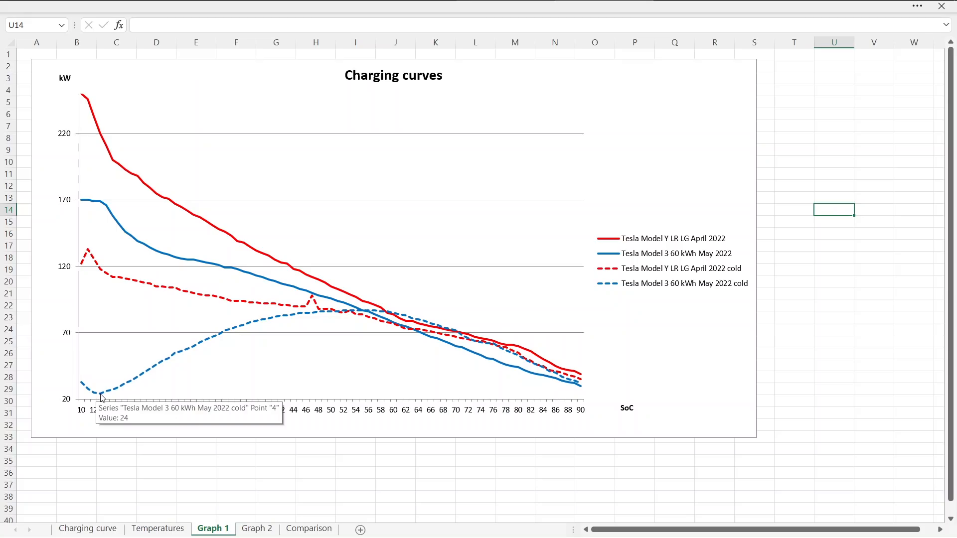
mouse_move(136, 371)
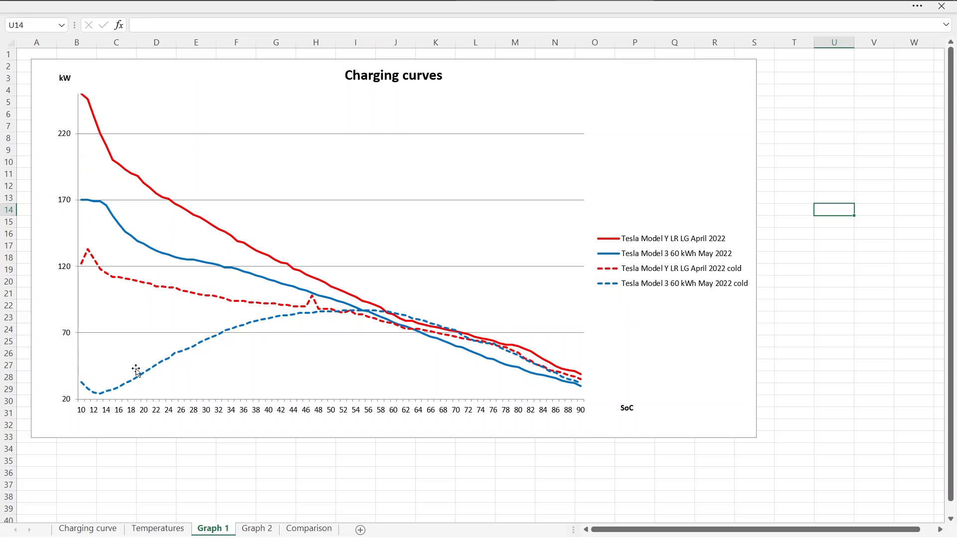
mouse_move(231, 342)
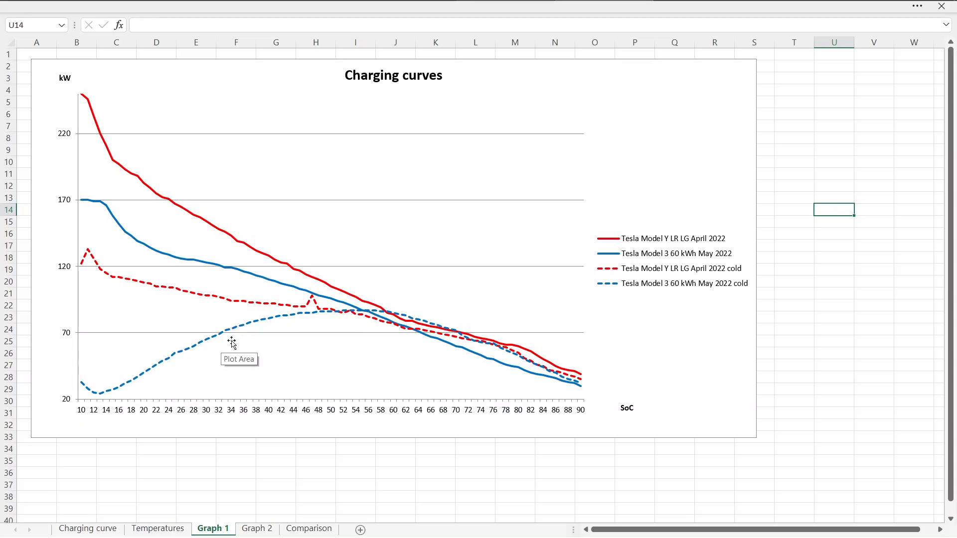
mouse_move(369, 313)
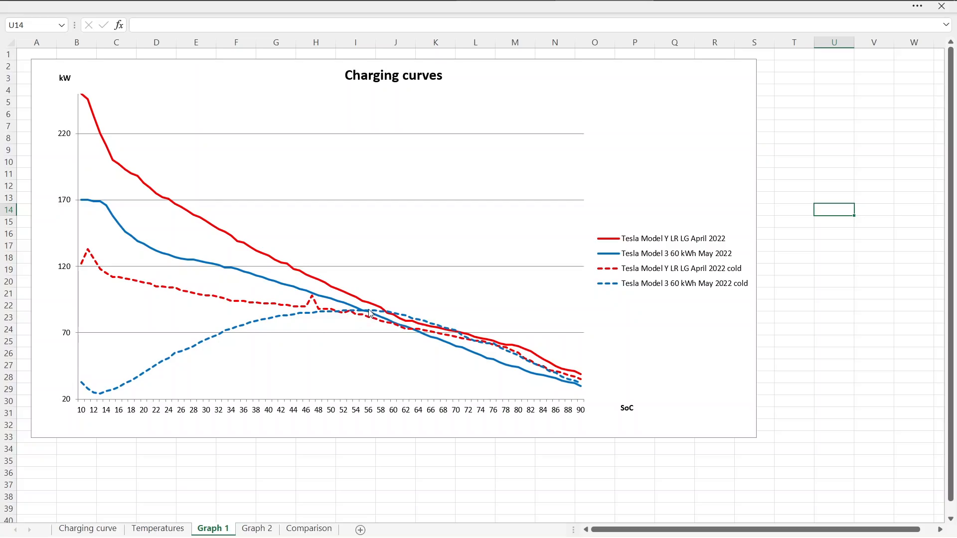
mouse_move(368, 314)
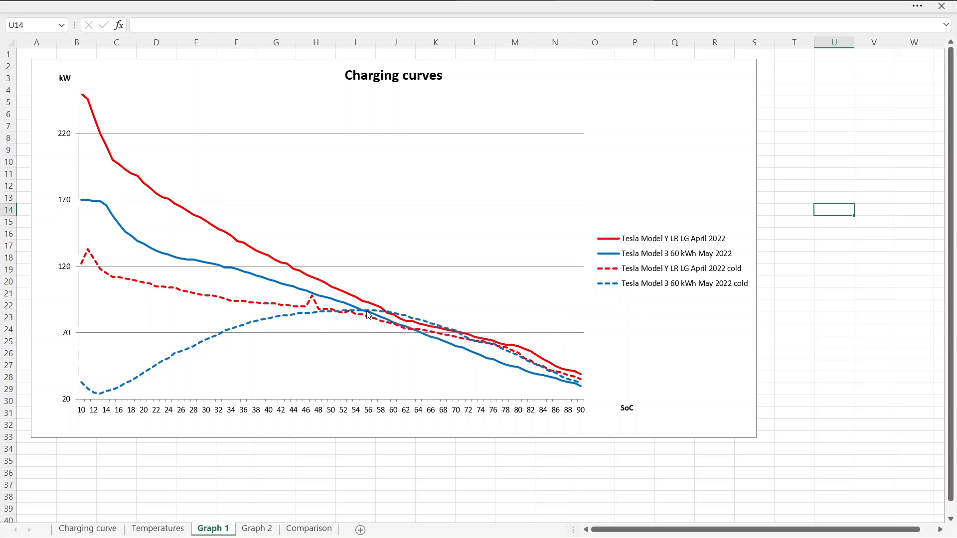
mouse_move(373, 315)
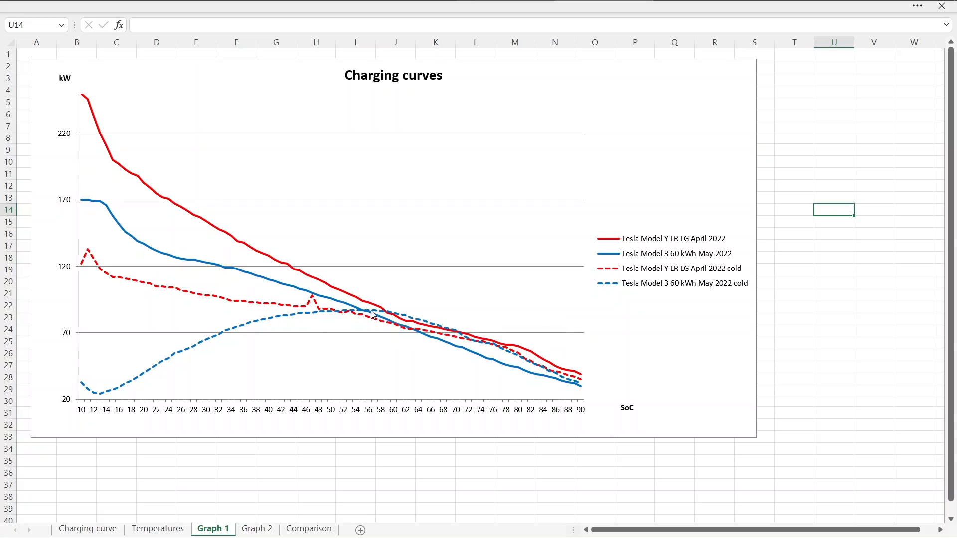
mouse_move(398, 317)
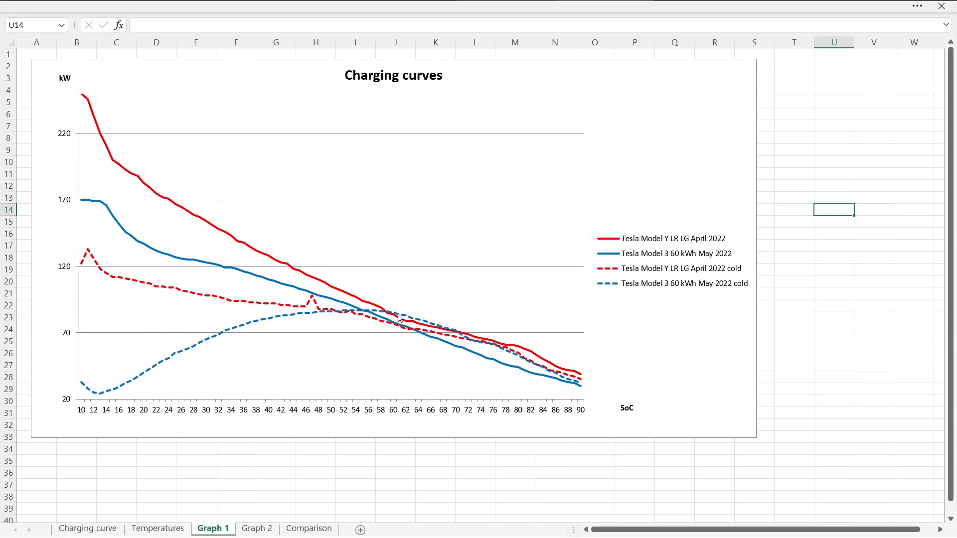
mouse_move(366, 316)
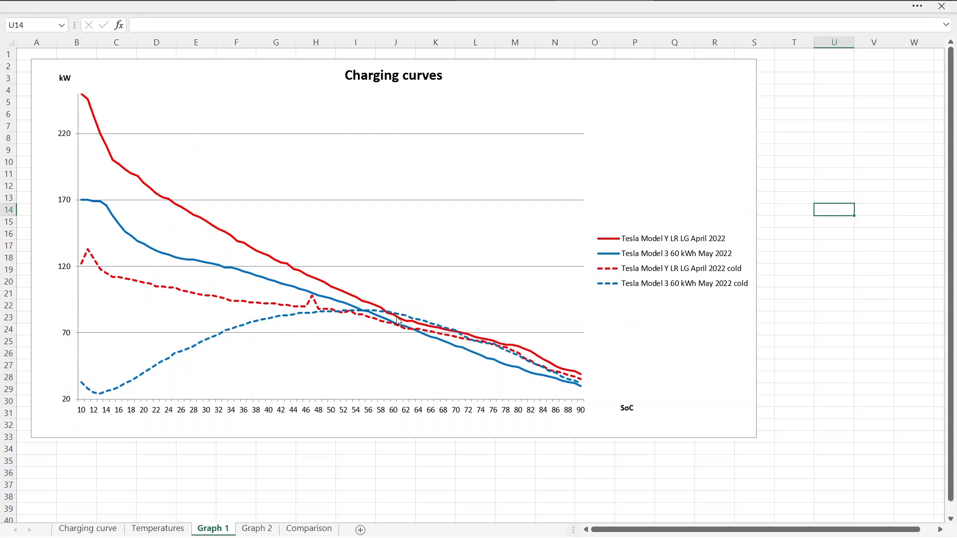
mouse_move(409, 319)
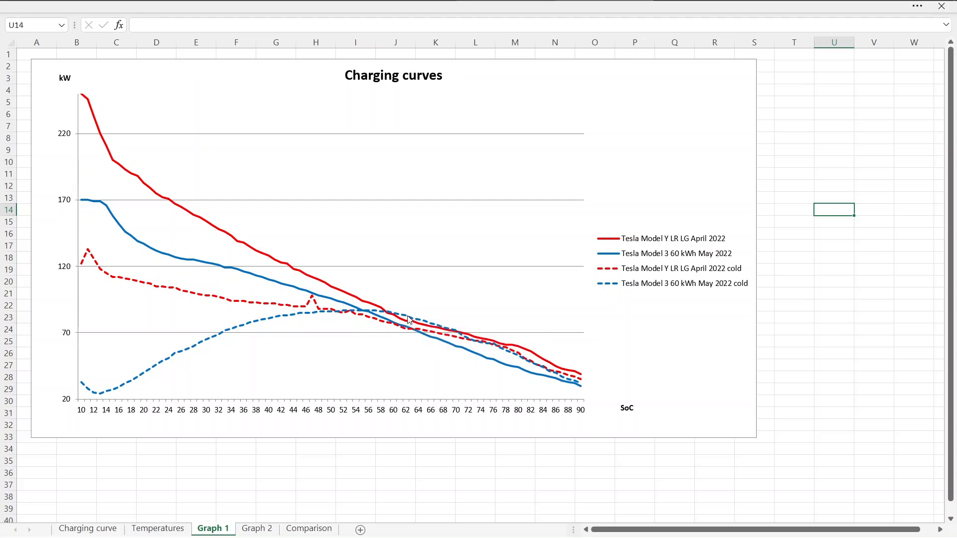
mouse_move(405, 316)
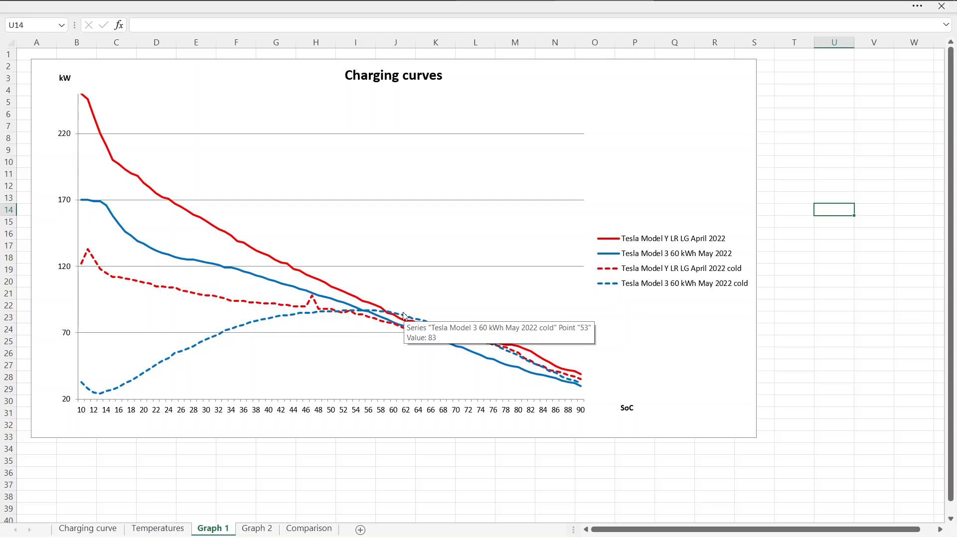
mouse_move(405, 316)
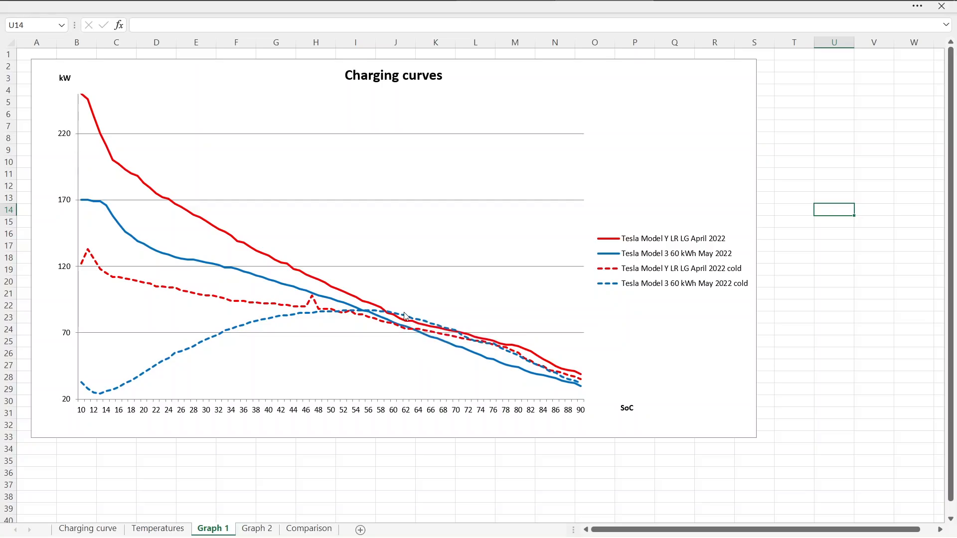
mouse_move(404, 314)
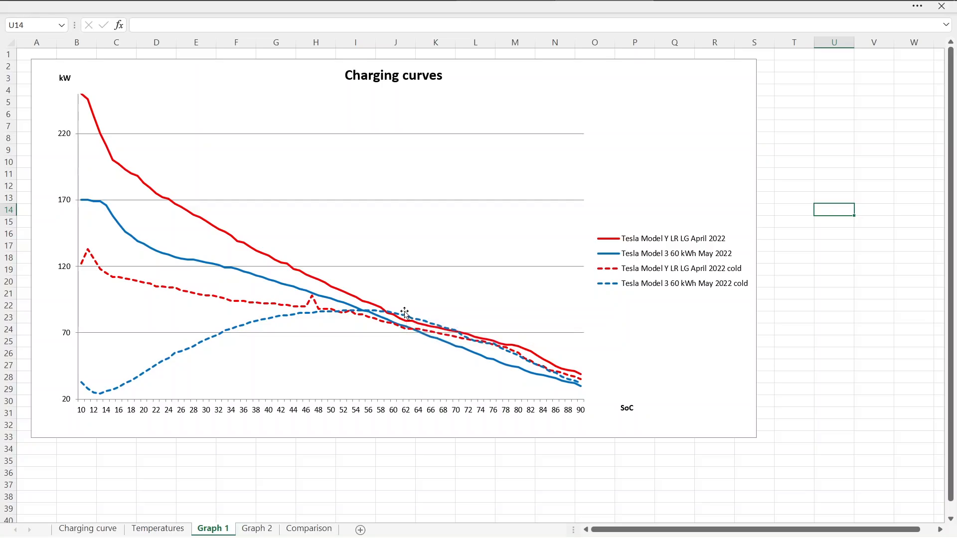
mouse_move(467, 338)
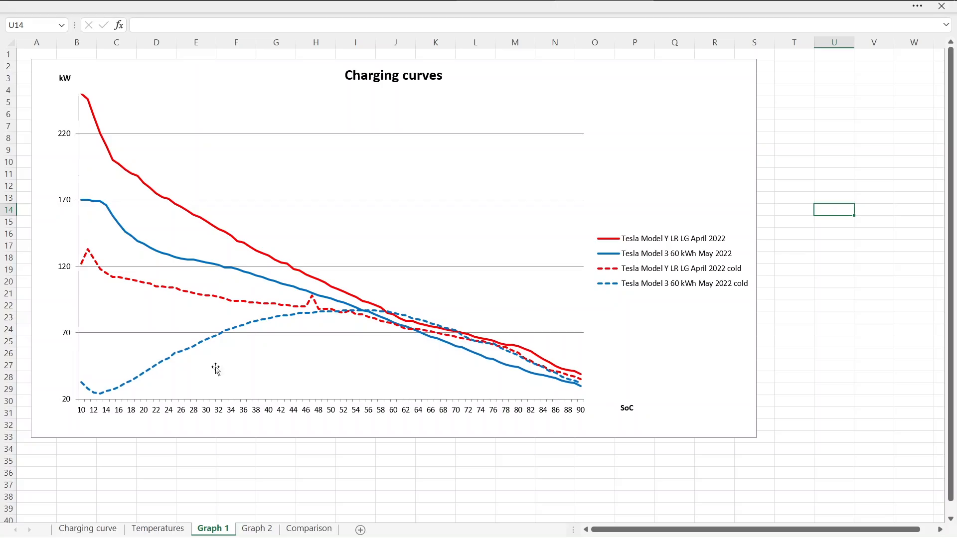
mouse_move(363, 312)
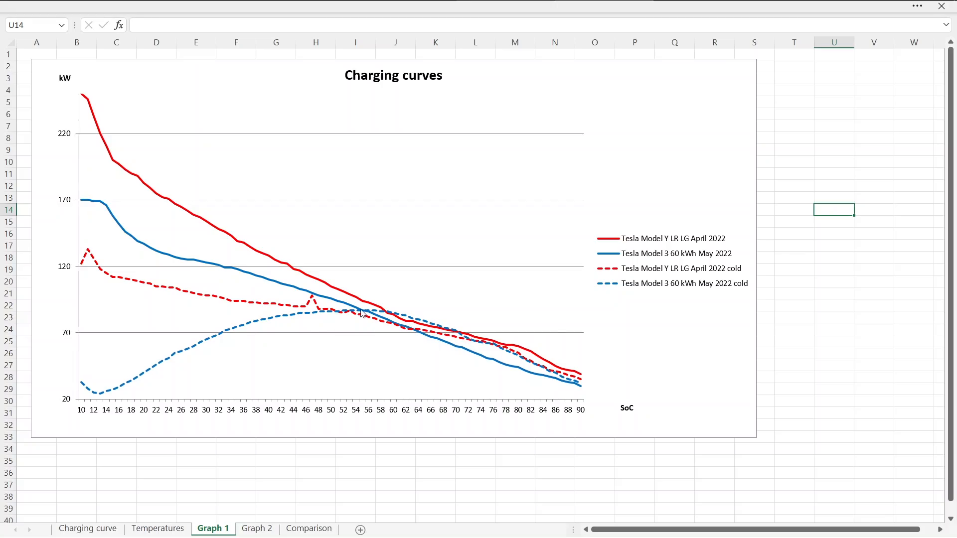
mouse_move(425, 317)
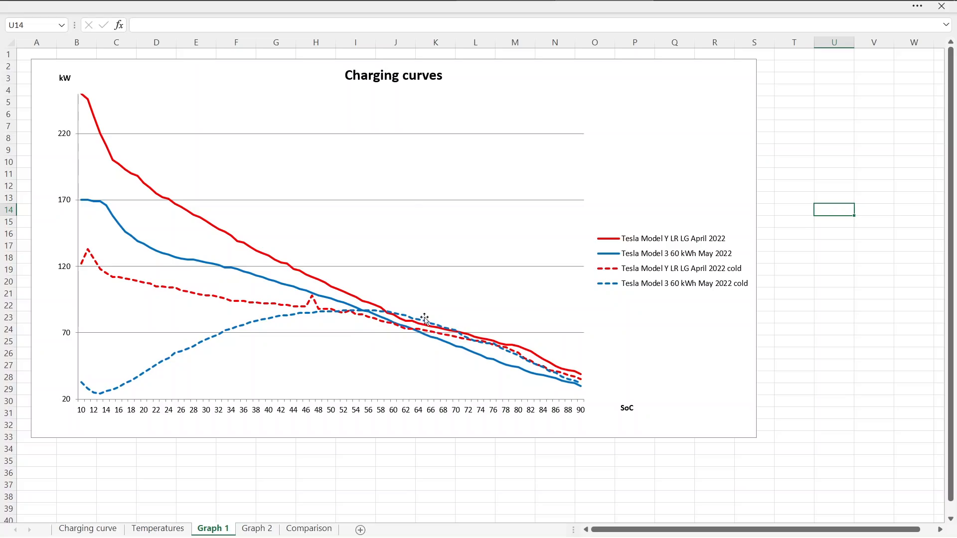
mouse_move(574, 384)
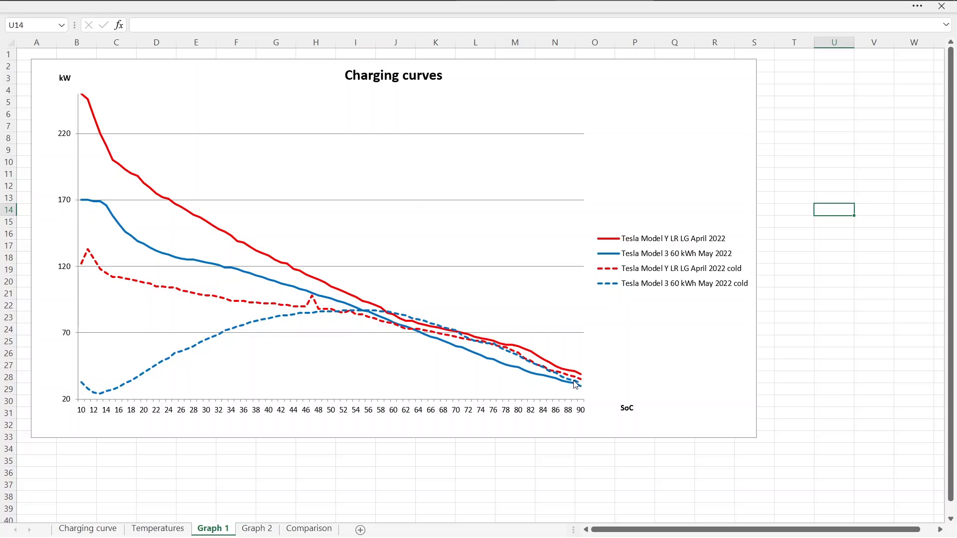
mouse_move(523, 367)
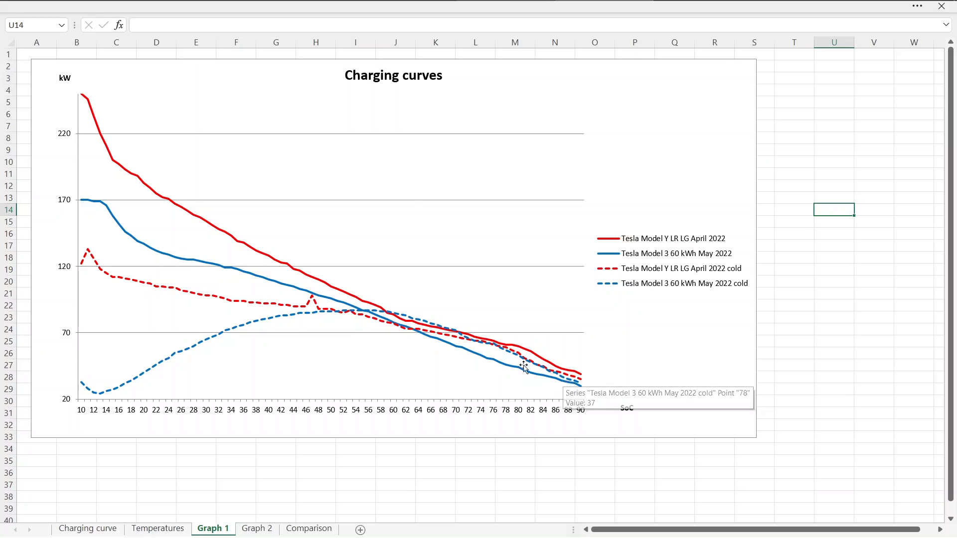
mouse_move(152, 322)
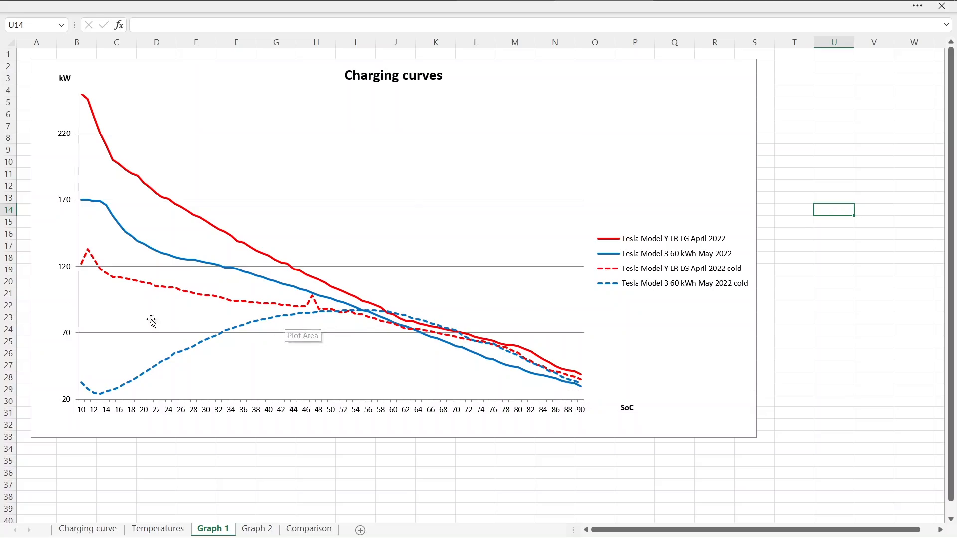
mouse_move(104, 197)
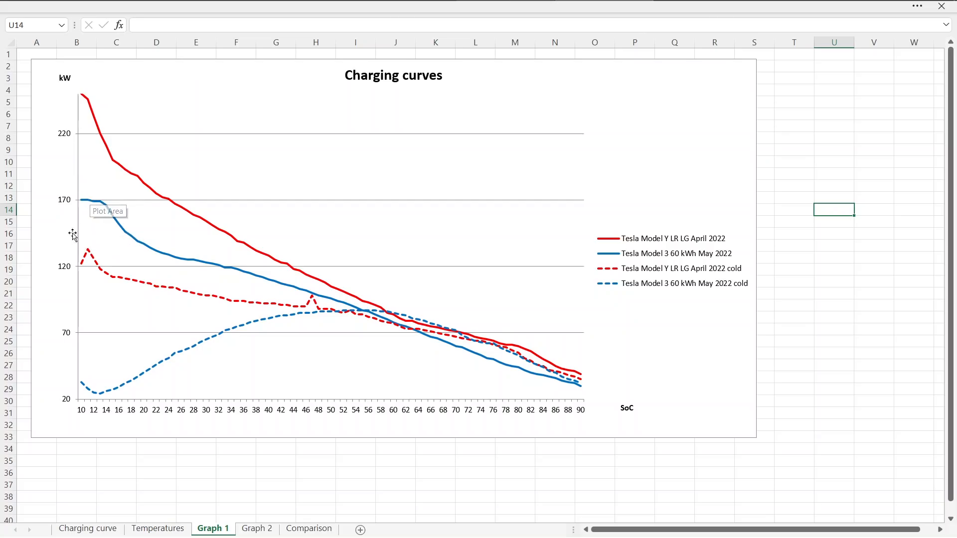
mouse_move(601, 292)
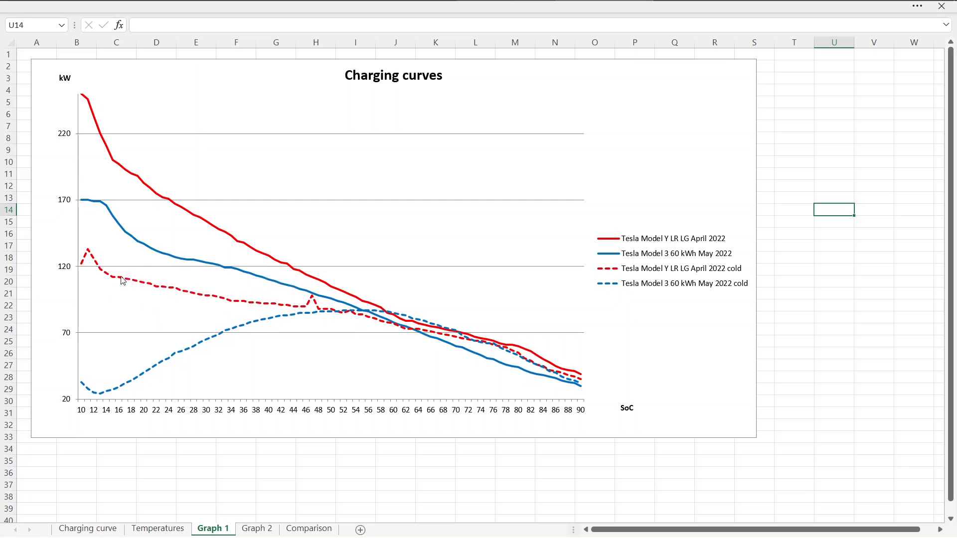
mouse_move(194, 305)
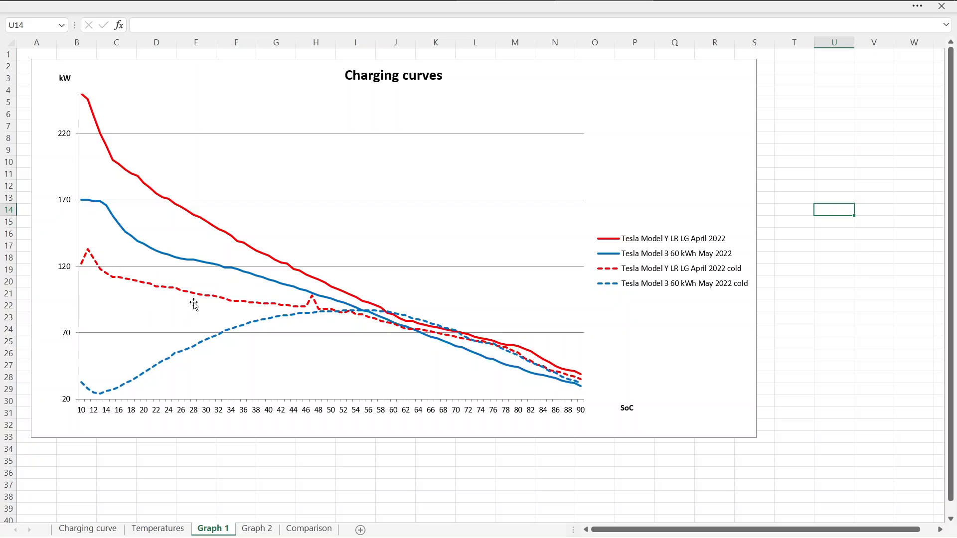
mouse_move(311, 307)
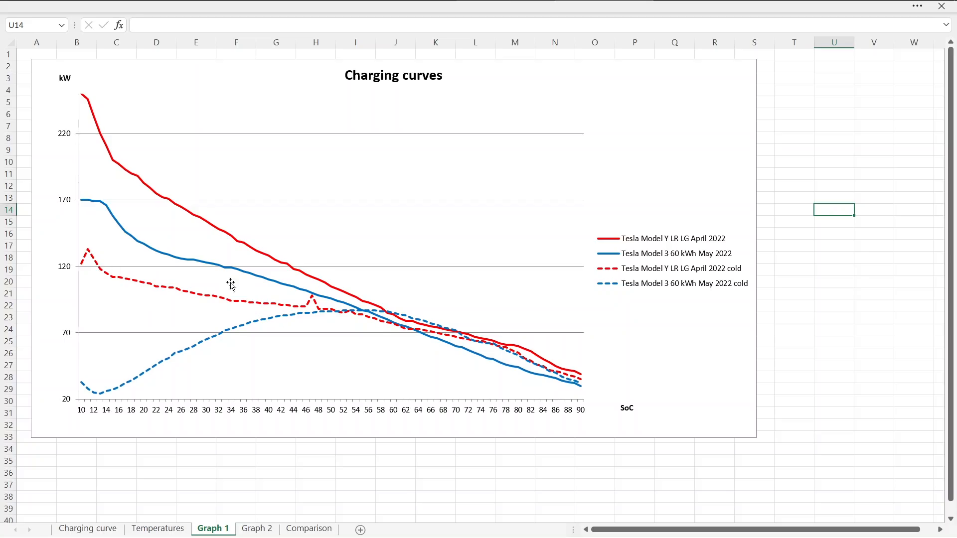
mouse_move(154, 186)
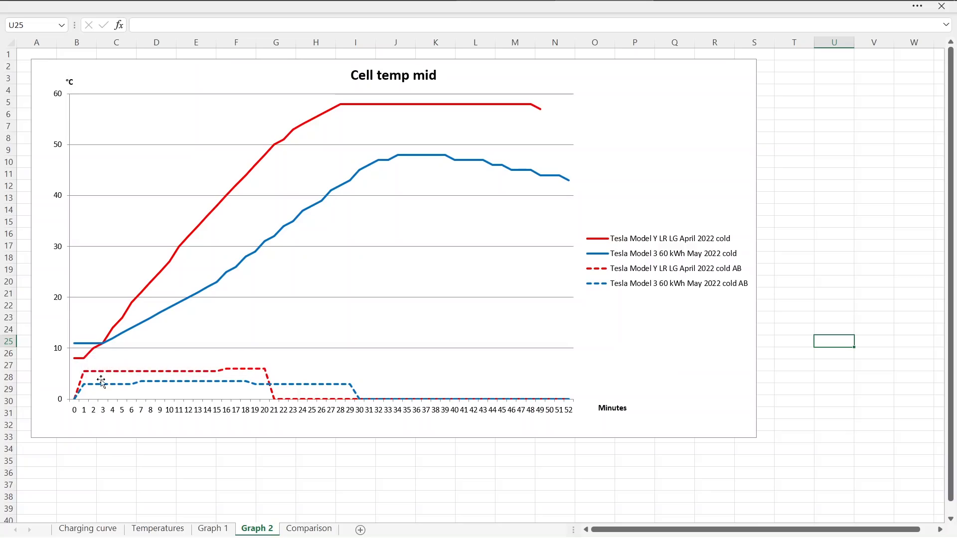
mouse_move(117, 377)
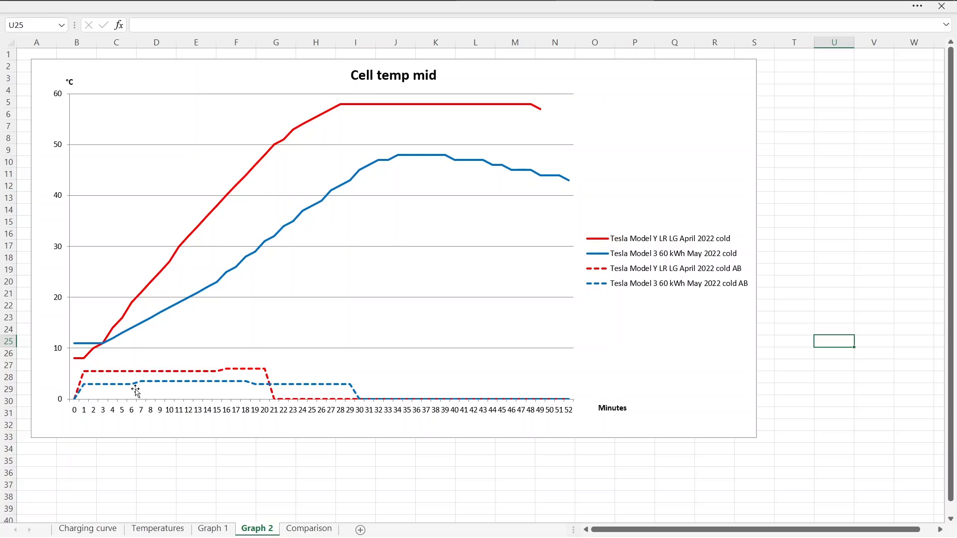
mouse_move(94, 374)
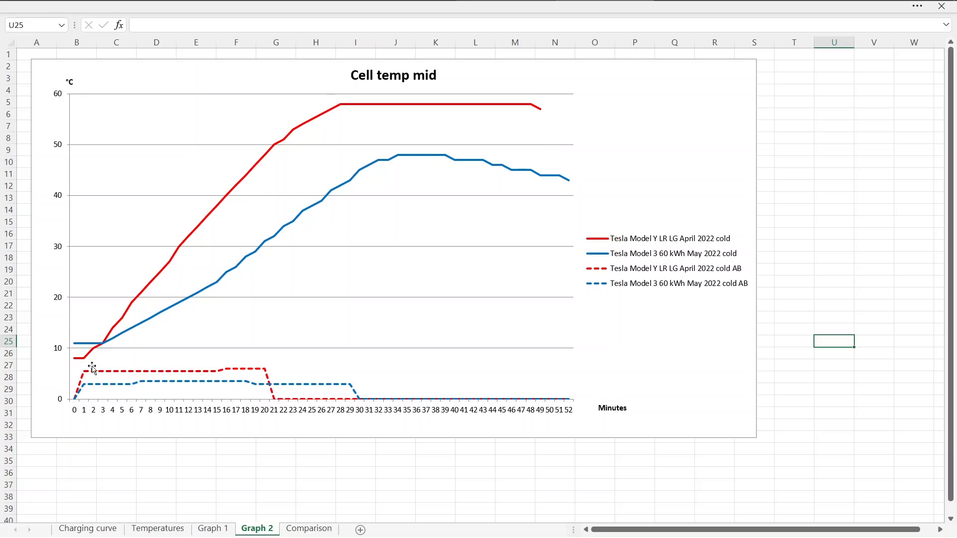
mouse_move(238, 380)
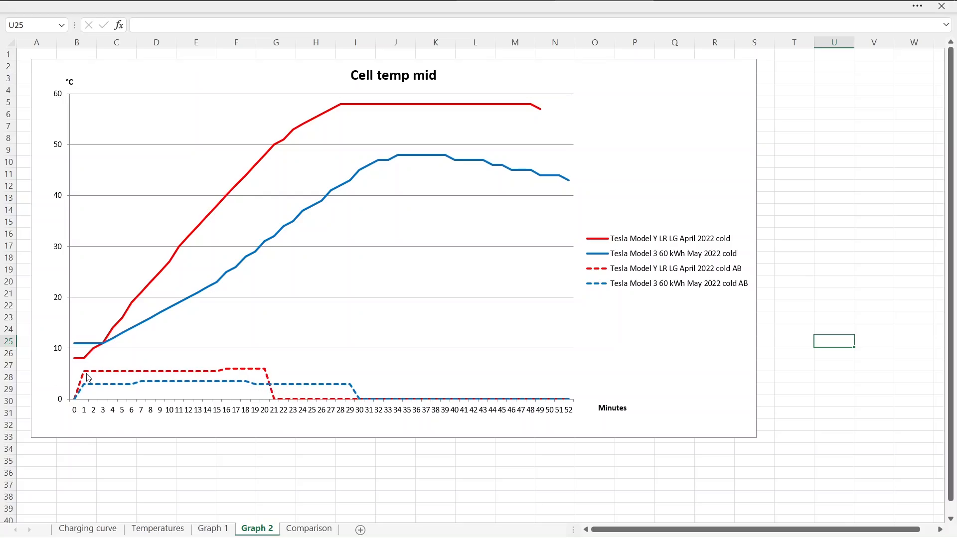
mouse_move(250, 376)
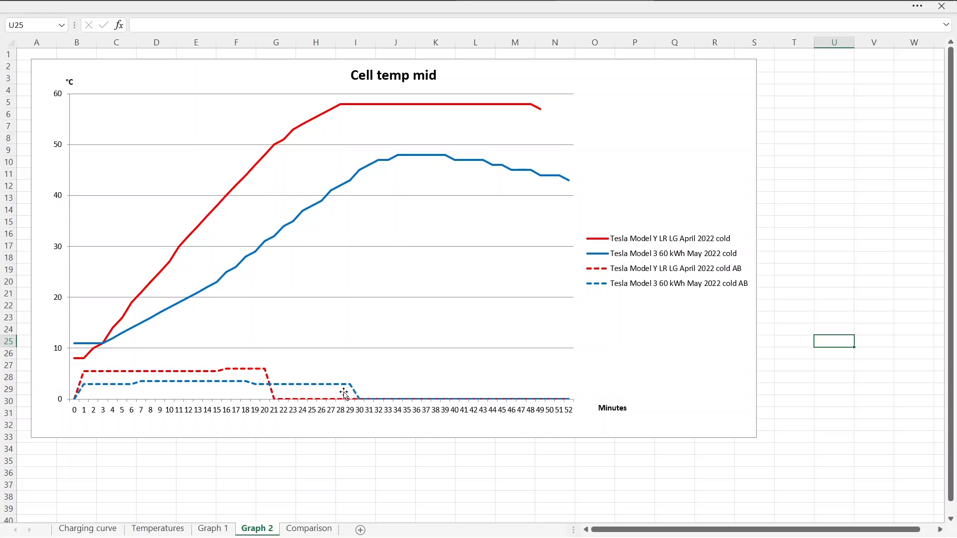
mouse_move(128, 354)
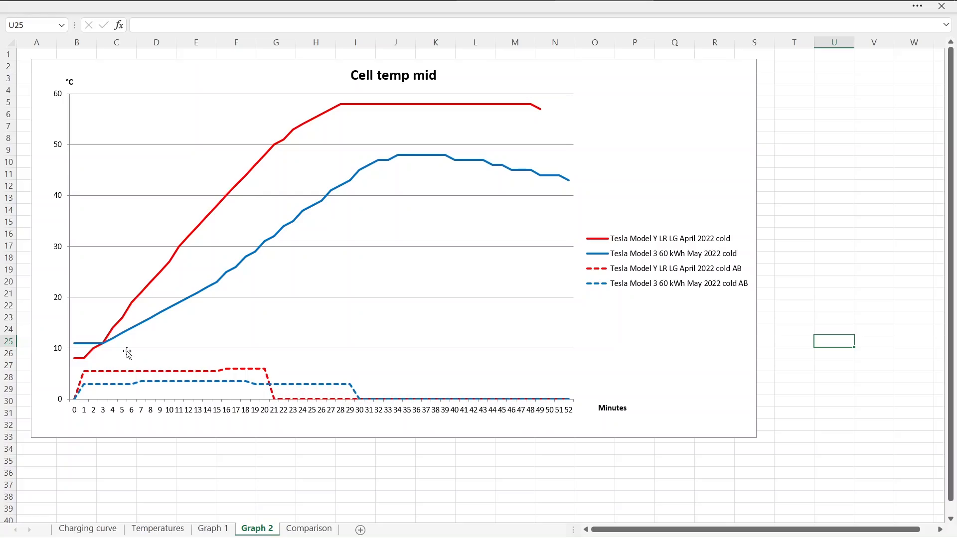
mouse_move(198, 303)
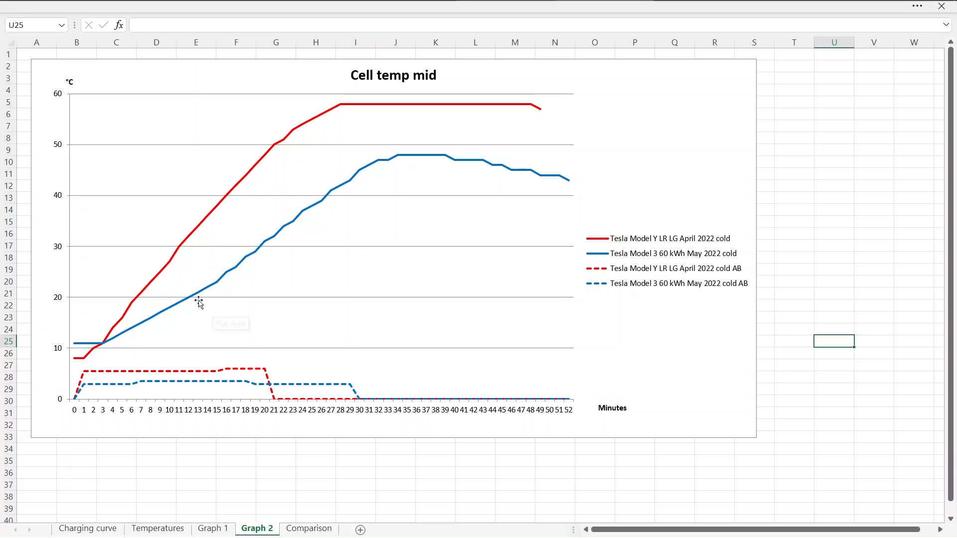
mouse_move(275, 265)
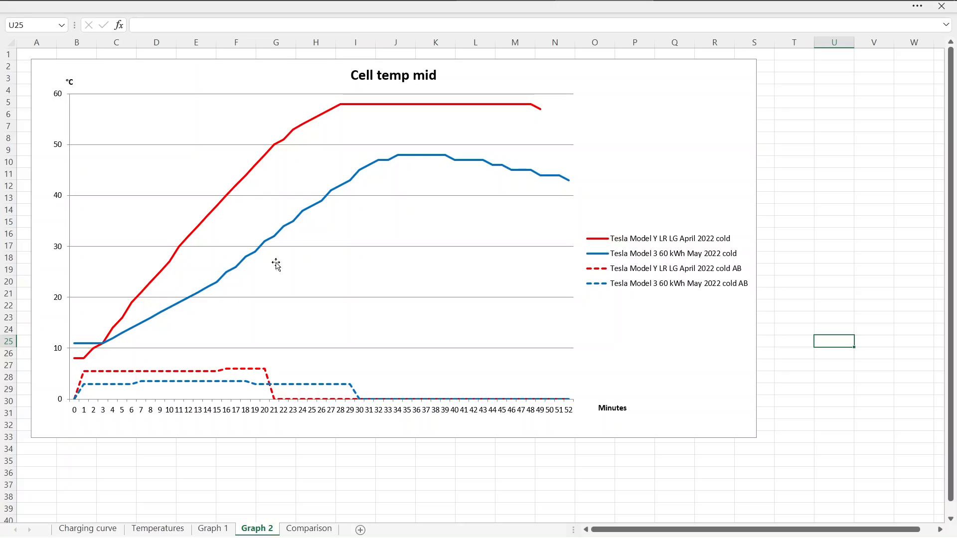
mouse_move(85, 332)
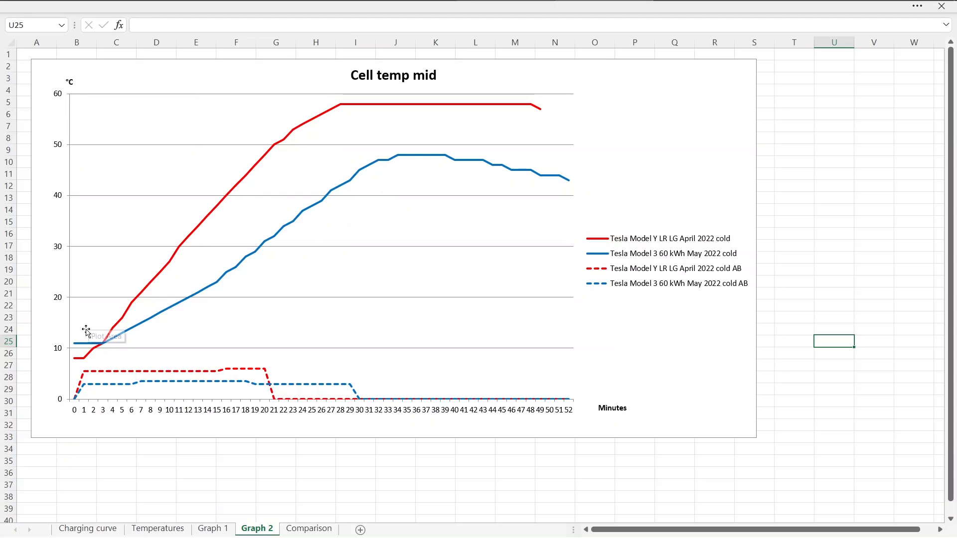
mouse_move(76, 364)
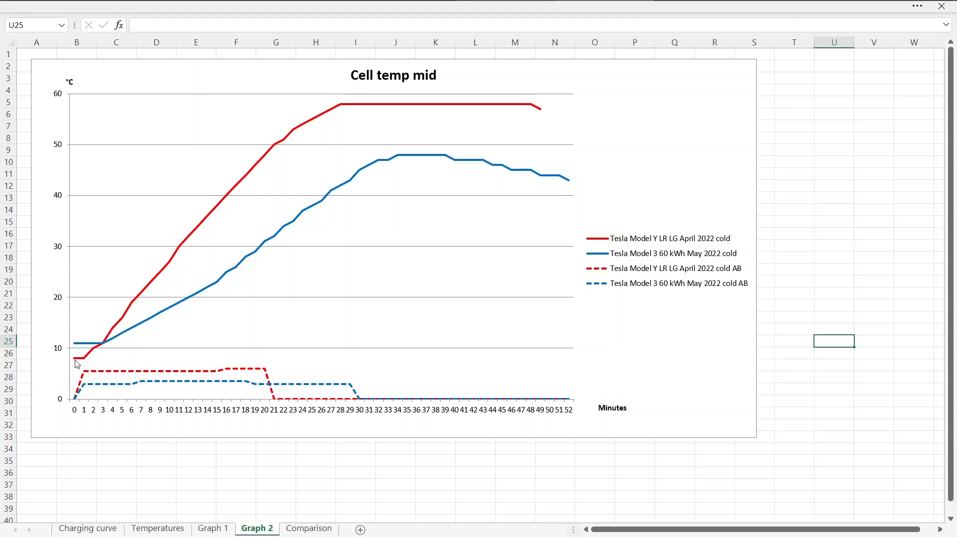
mouse_move(73, 363)
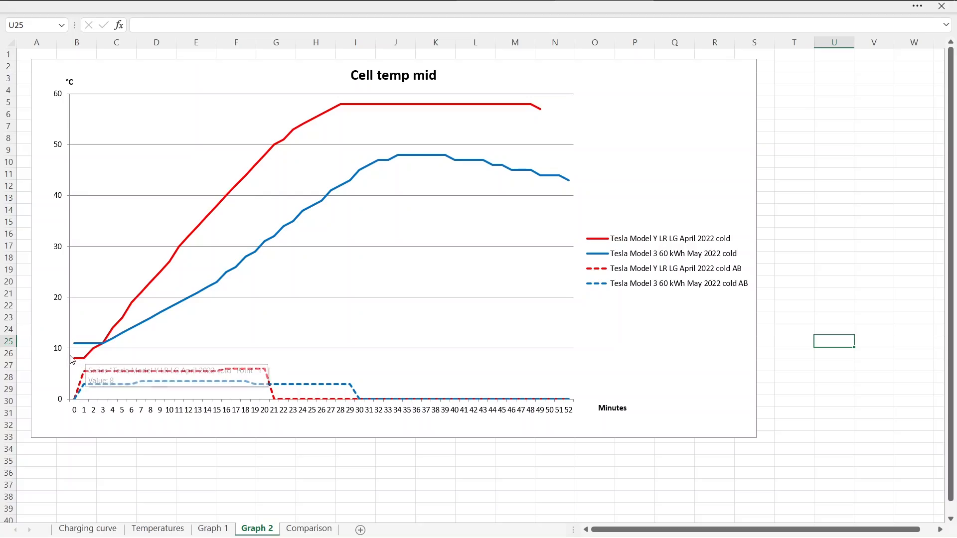
mouse_move(133, 312)
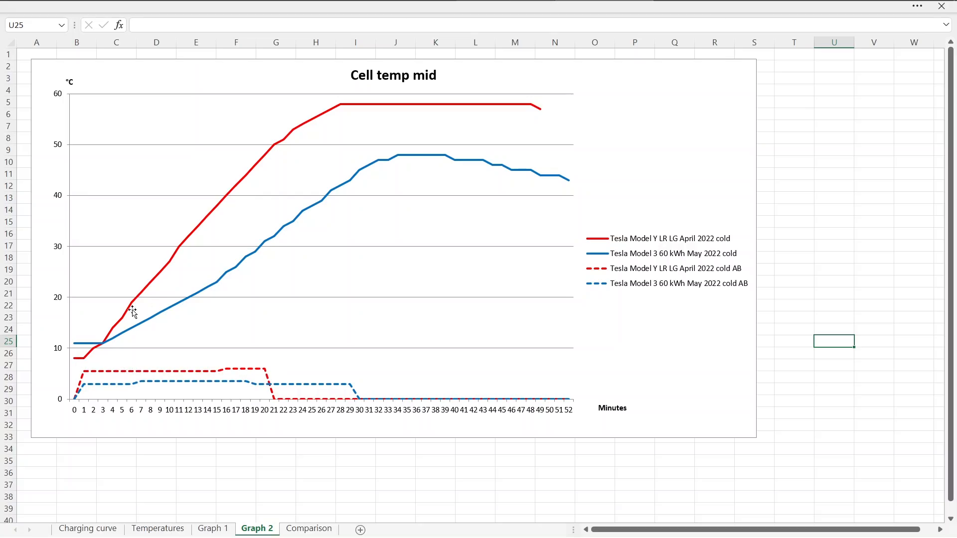
mouse_move(538, 189)
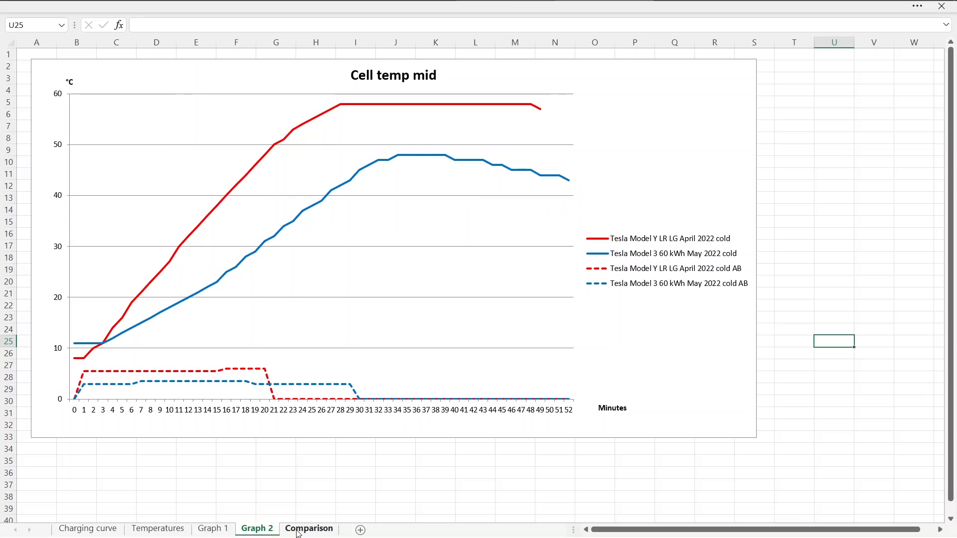
left_click(309, 527)
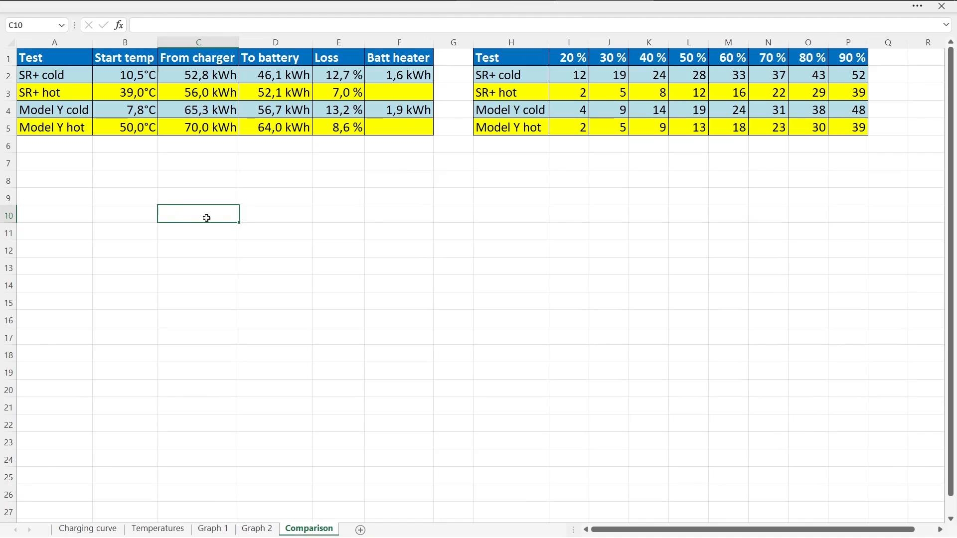
left_click(125, 74)
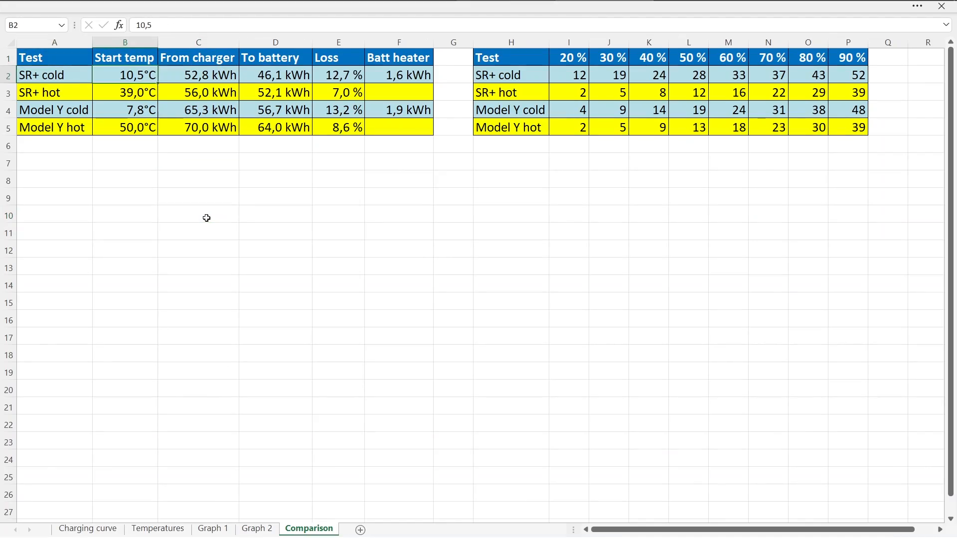
left_click(125, 109)
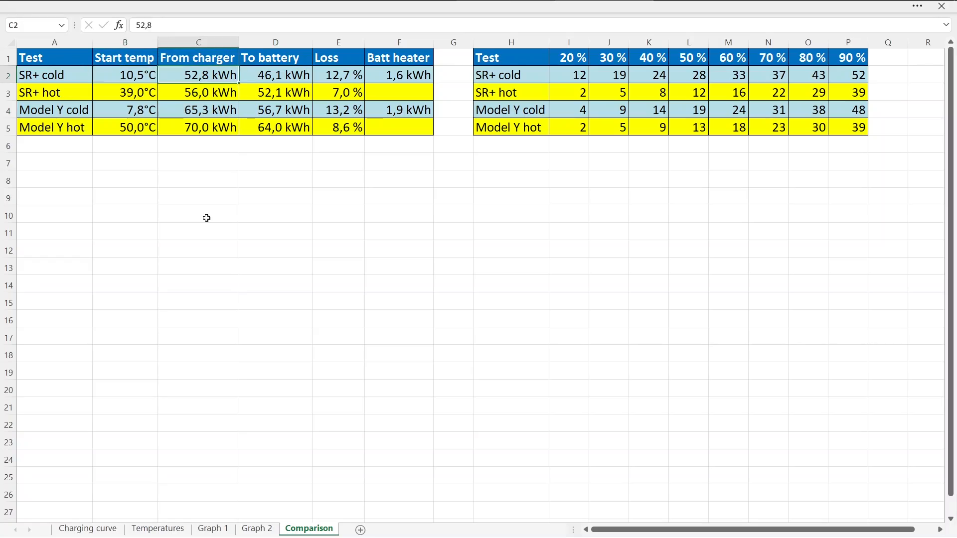
left_click(125, 75)
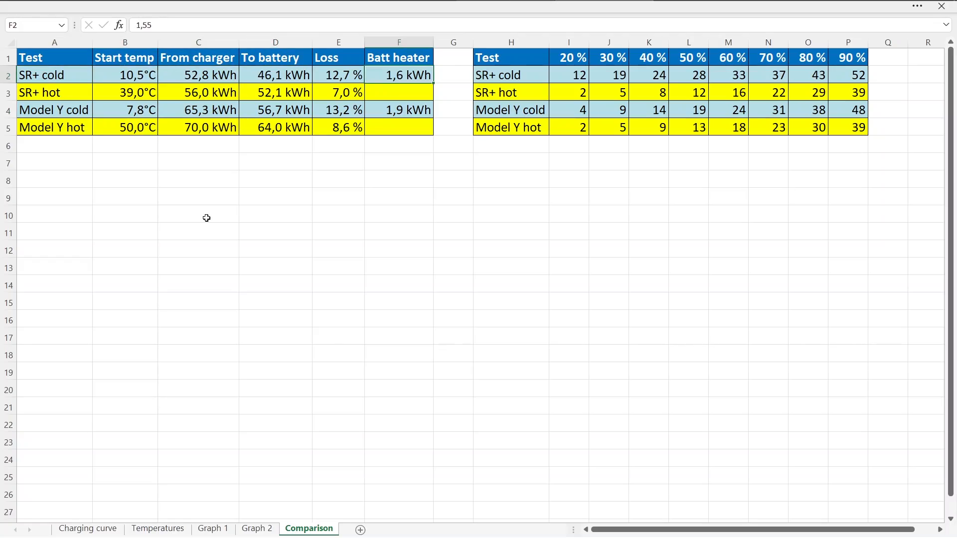
left_click(125, 92)
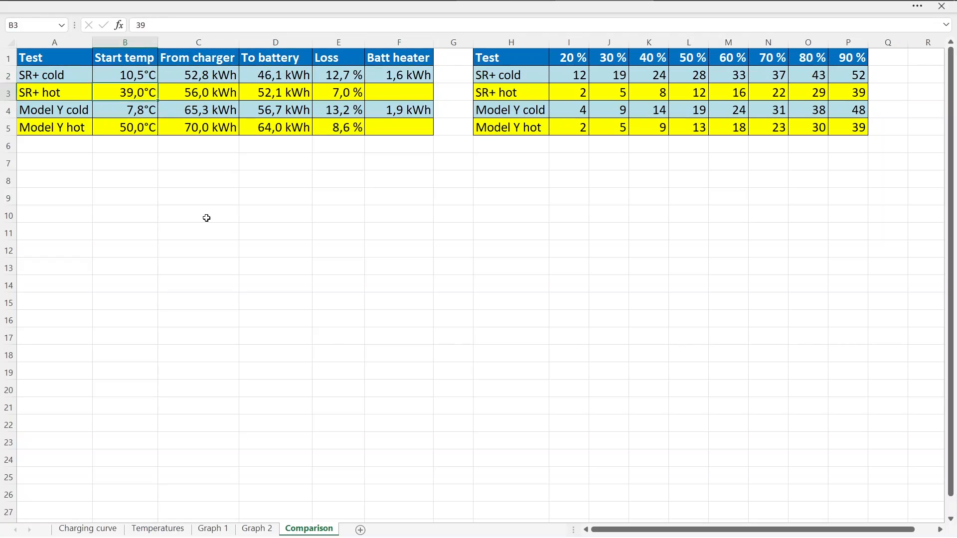
left_click(197, 92)
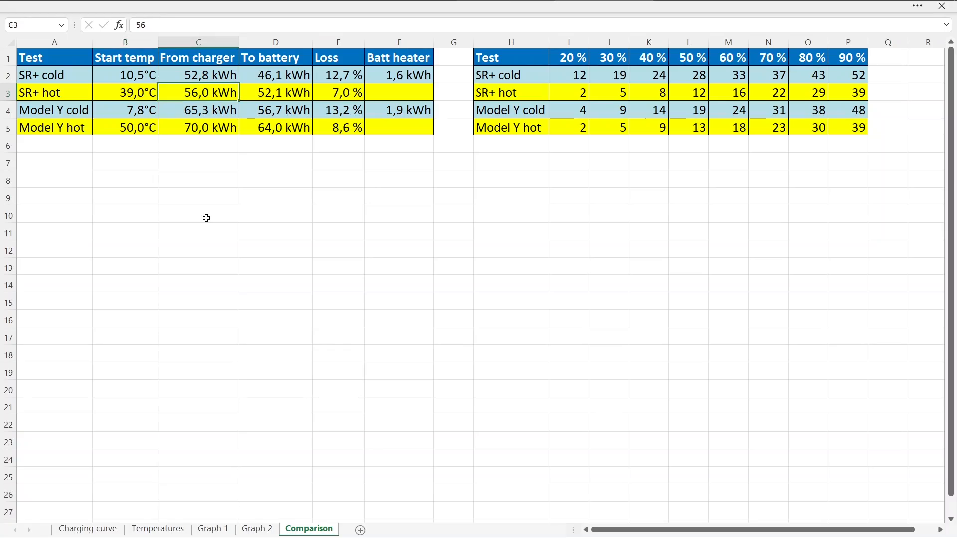
left_click(125, 74)
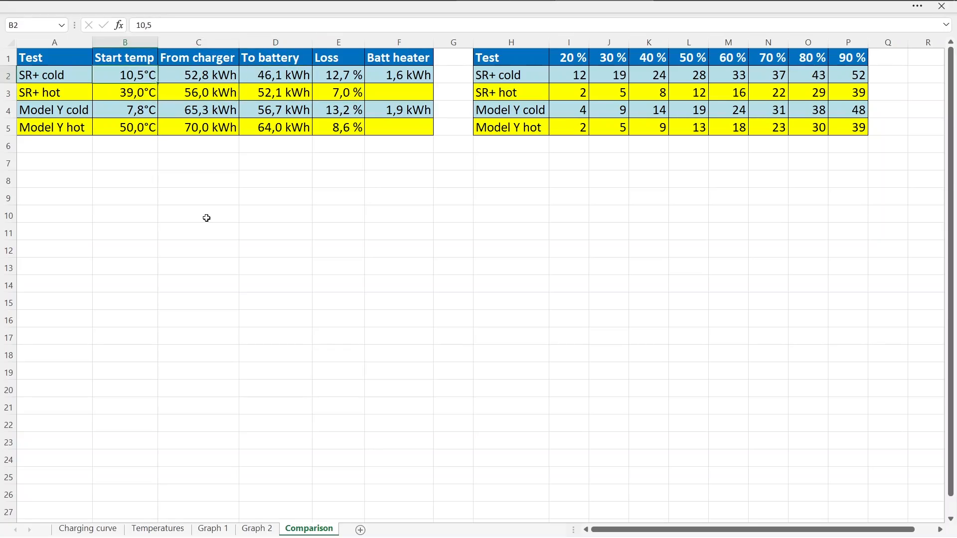
left_click(338, 75)
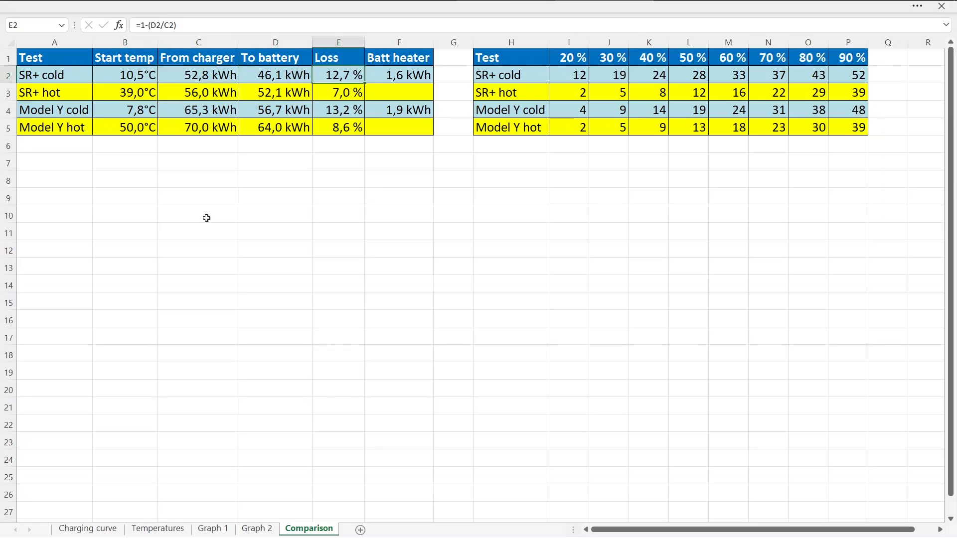
left_click(276, 75)
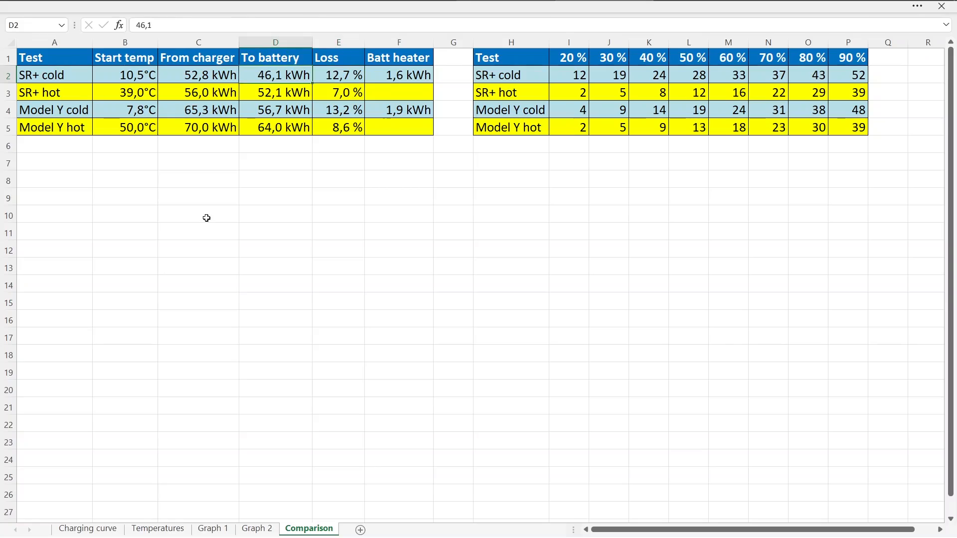
left_click(198, 74)
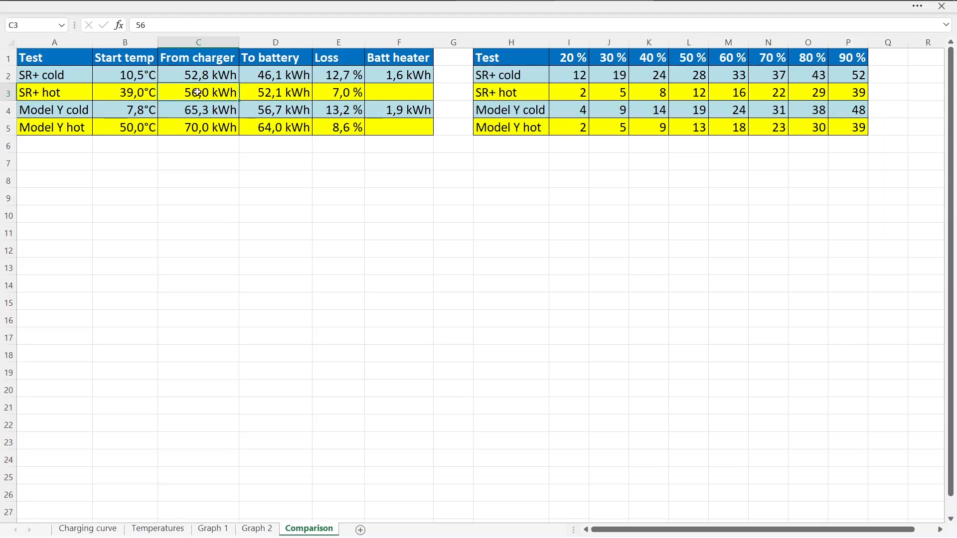
mouse_move(228, 110)
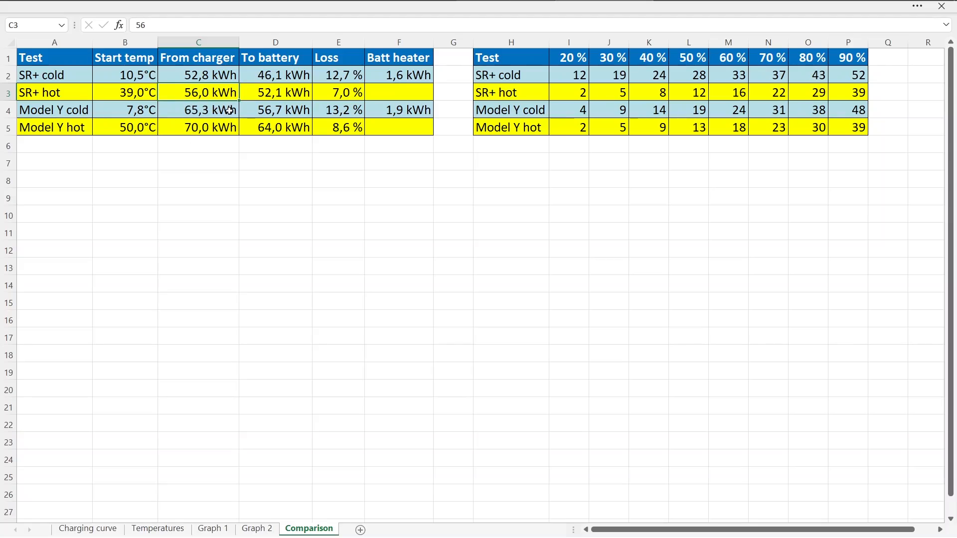
mouse_move(158, 107)
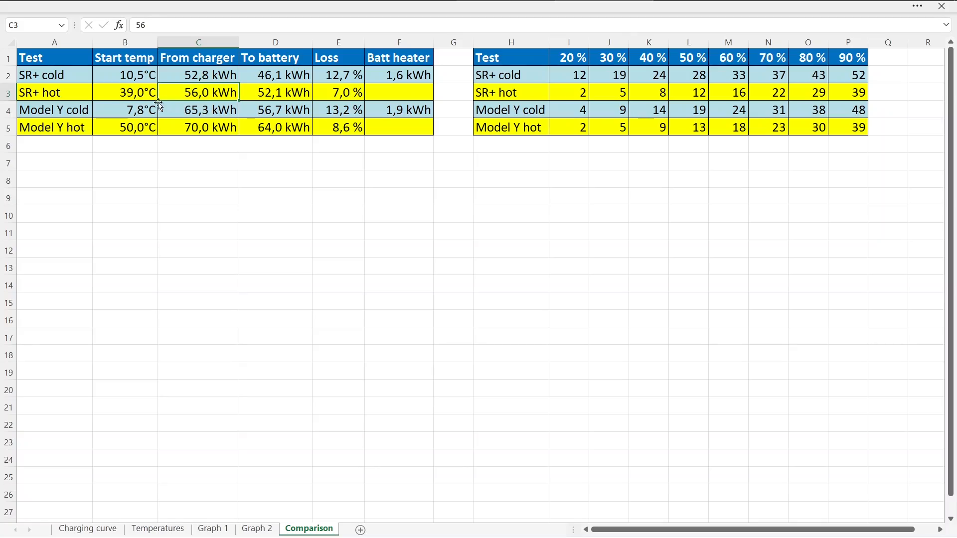
left_click(198, 74)
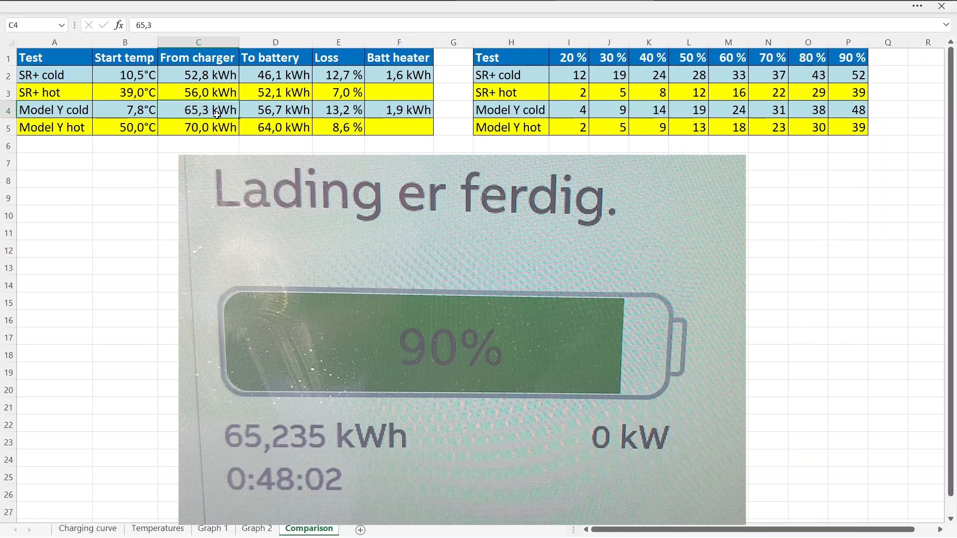
mouse_move(214, 110)
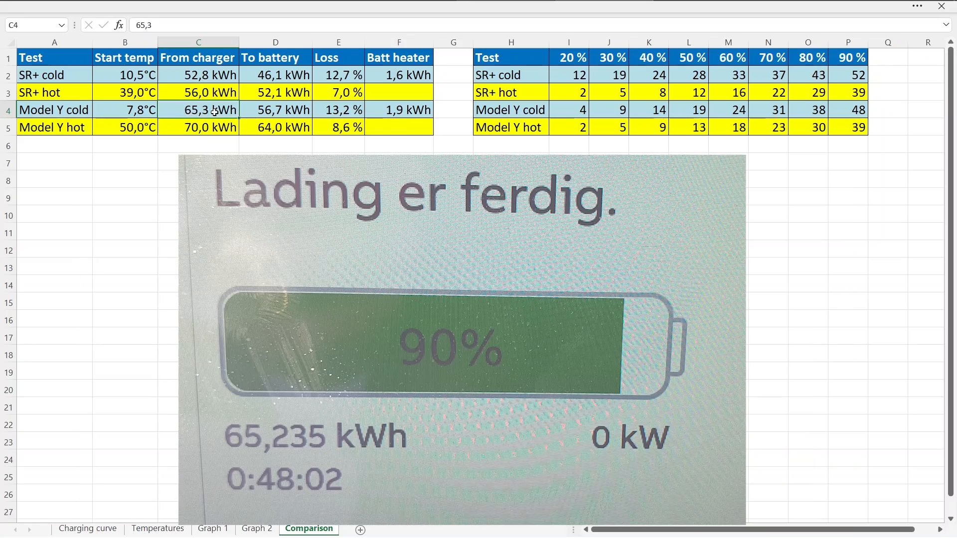
mouse_move(255, 116)
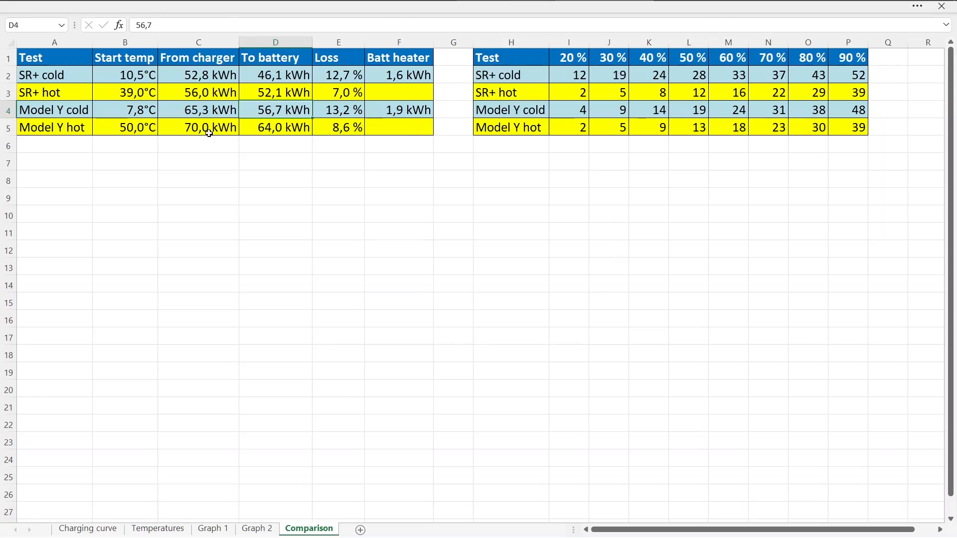
left_click(198, 92)
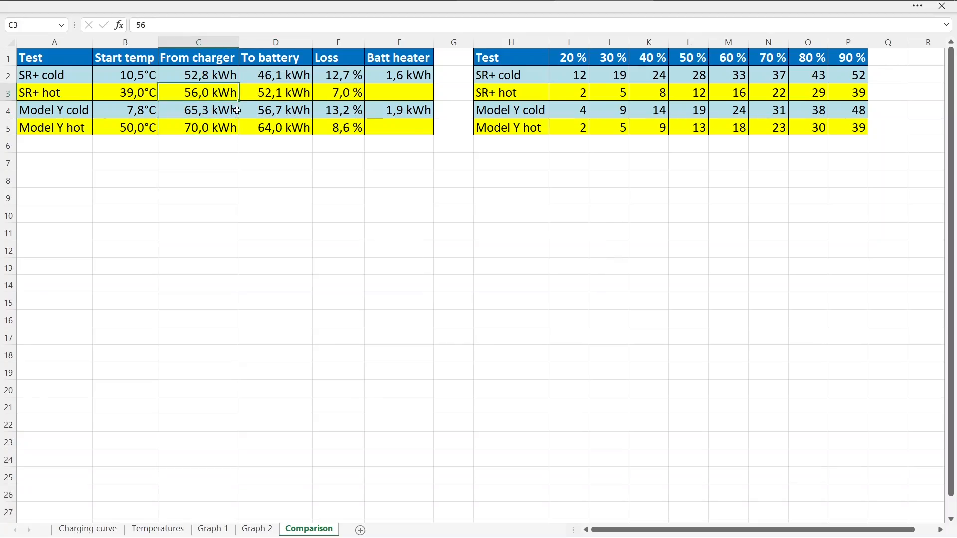
mouse_move(214, 114)
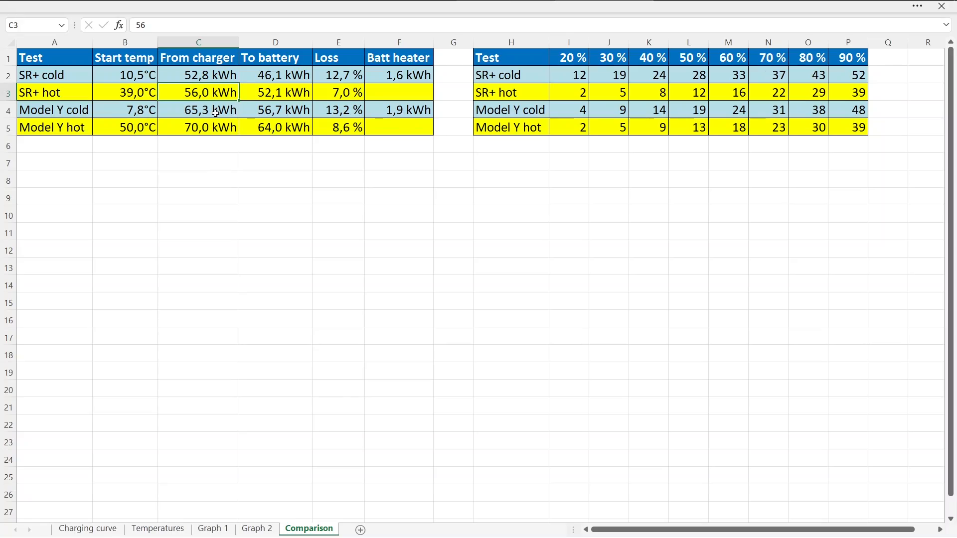
left_click(198, 110)
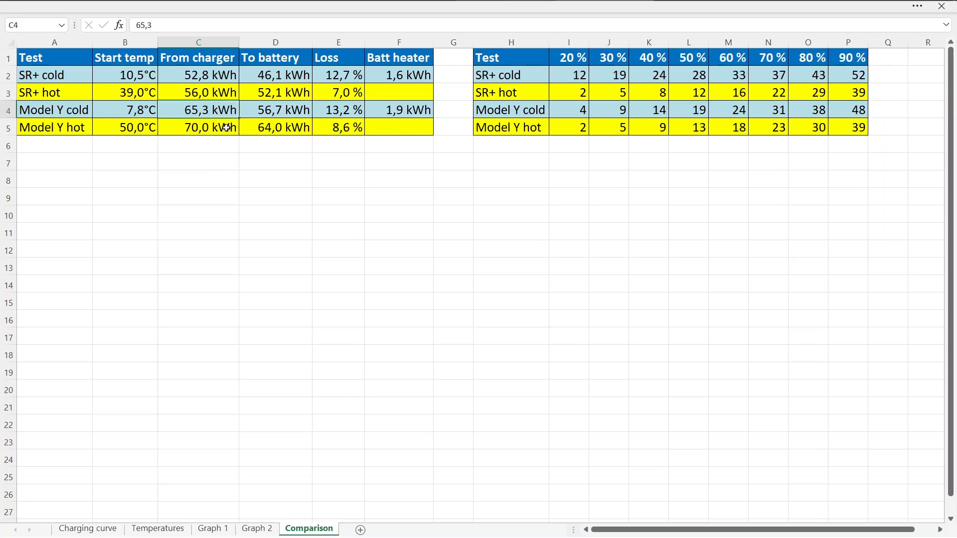
Inspect the SR+ cold and Model Y cold loss formulas in E2 and E4, then return to Temperatures
left_click(338, 74)
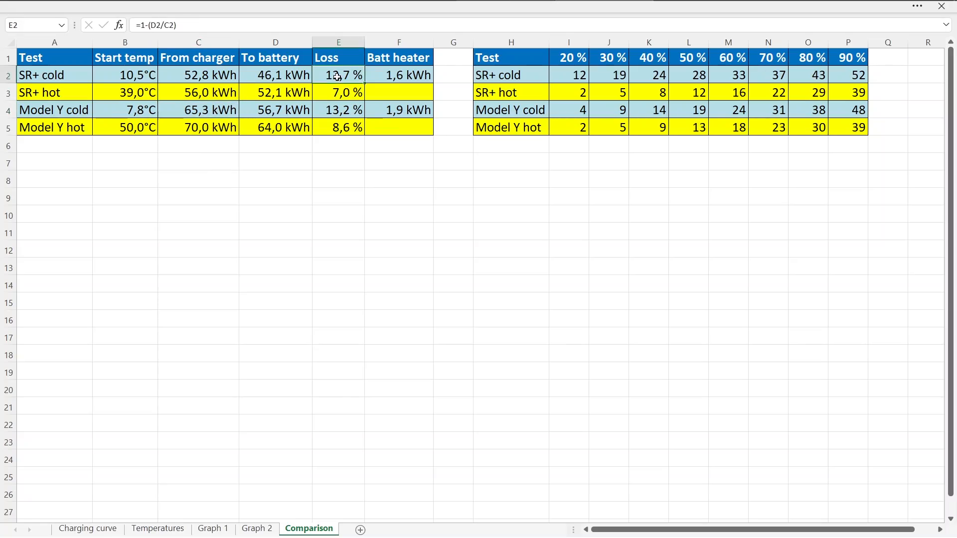
mouse_move(105, 76)
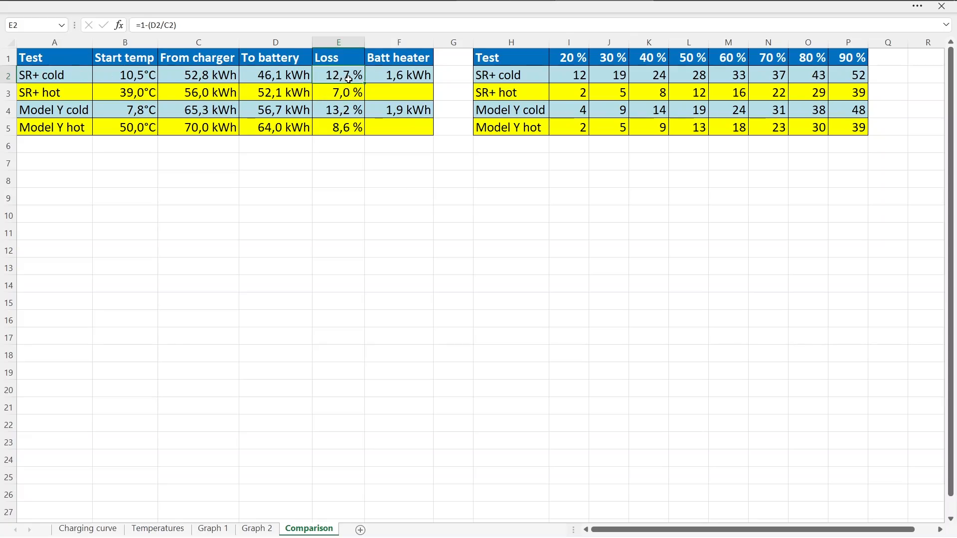
left_click(338, 110)
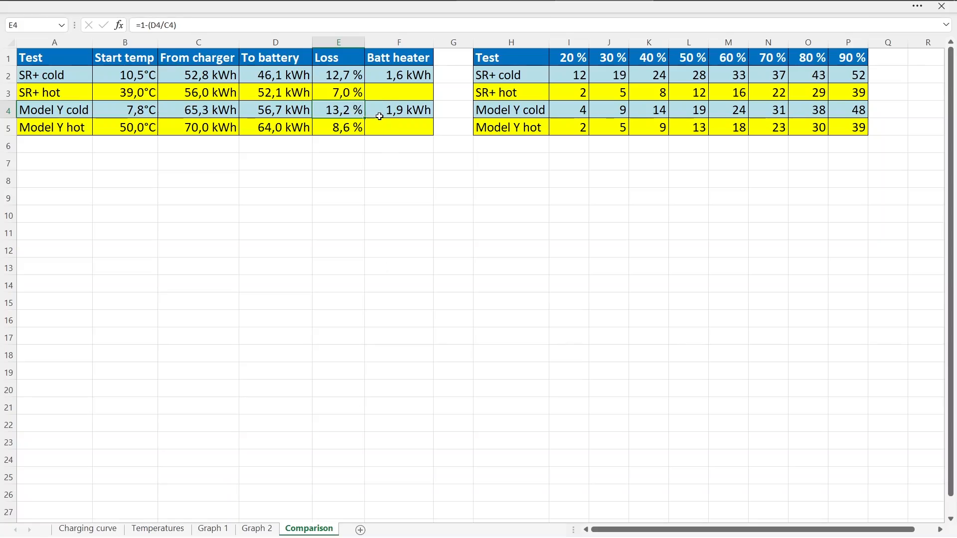
left_click(157, 528)
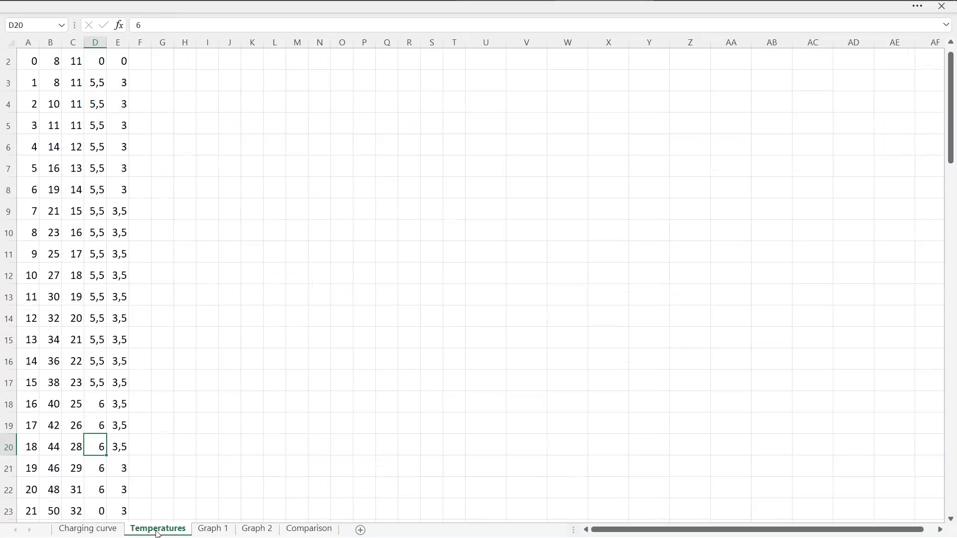
Look through Graph 1 and the Graph 2 Cell temp mid chart, then return to Comparison
left_click(212, 528)
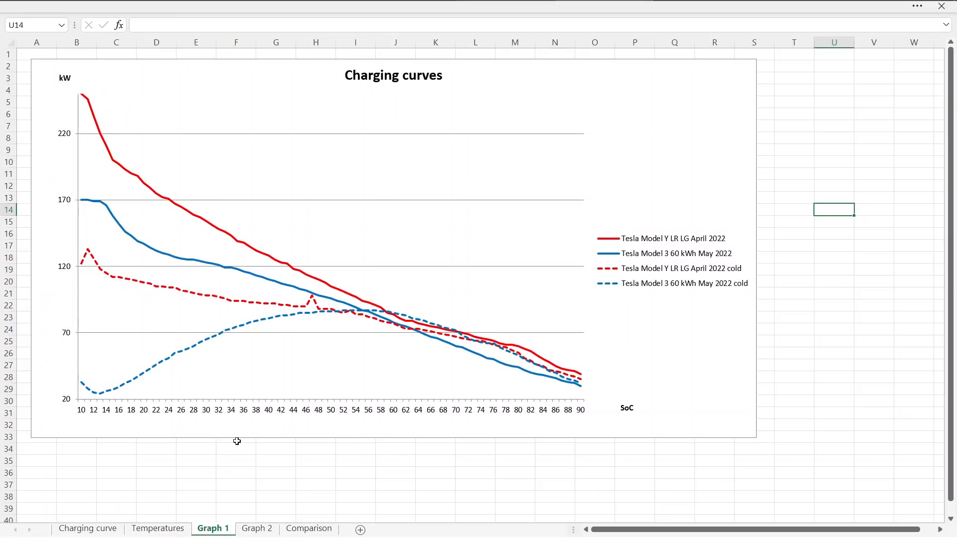
left_click(256, 528)
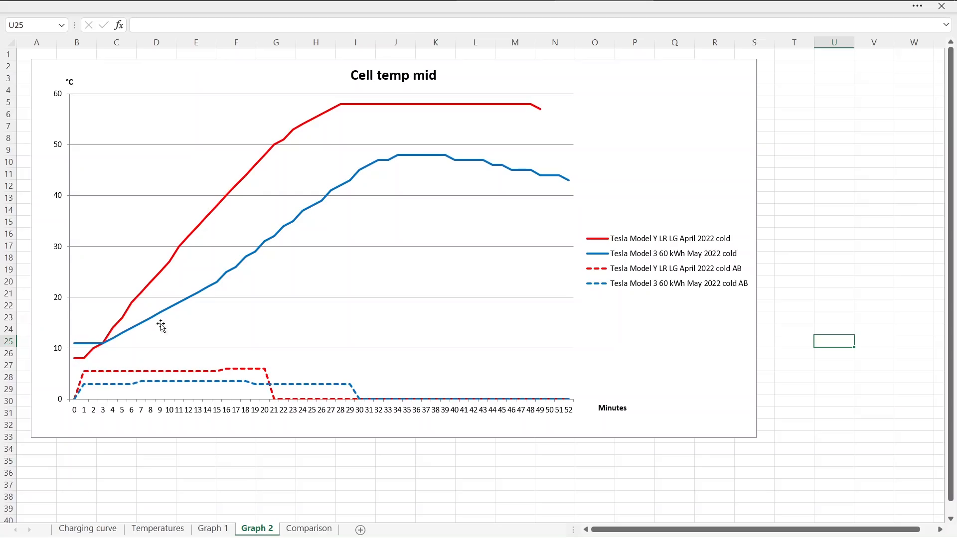
mouse_move(141, 326)
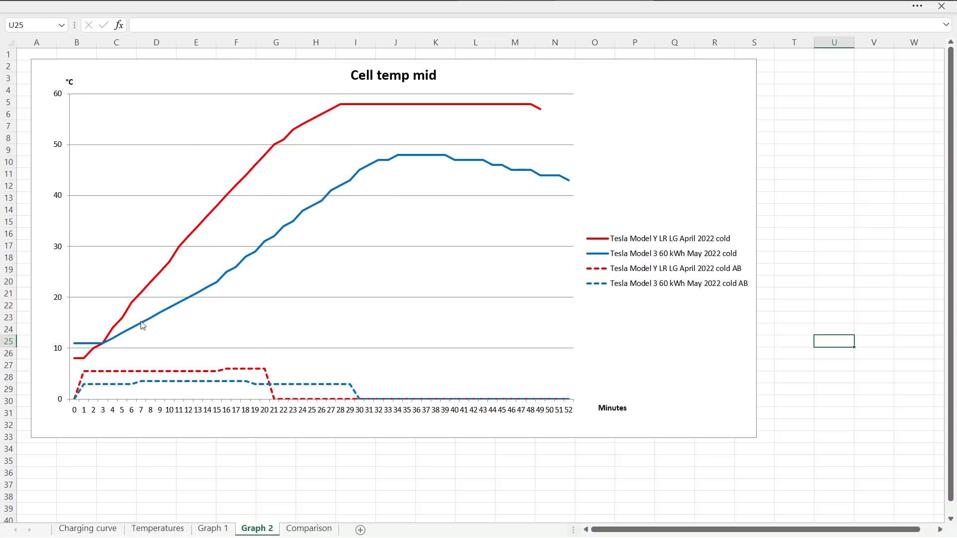
mouse_move(356, 185)
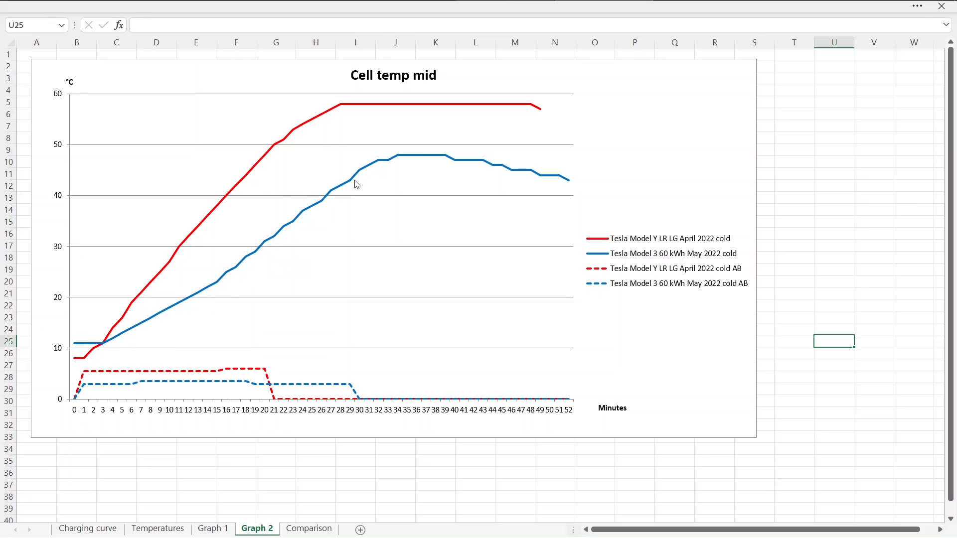
mouse_move(427, 153)
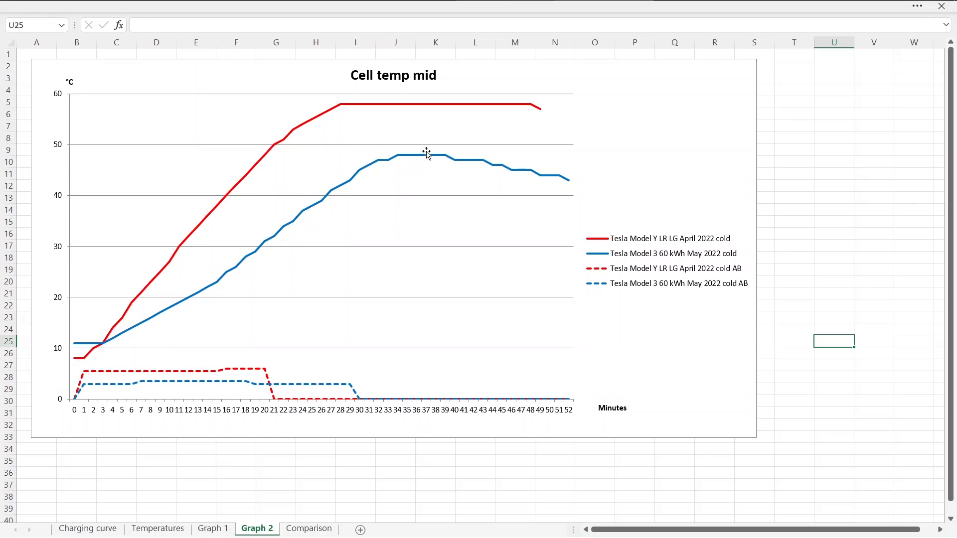
mouse_move(427, 155)
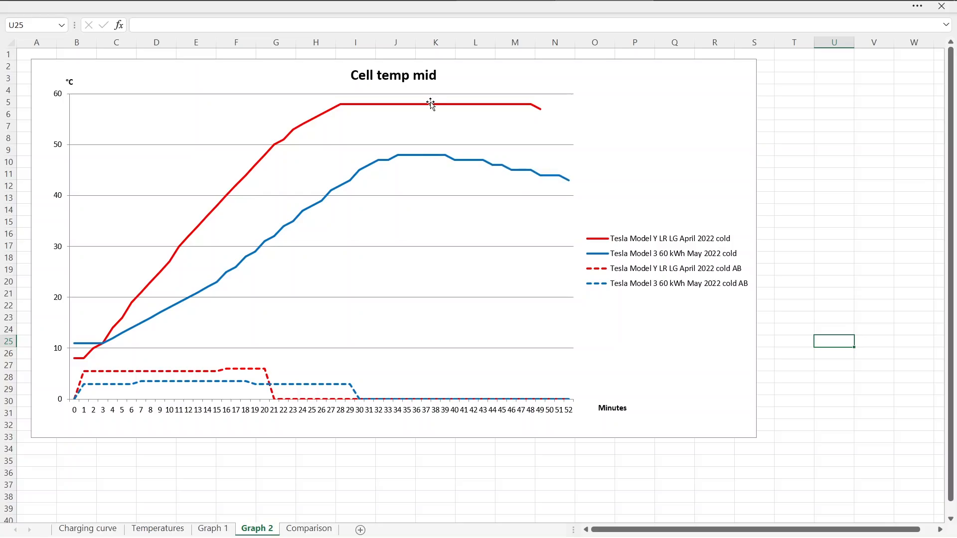
mouse_move(430, 104)
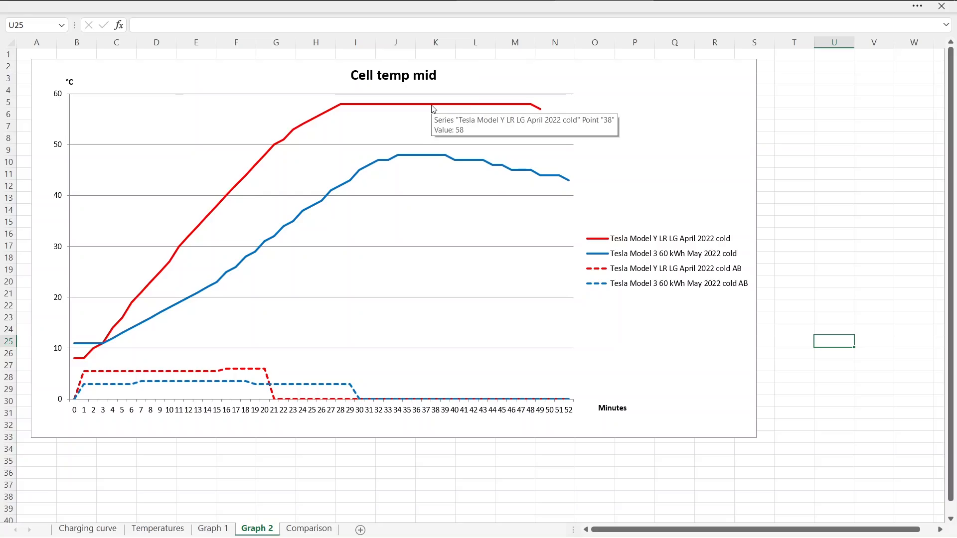
mouse_move(380, 212)
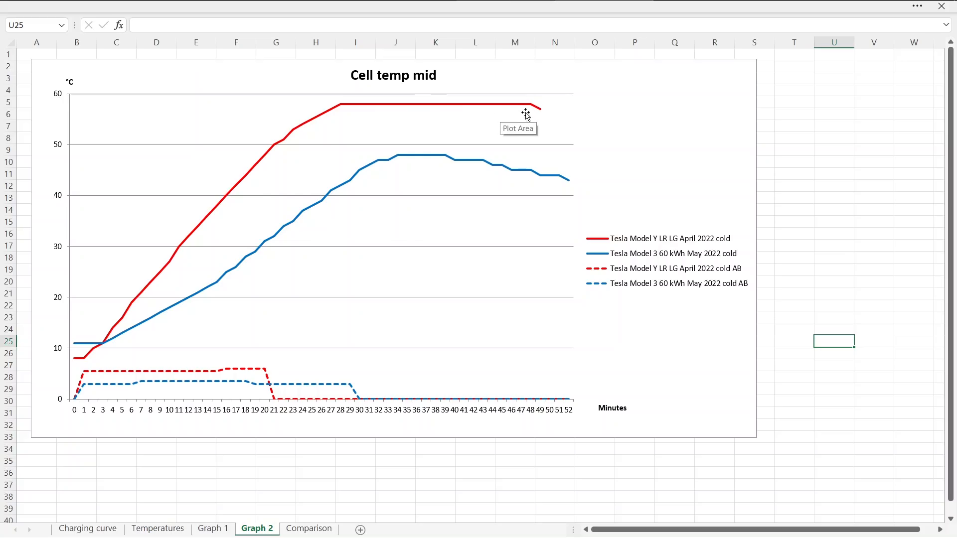
mouse_move(128, 302)
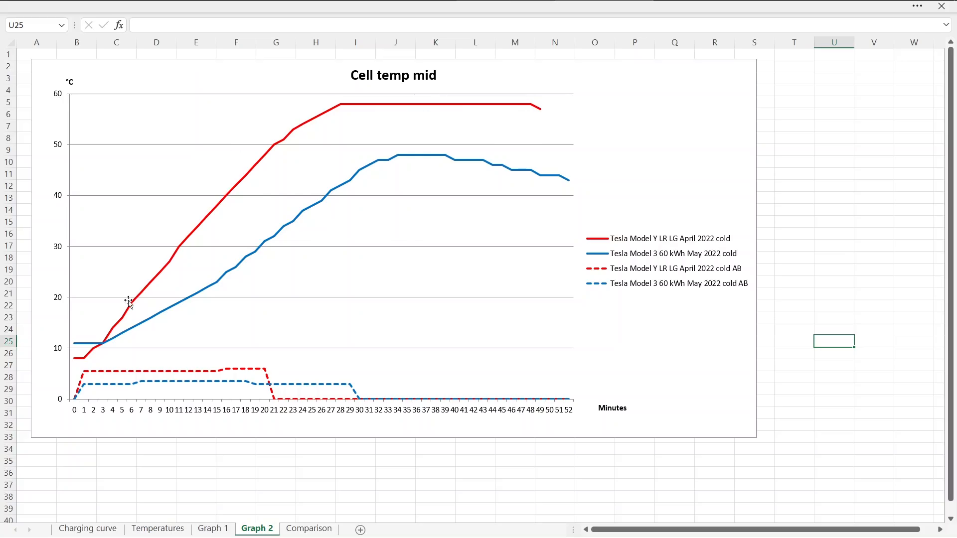
mouse_move(340, 113)
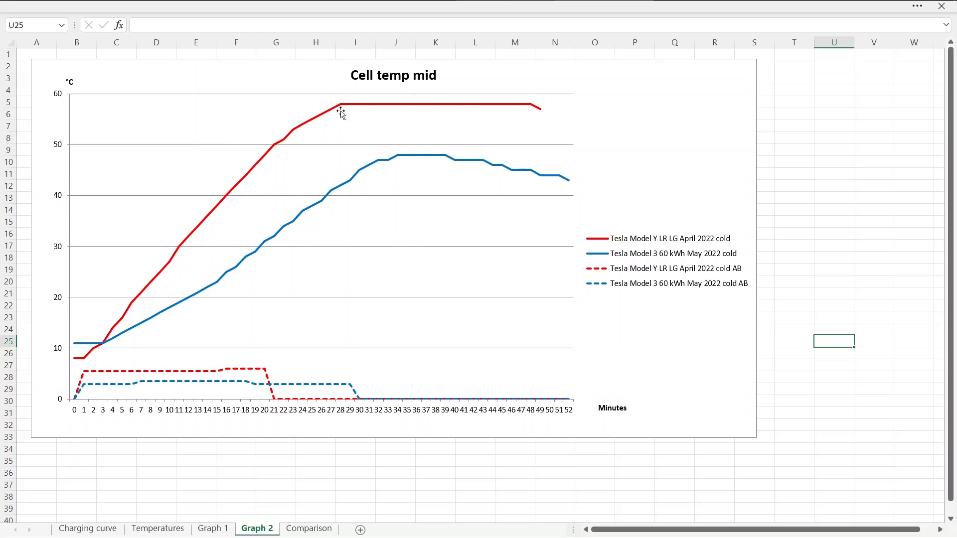
mouse_move(345, 111)
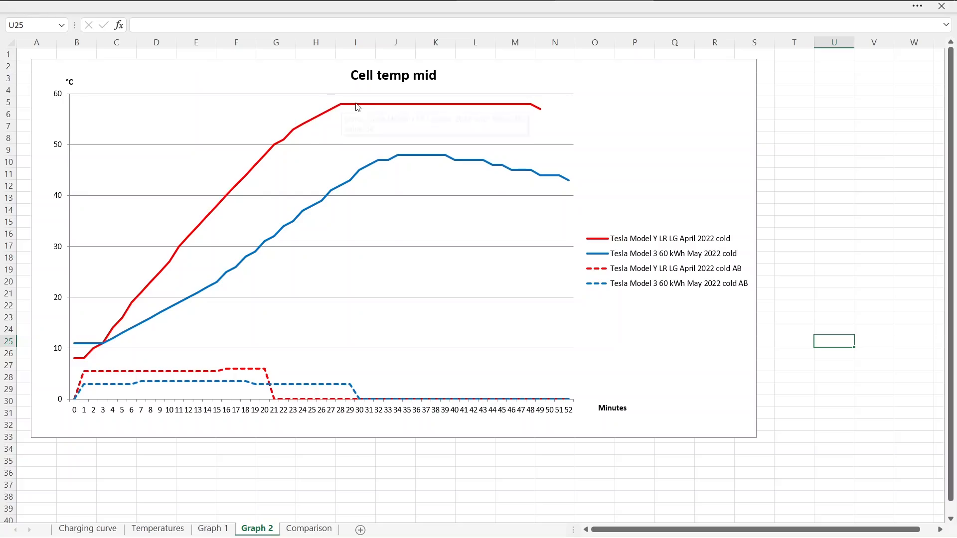
mouse_move(340, 108)
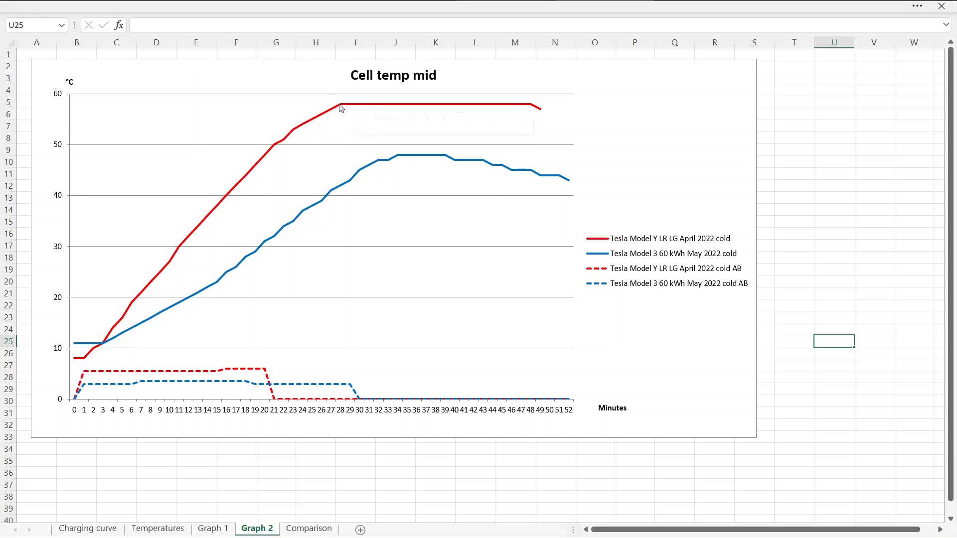
mouse_move(437, 102)
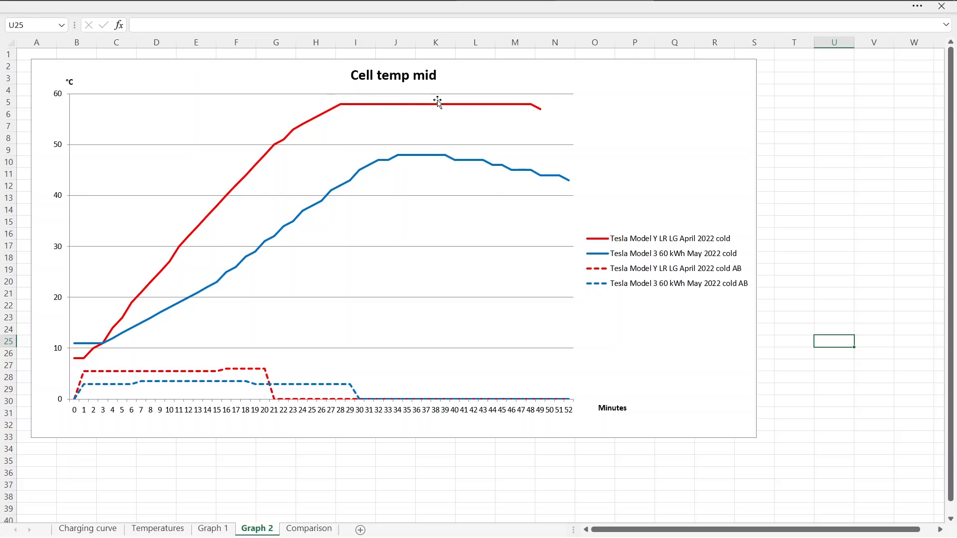
mouse_move(415, 108)
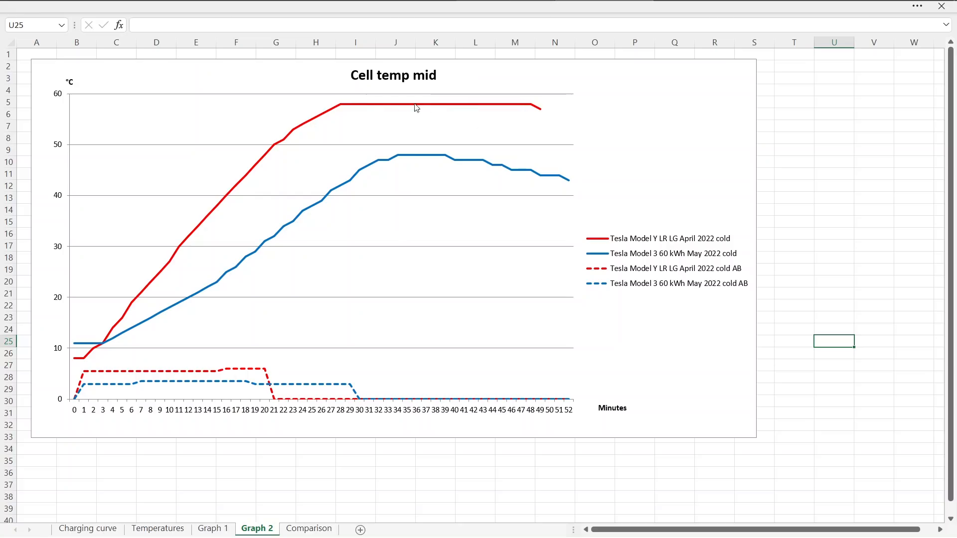
mouse_move(235, 302)
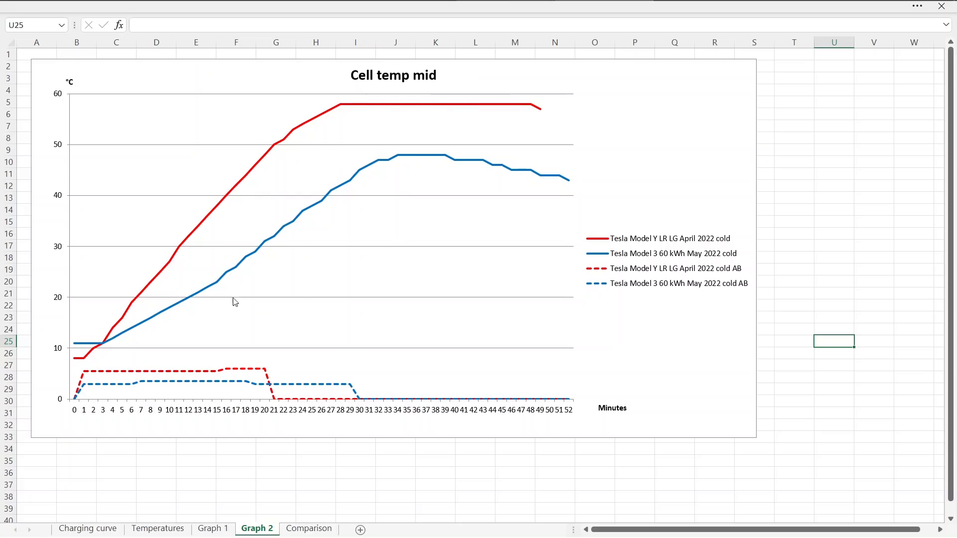
mouse_move(420, 154)
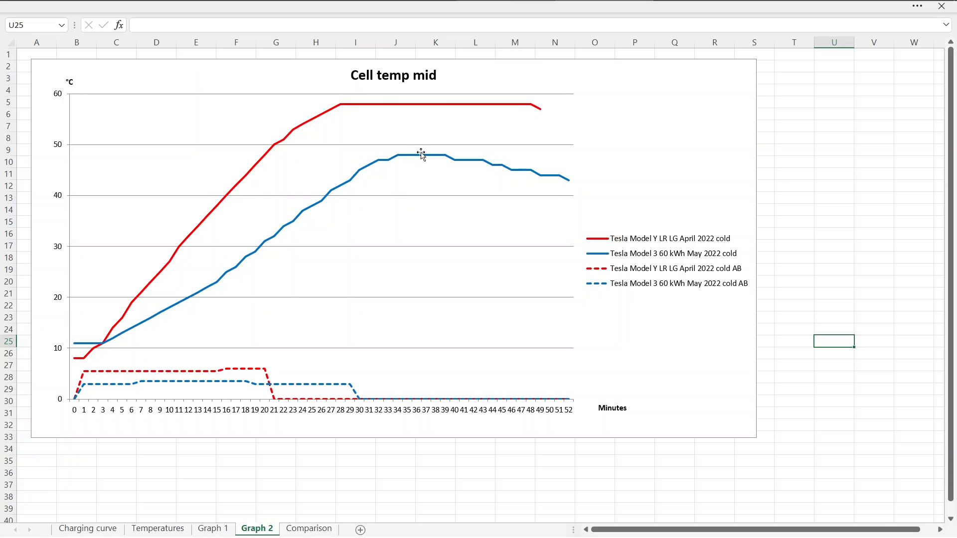
mouse_move(540, 176)
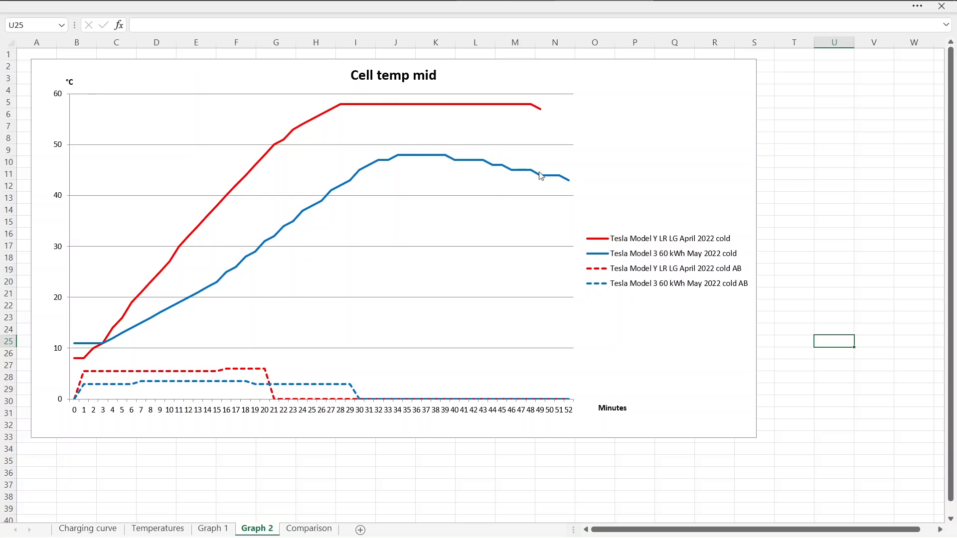
mouse_move(445, 161)
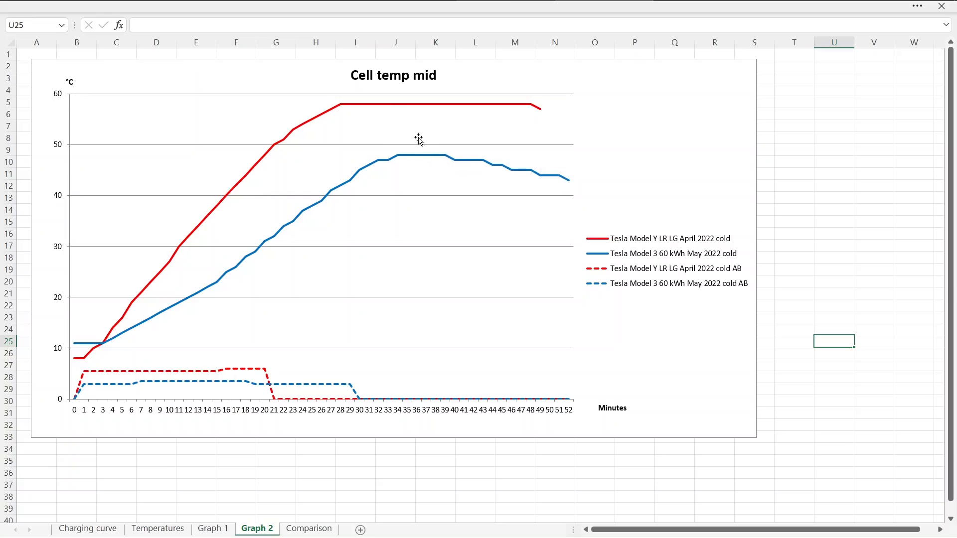
left_click(309, 528)
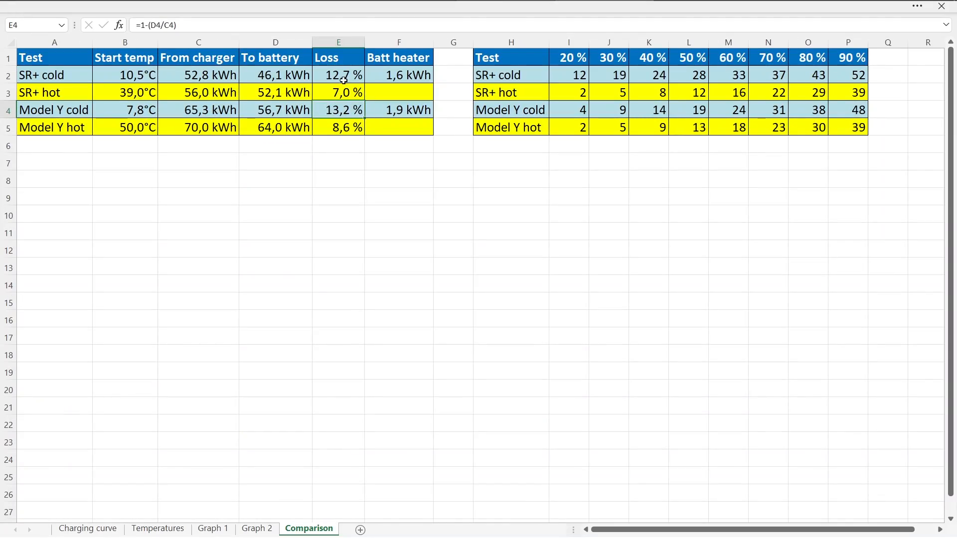
left_click(339, 75)
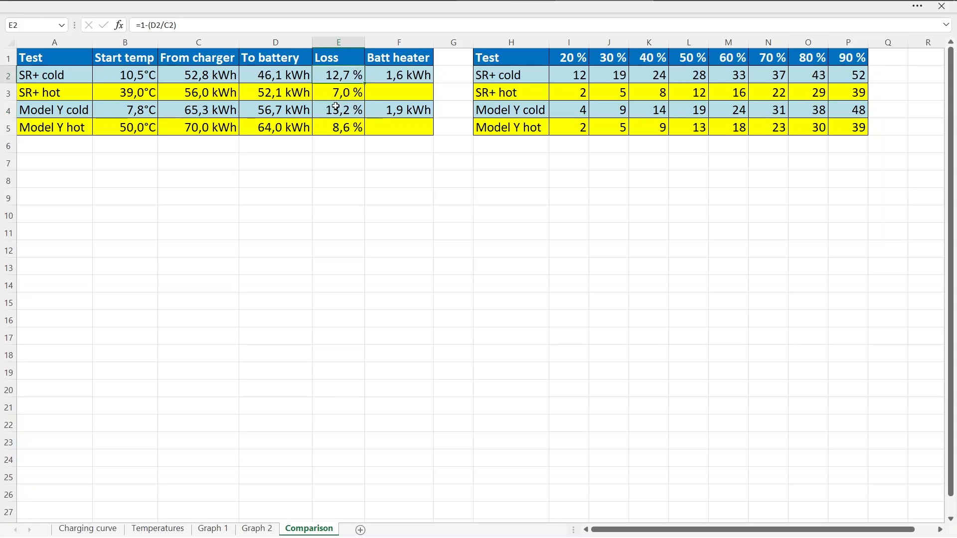
mouse_move(339, 109)
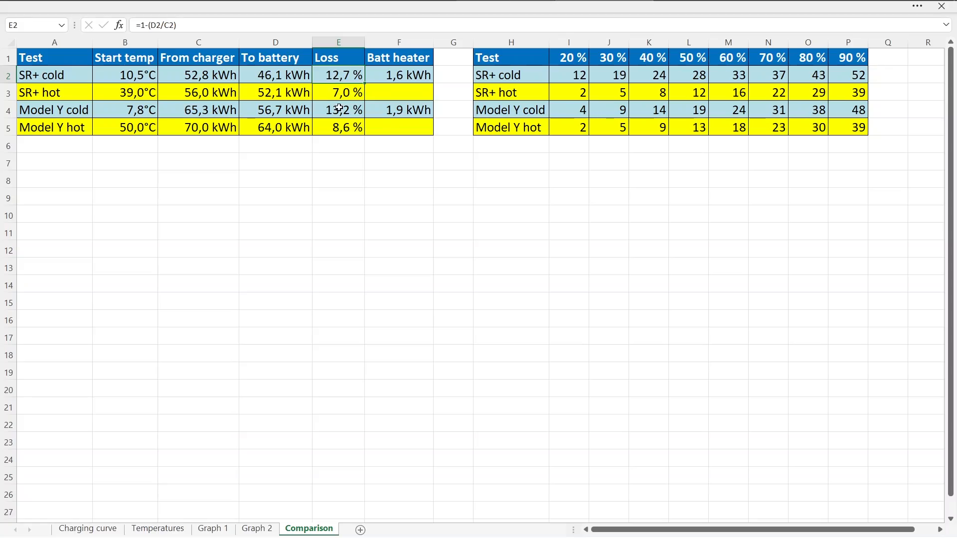
mouse_move(335, 116)
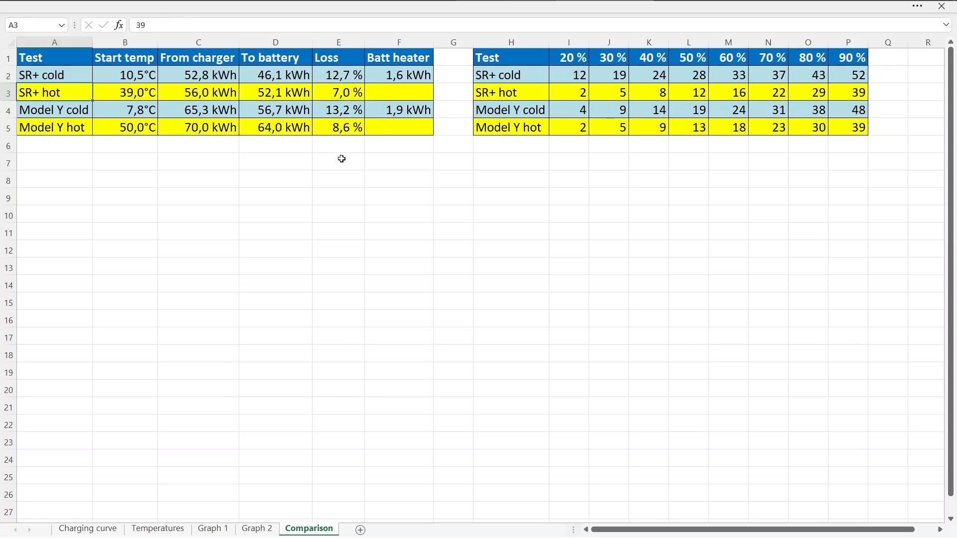
left_click(338, 92)
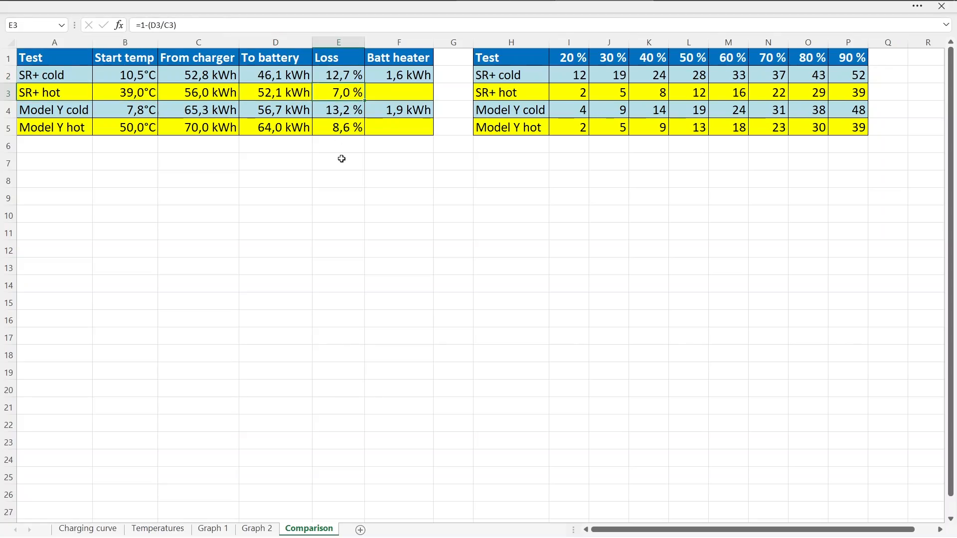
left_click(198, 92)
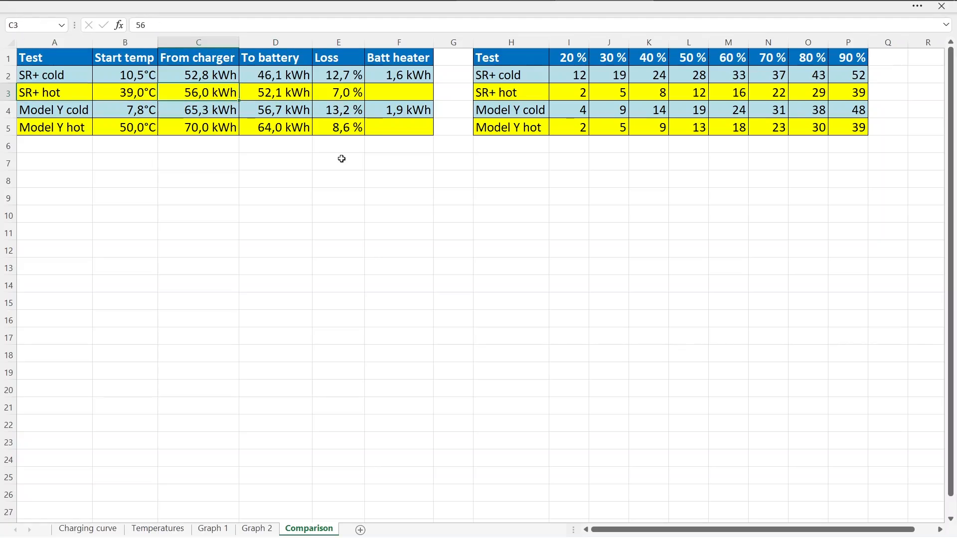
left_click(54, 93)
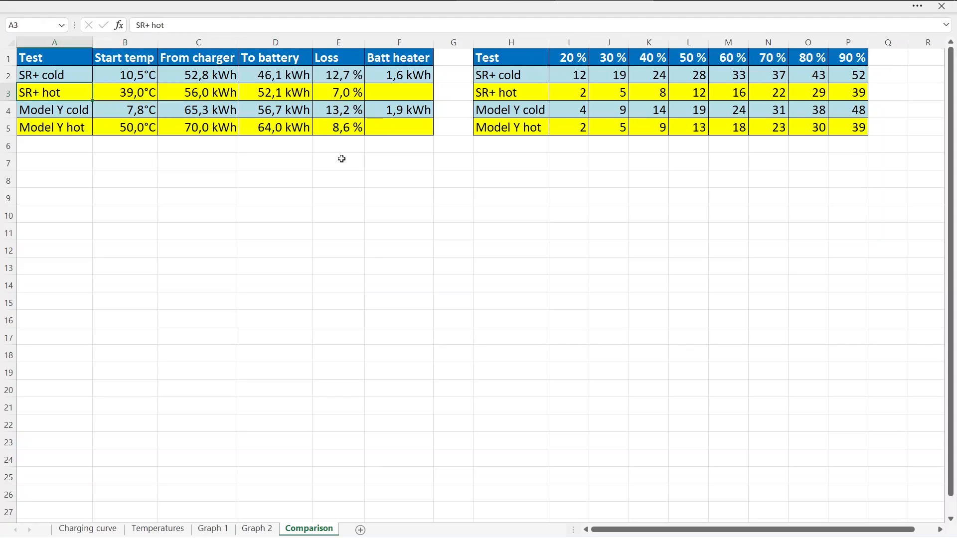
left_click(338, 92)
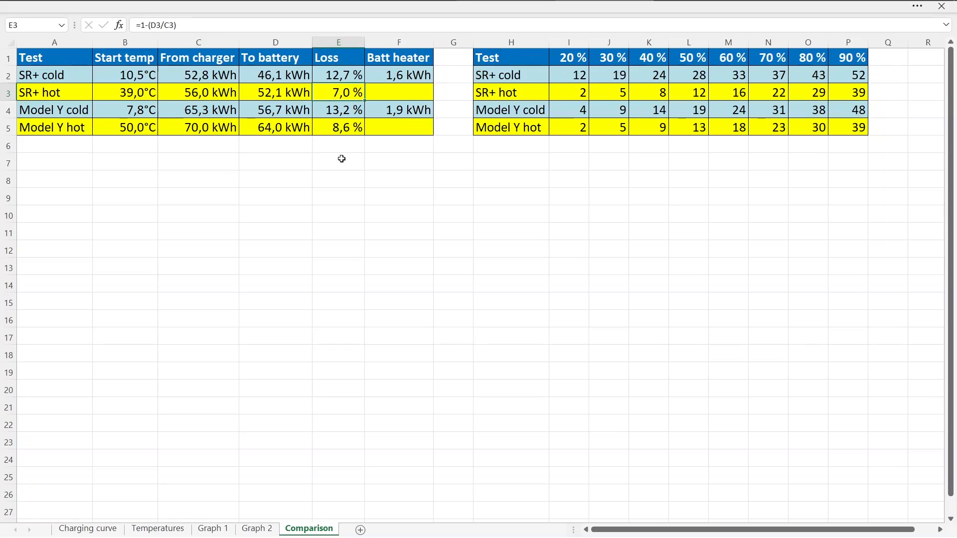
left_click(54, 127)
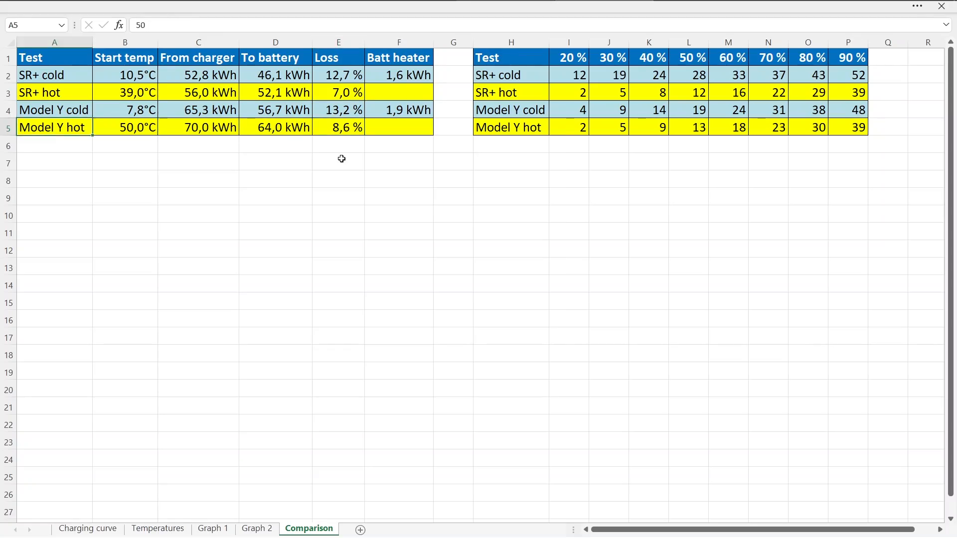
left_click(338, 127)
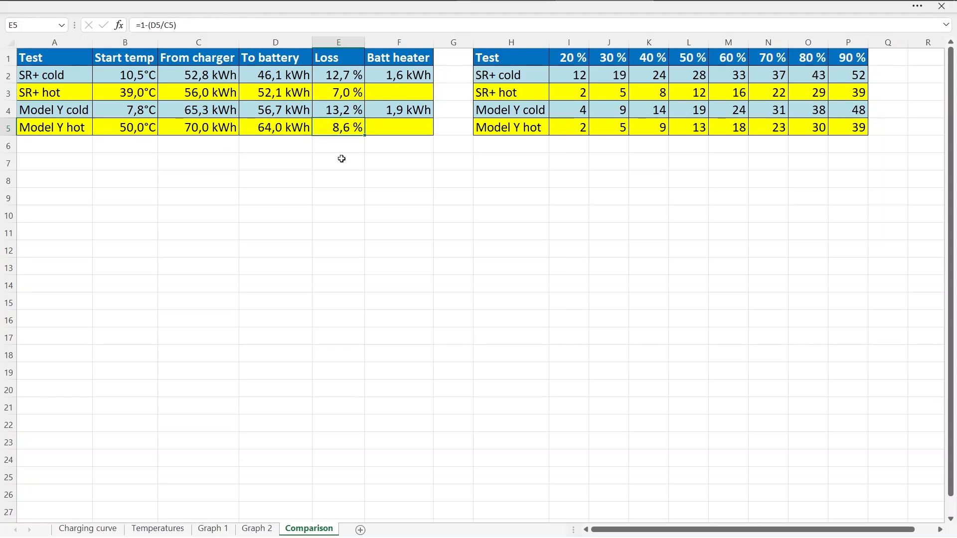
left_click(198, 127)
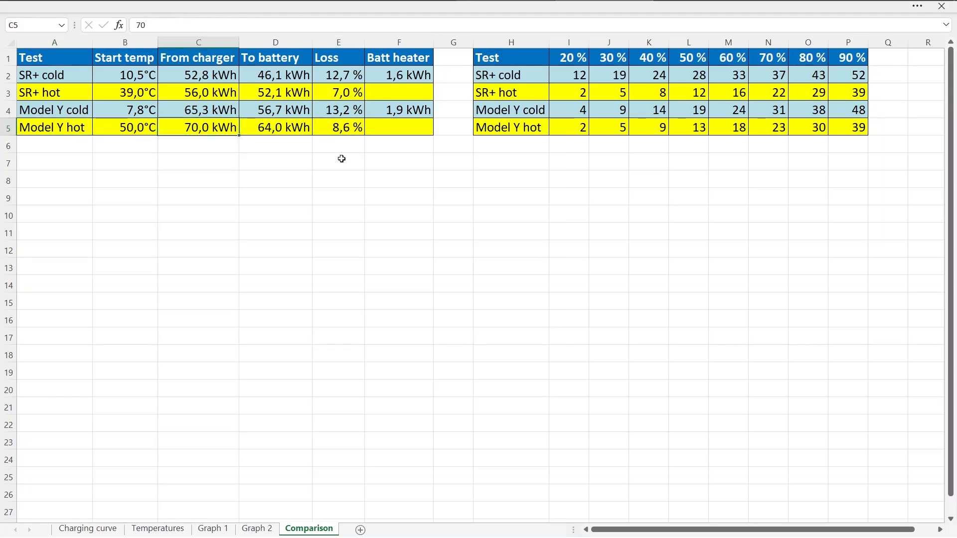
left_click(338, 127)
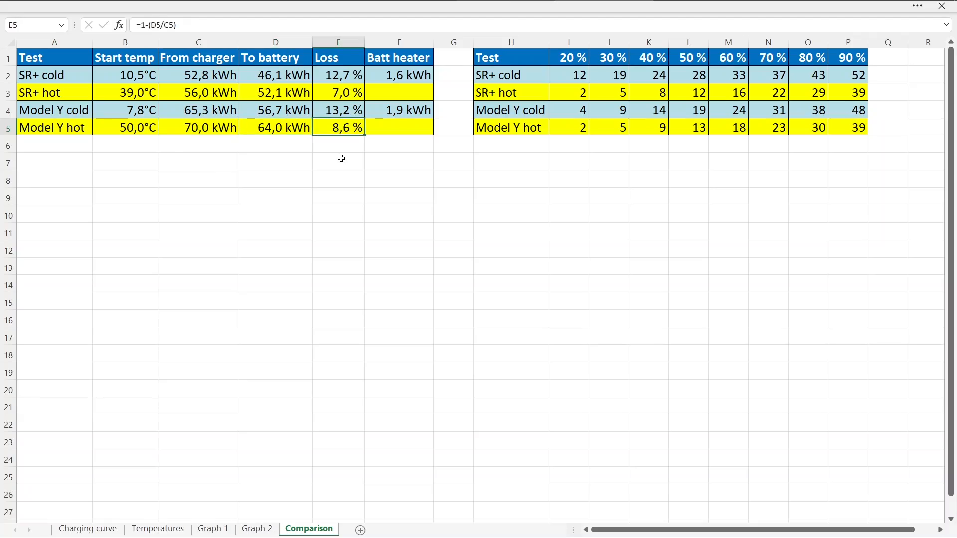
left_click(338, 92)
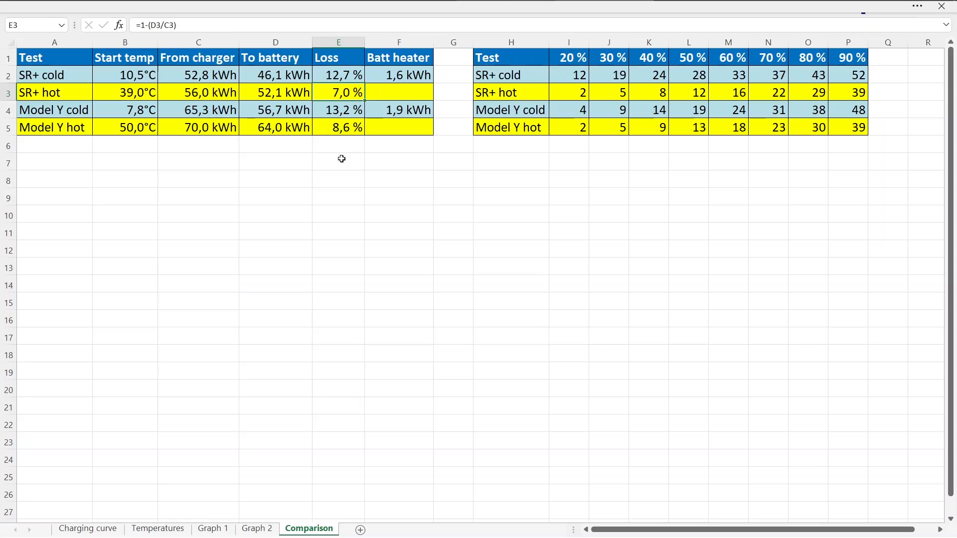
left_click(124, 92)
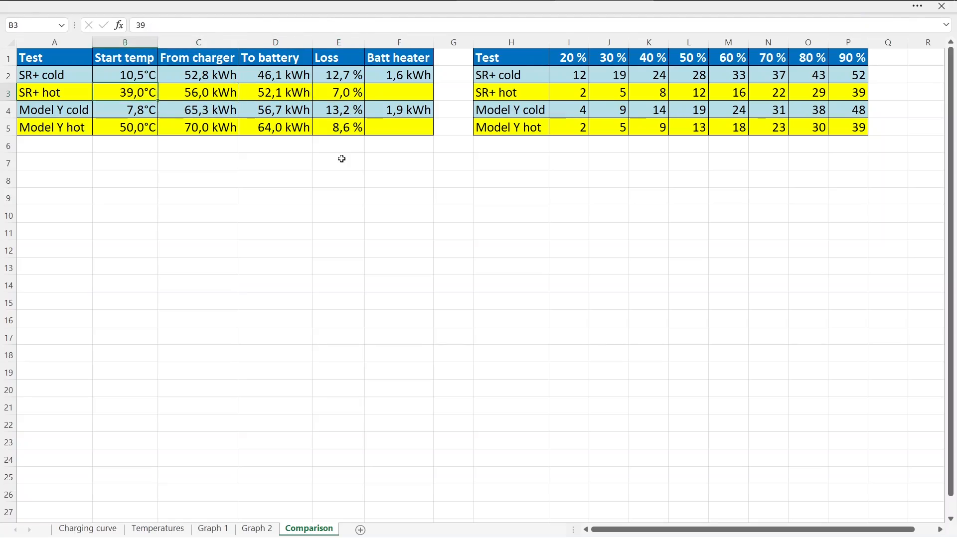
left_click(198, 93)
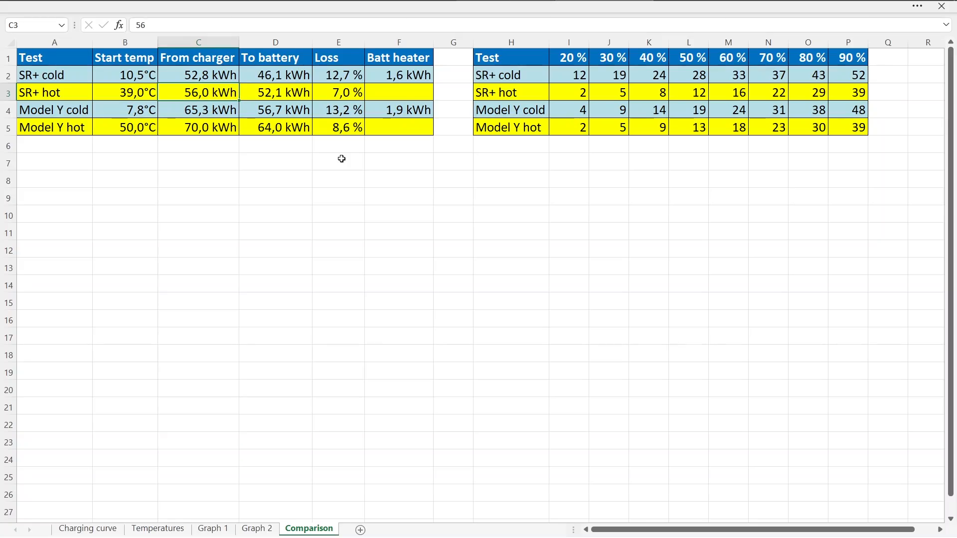
left_click(199, 128)
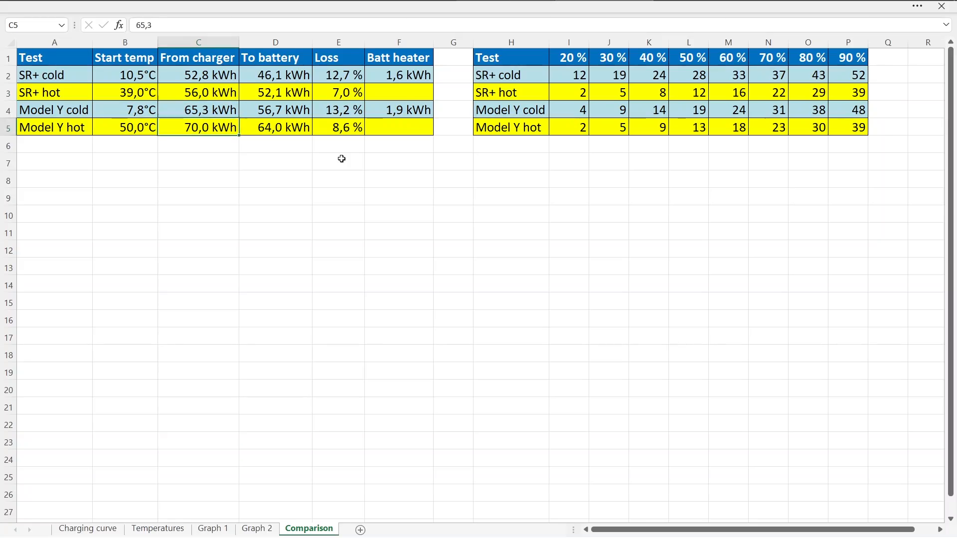
type("70")
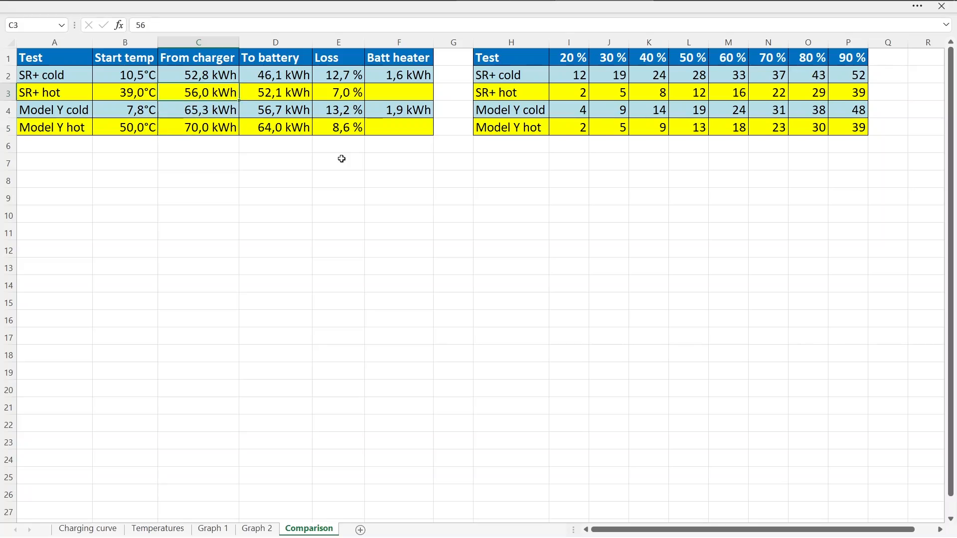
left_click(275, 92)
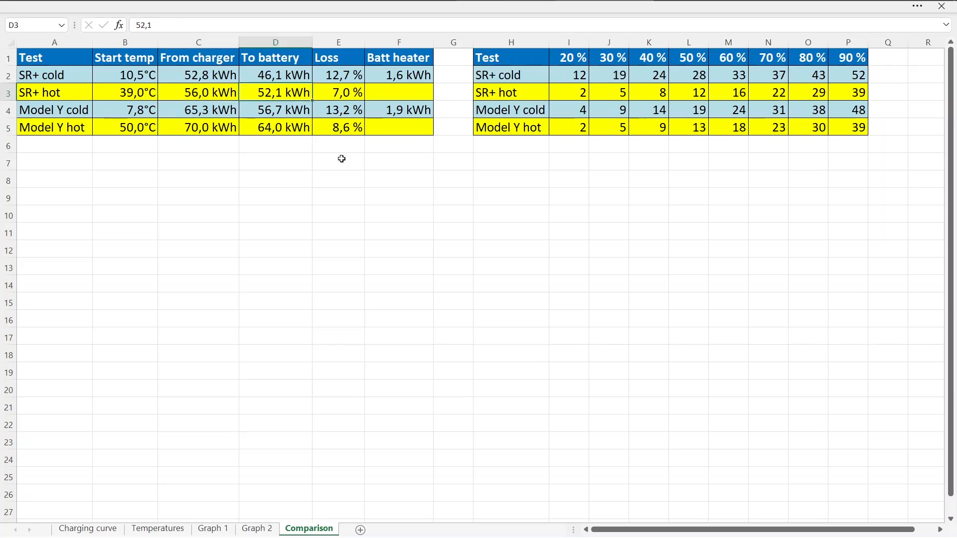
left_click(338, 92)
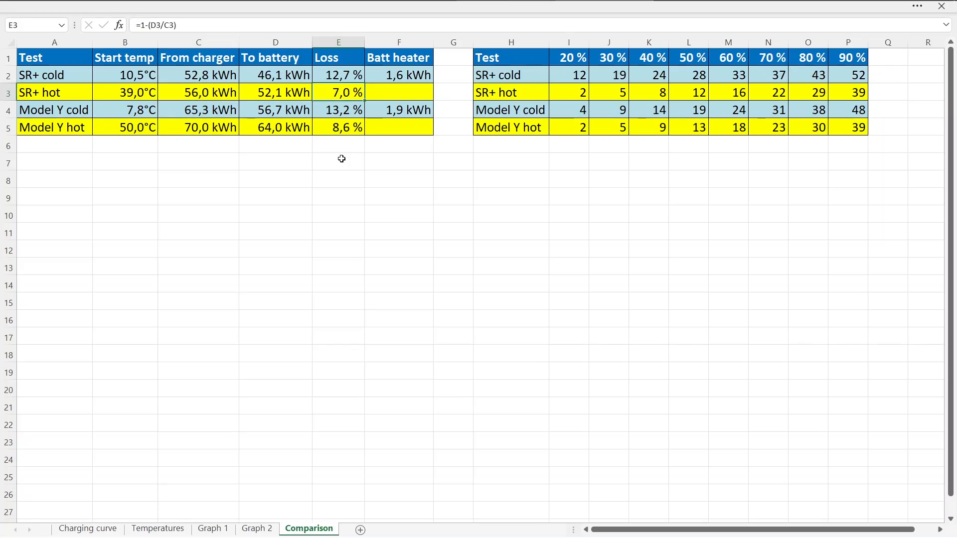
left_click(338, 127)
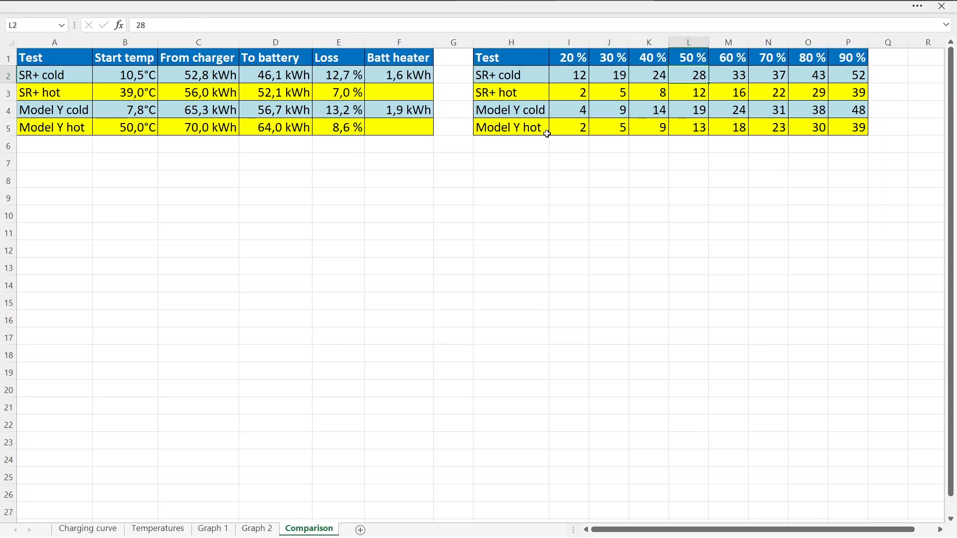
left_click(568, 57)
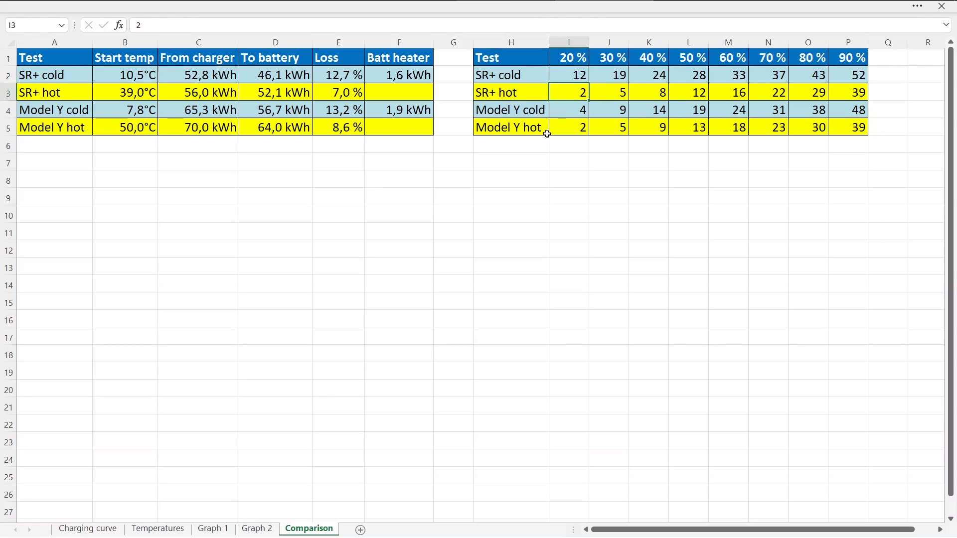
left_click(568, 145)
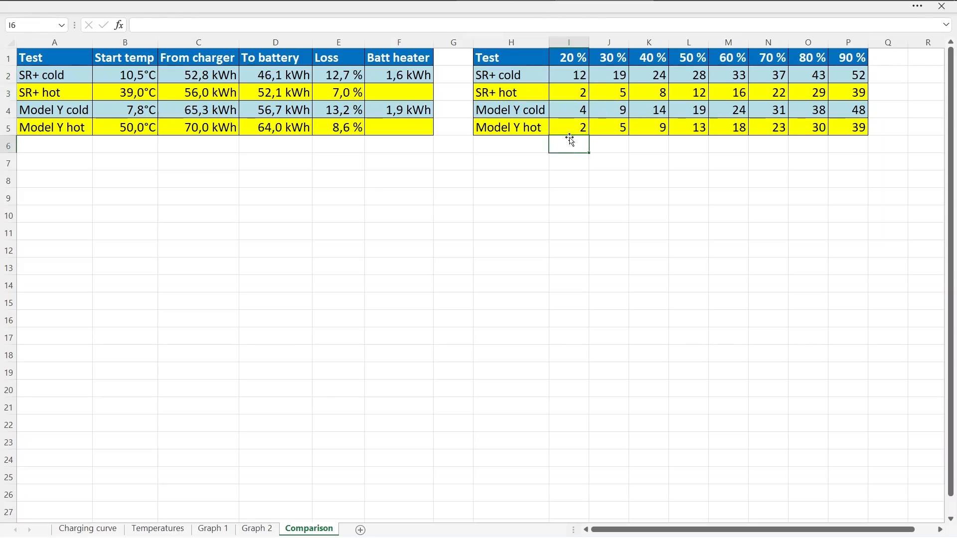
left_click(568, 93)
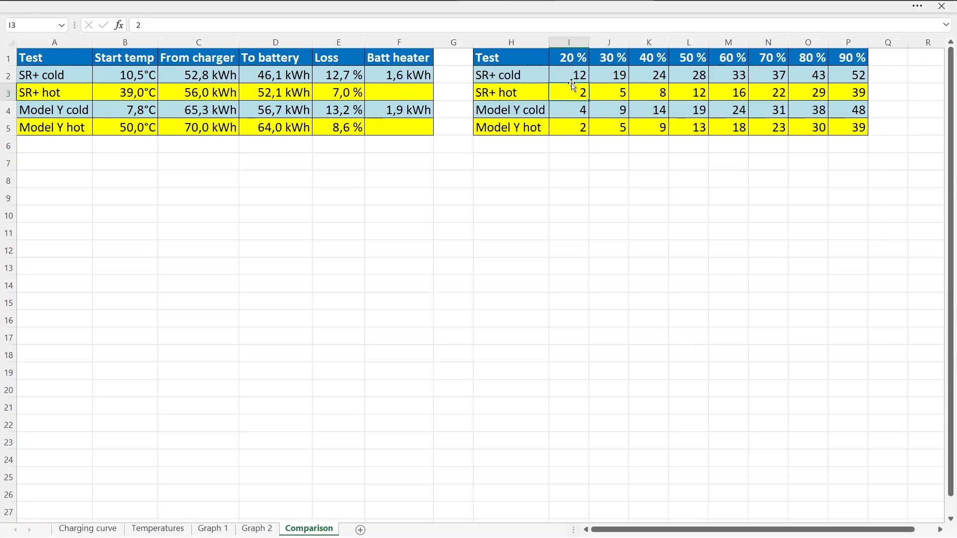
left_click(568, 75)
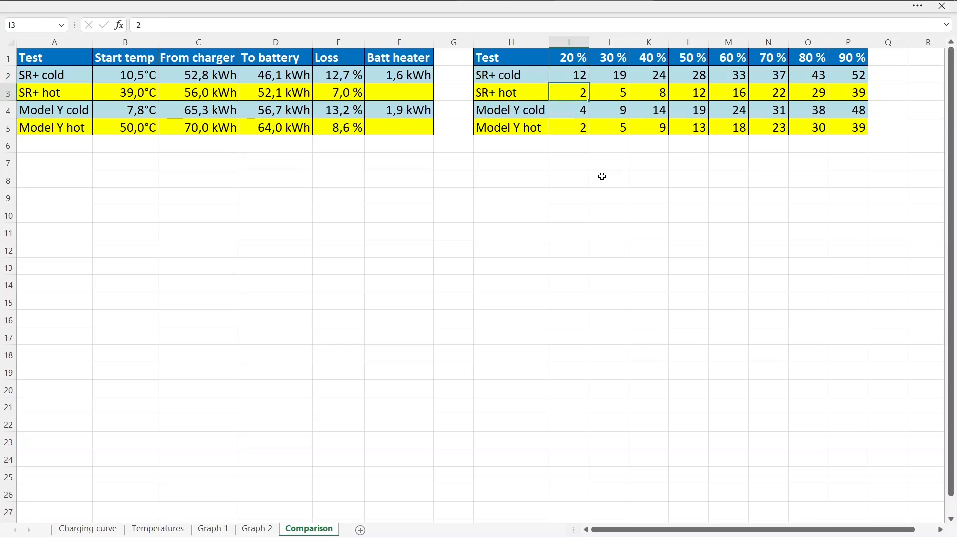
left_click(568, 110)
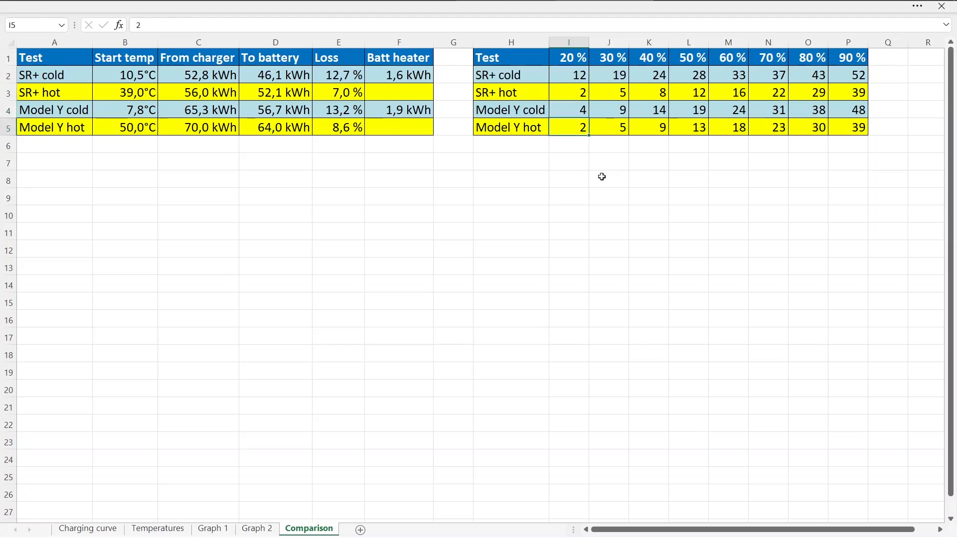
left_click(568, 110)
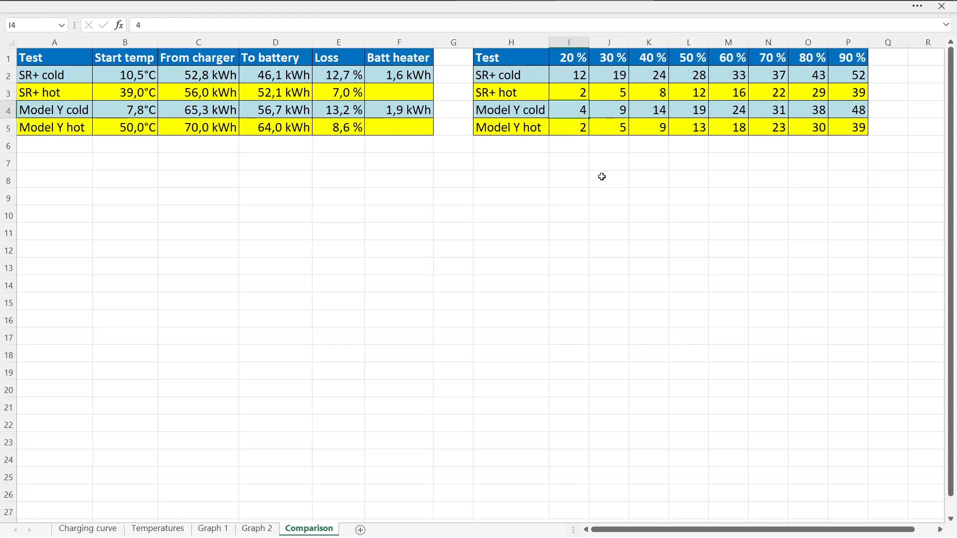
left_click(648, 110)
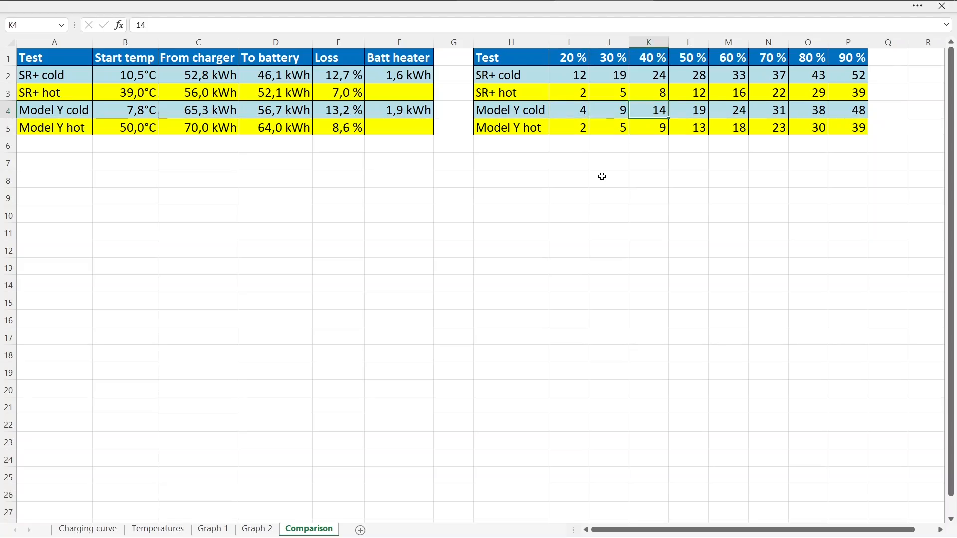
left_click(607, 109)
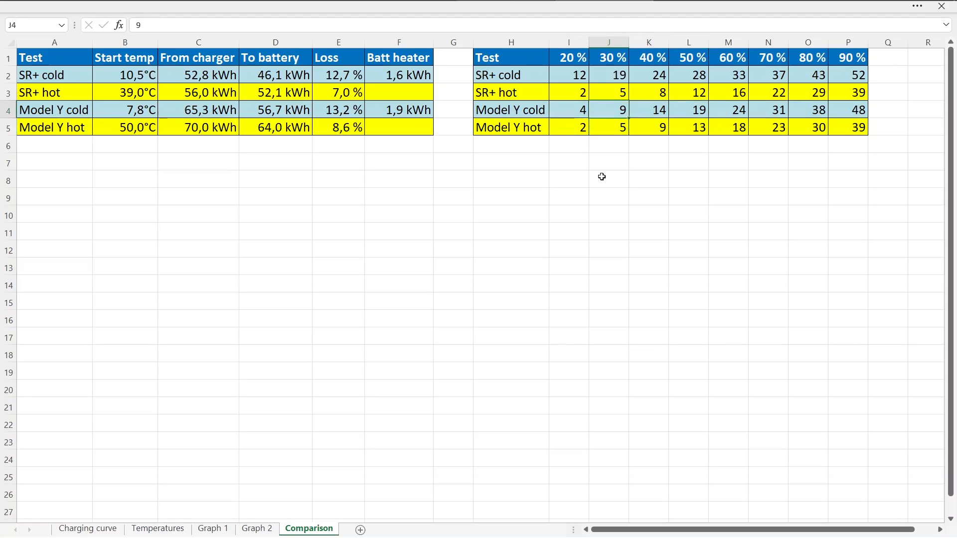
left_click(648, 110)
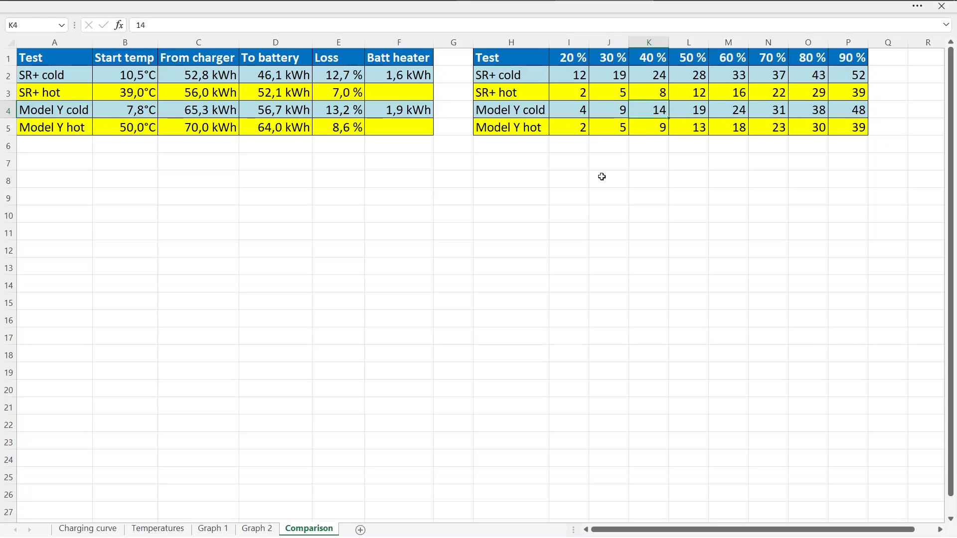
left_click(767, 110)
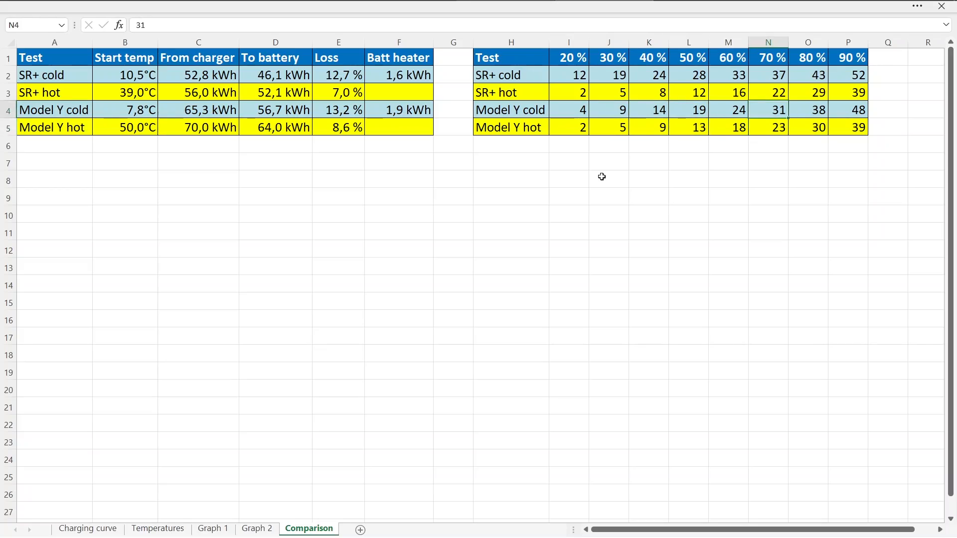
left_click(808, 109)
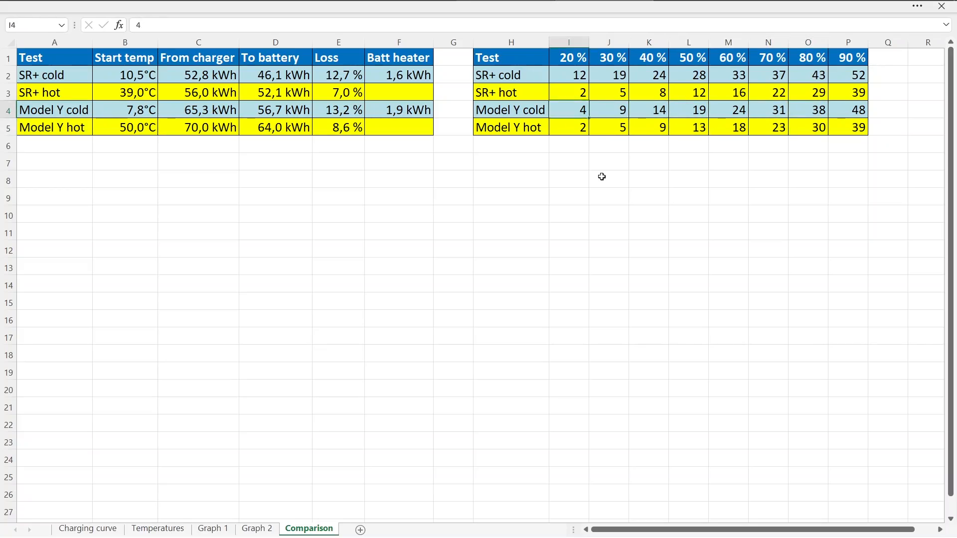
left_click(569, 92)
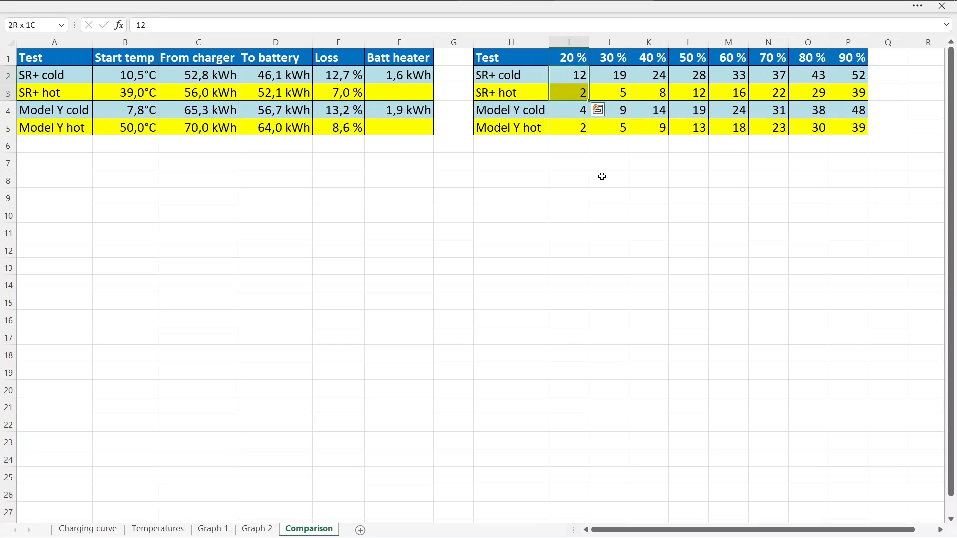
left_click(688, 92)
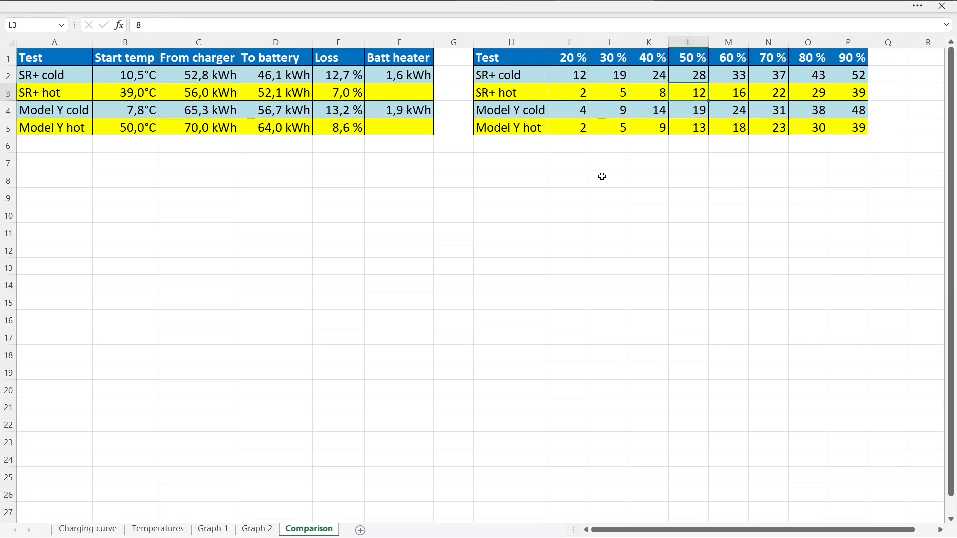
left_click(767, 93)
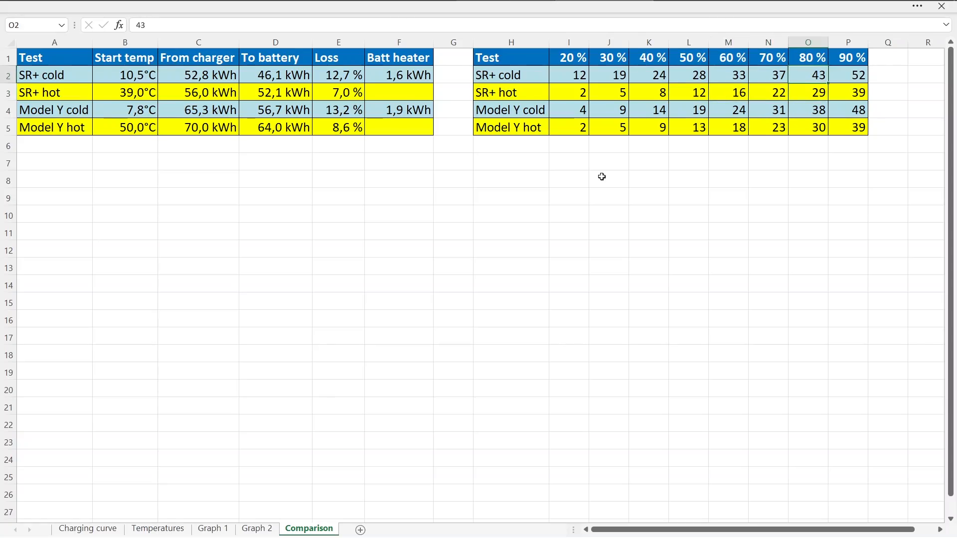
left_click(847, 93)
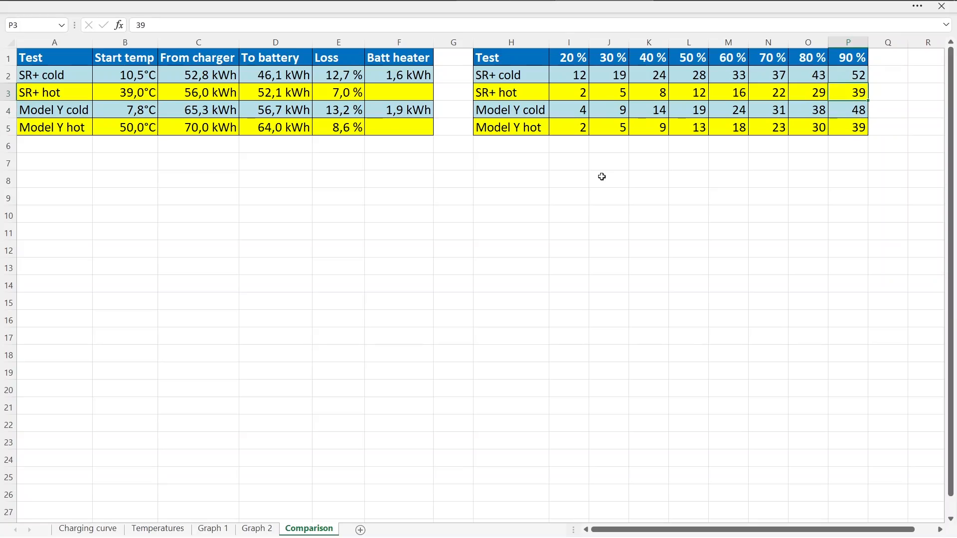
left_click(847, 127)
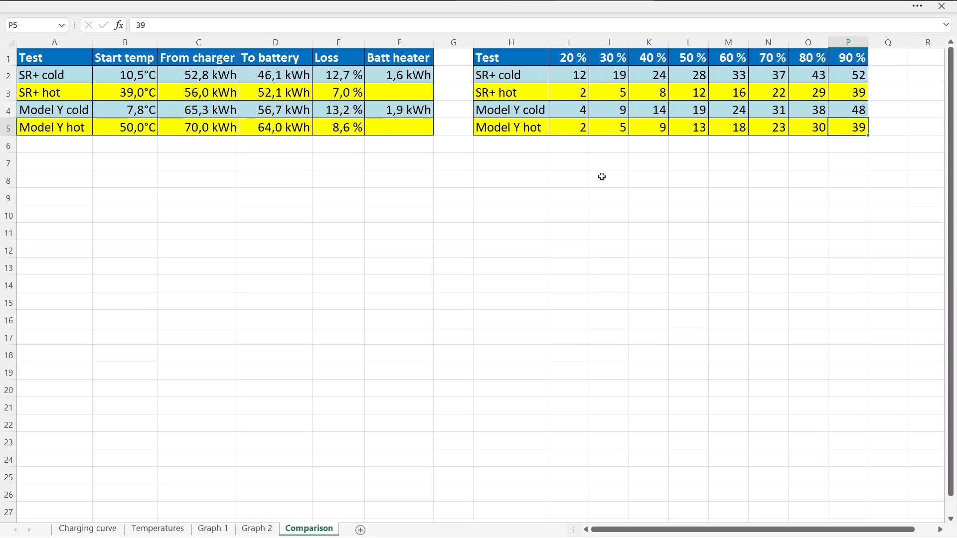
left_click(848, 75)
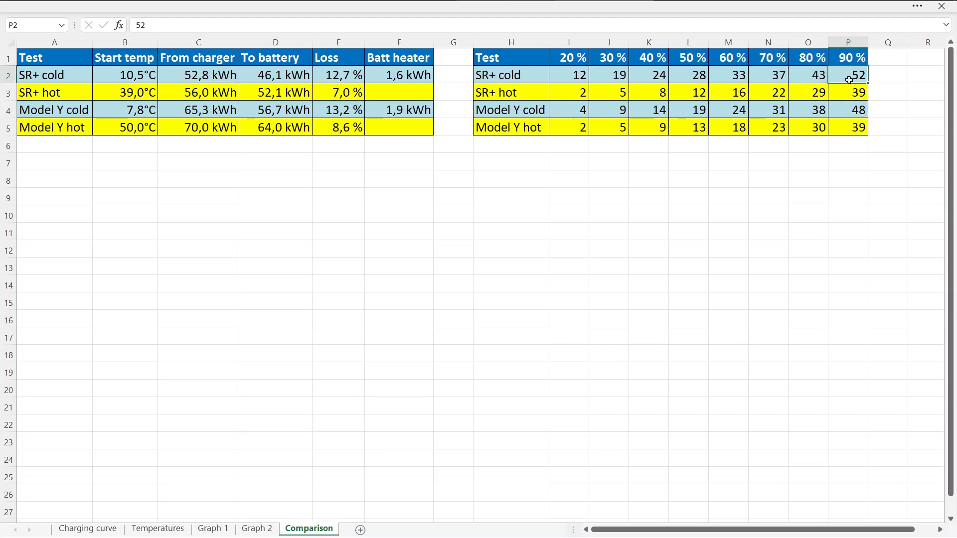
mouse_move(848, 109)
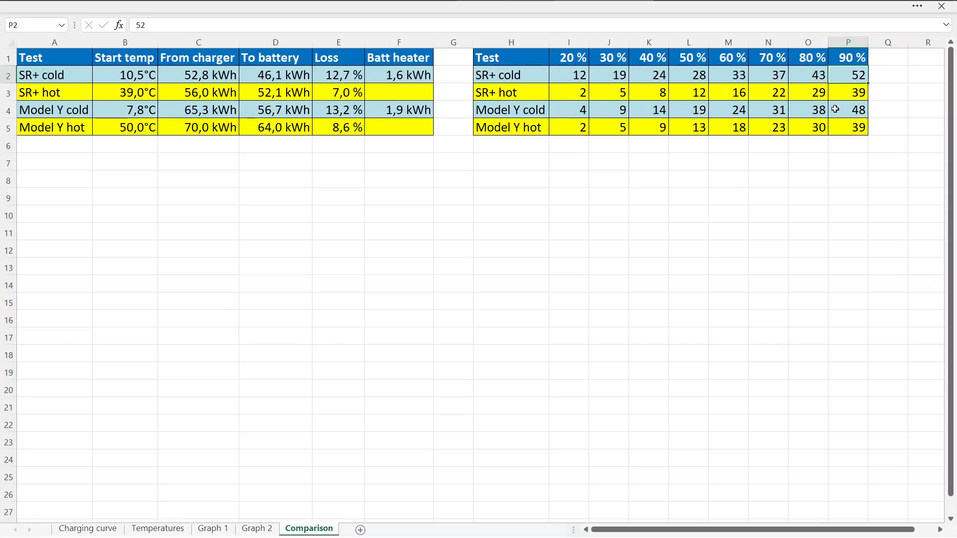
mouse_move(534, 322)
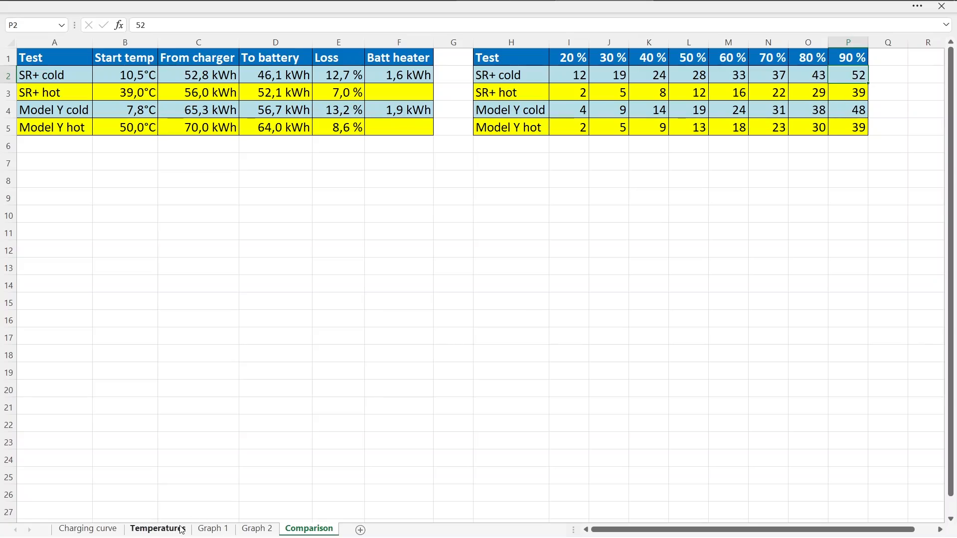
Switch to Graph 1 to show the kW-versus-SoC curves of the four Tesla runs
left_click(212, 527)
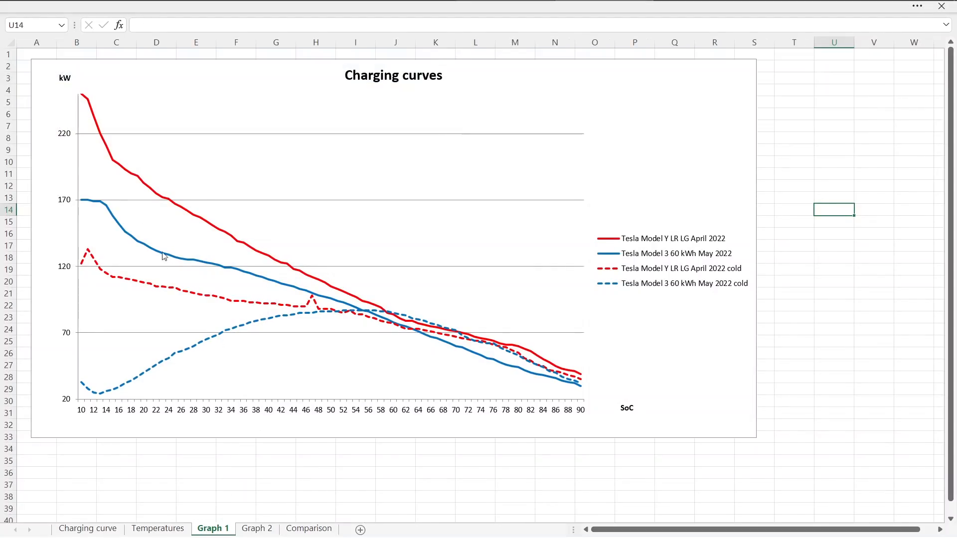
mouse_move(104, 141)
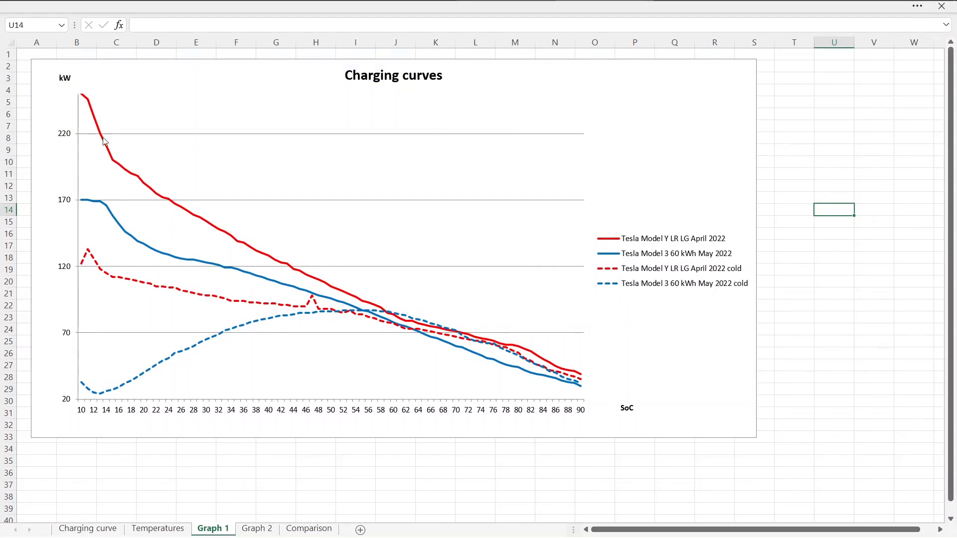
mouse_move(255, 315)
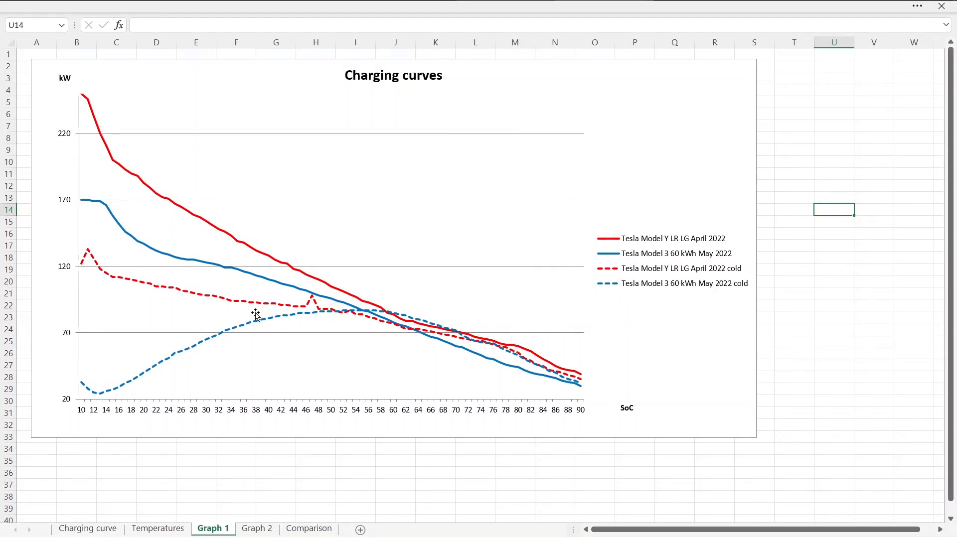
mouse_move(330, 288)
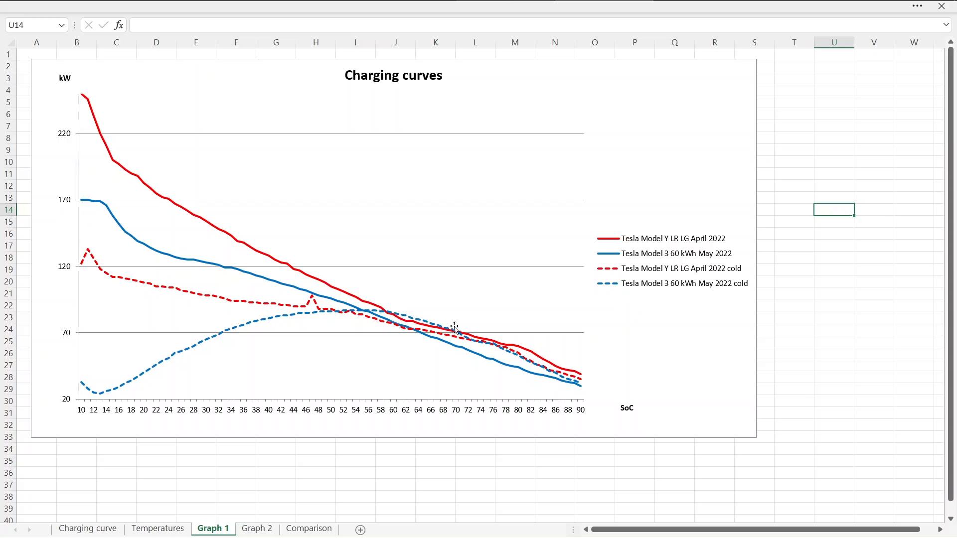
mouse_move(347, 319)
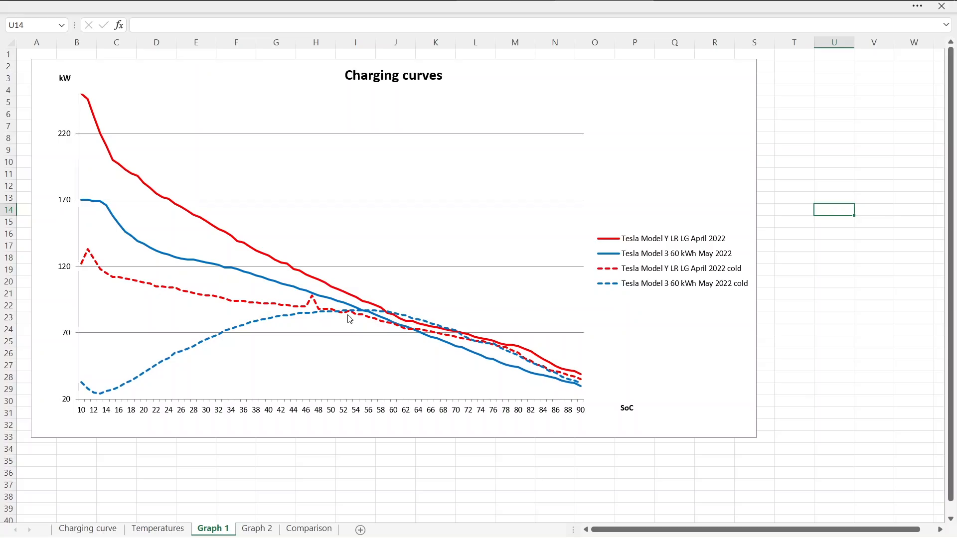
mouse_move(384, 310)
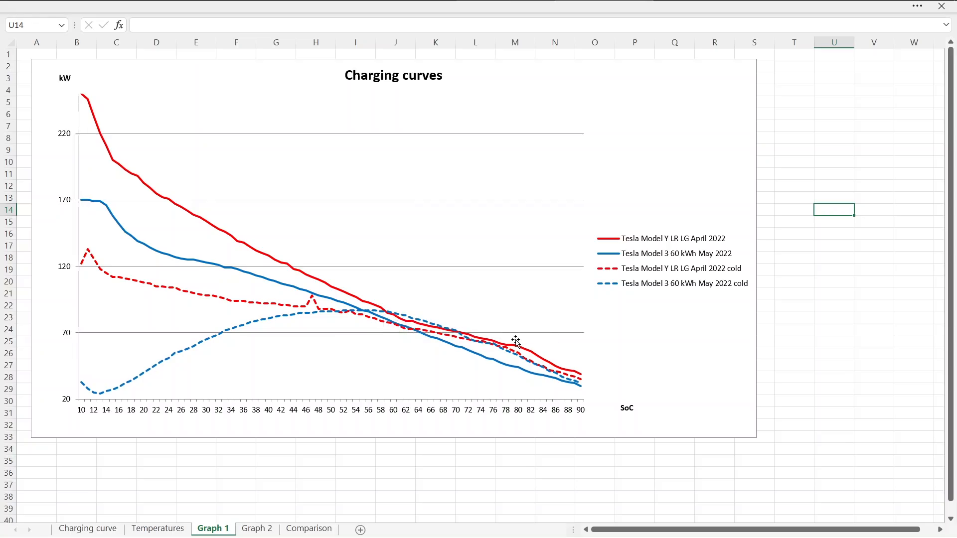
mouse_move(513, 342)
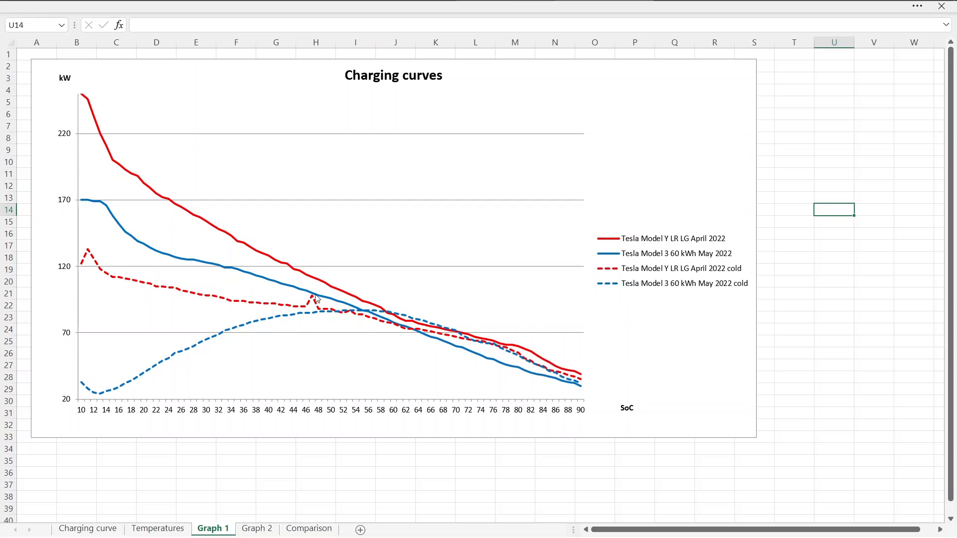
mouse_move(398, 307)
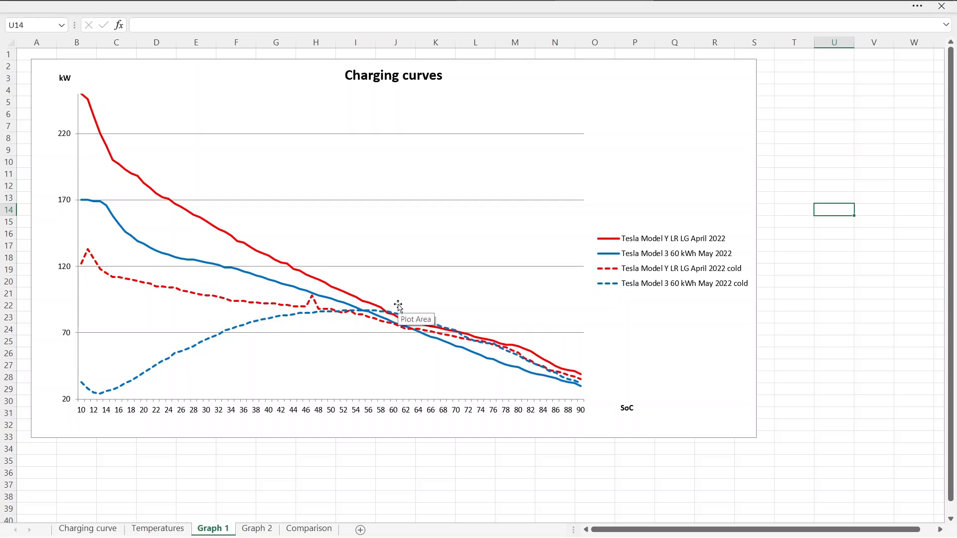
mouse_move(183, 358)
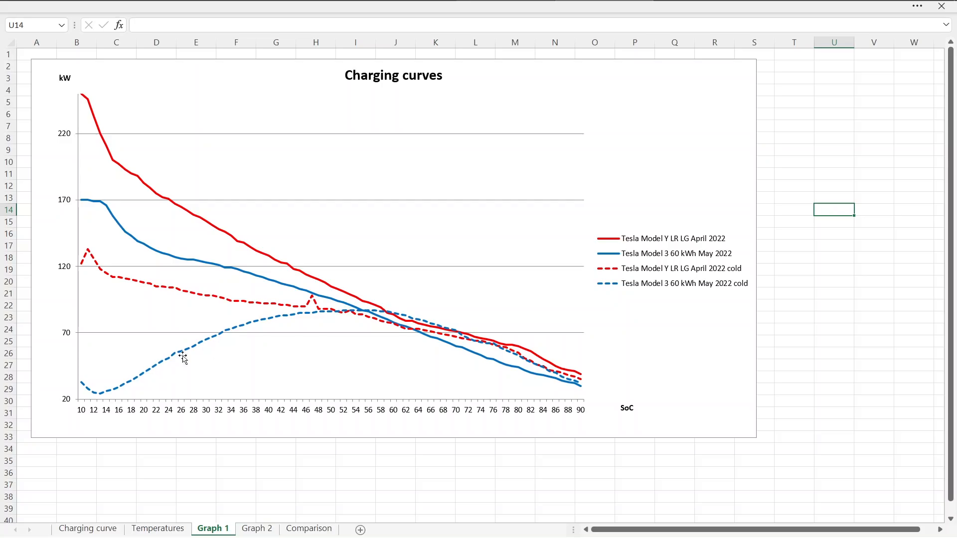
mouse_move(432, 330)
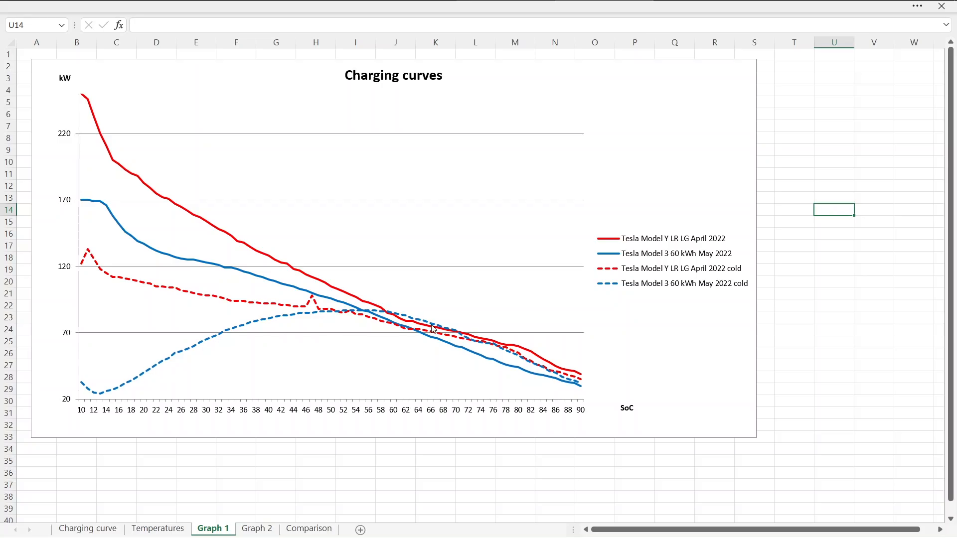